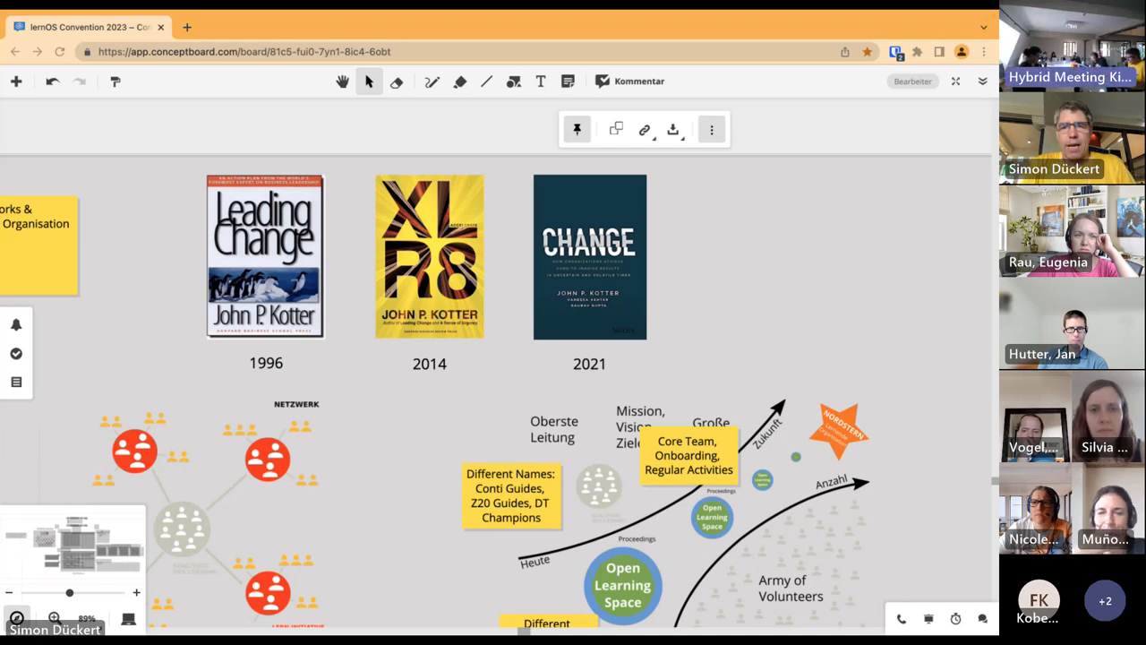
pyautogui.moveTo(340, 435)
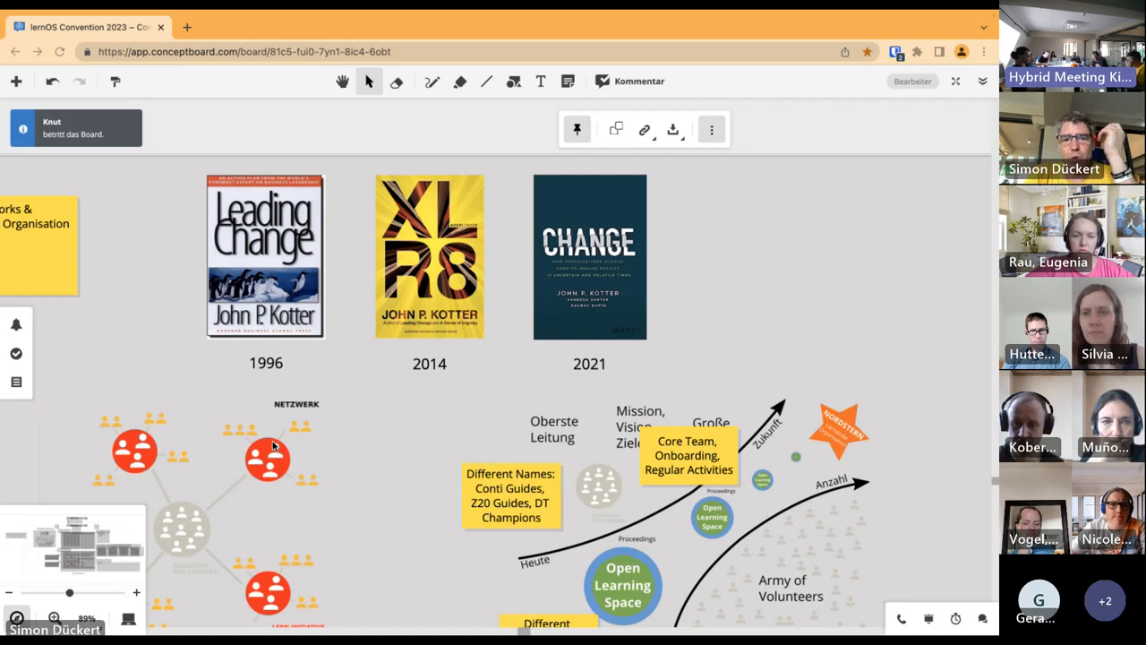
# Search YouTube for 'kotter accelerate' and open 'Accelerate! The Evolution of the 21st Century Organization'
pyautogui.scroll(-3)
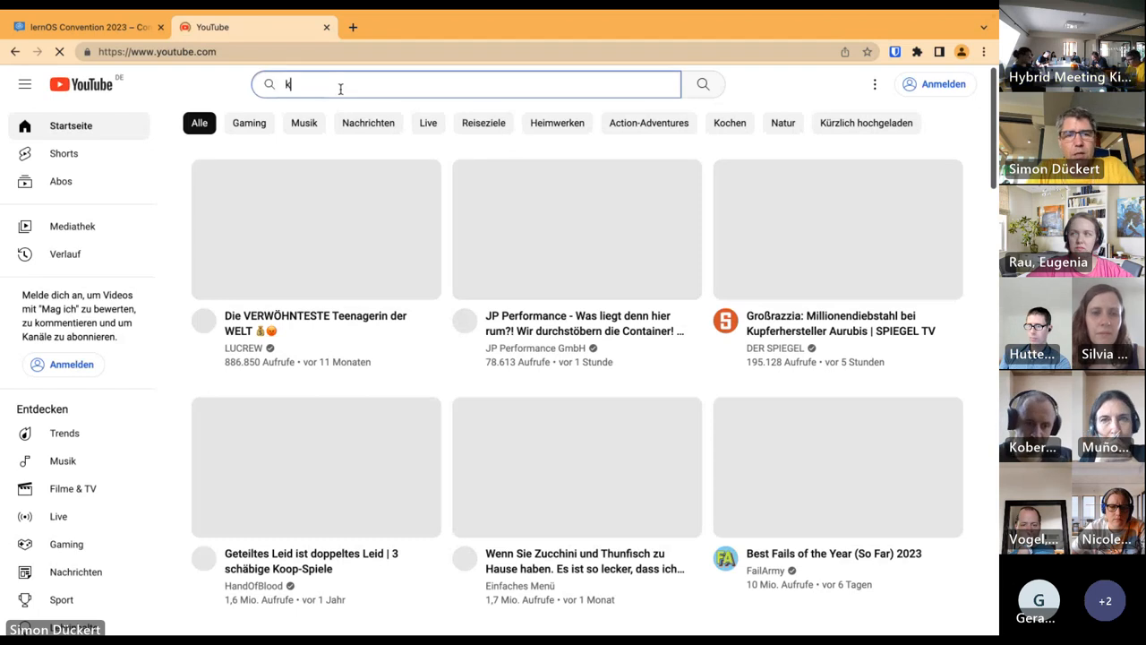
pyautogui.write('kotter accelerate')
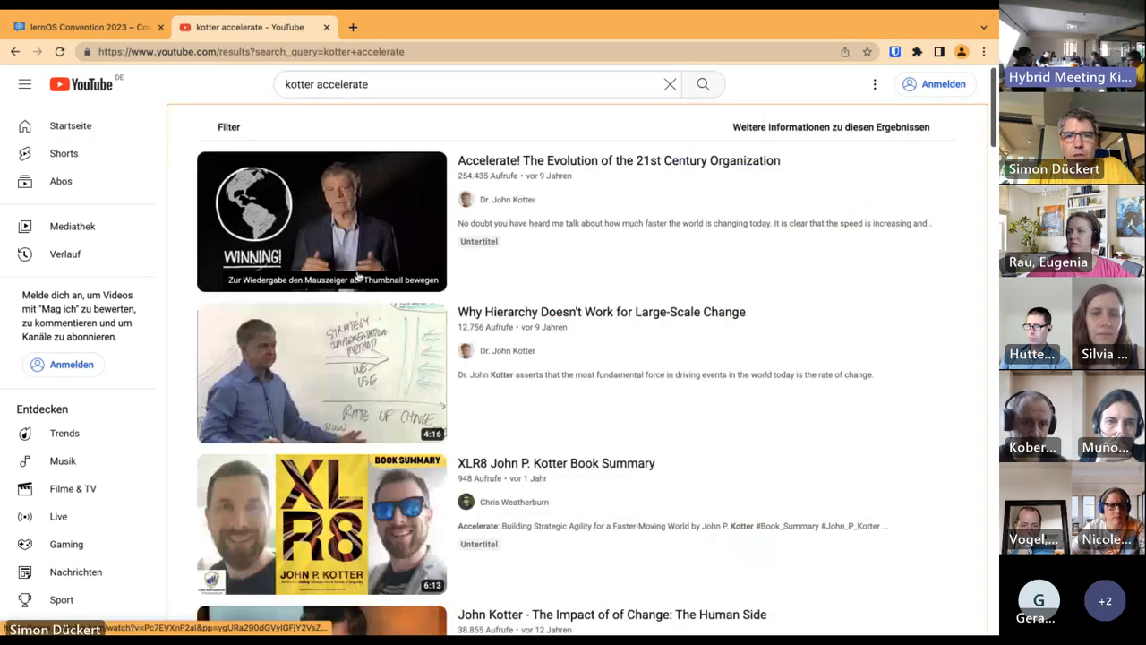
pyautogui.click(321, 222)
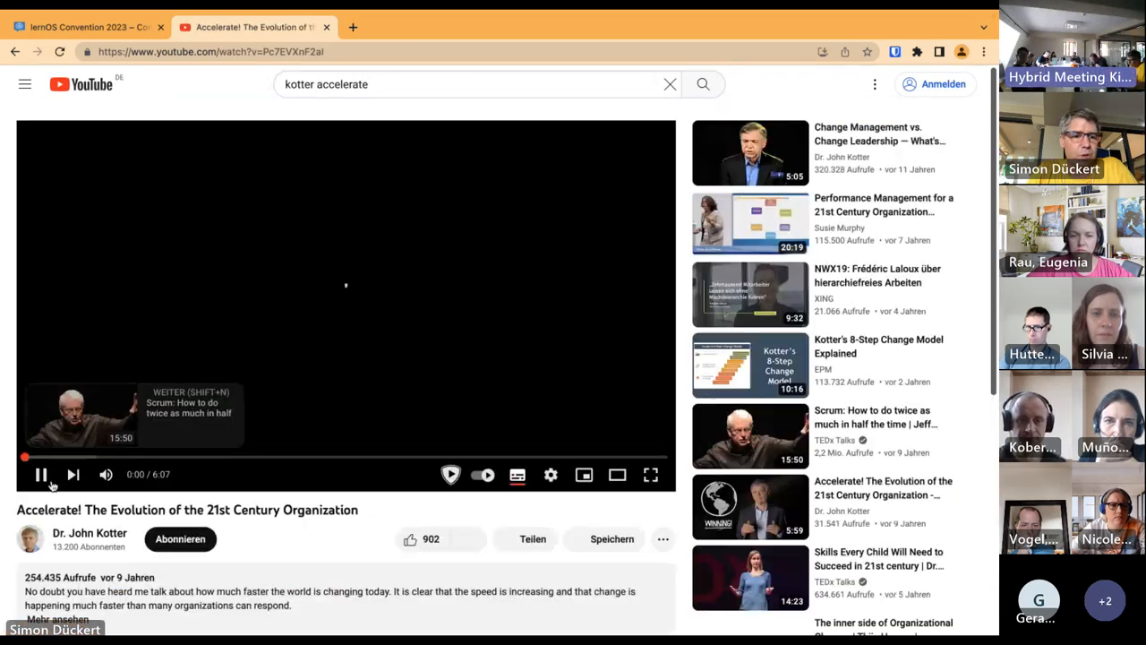
# Play Kotter's Accelerate video to about 4:21, pause it, and return to the Conceptboard board
pyautogui.click(40, 475)
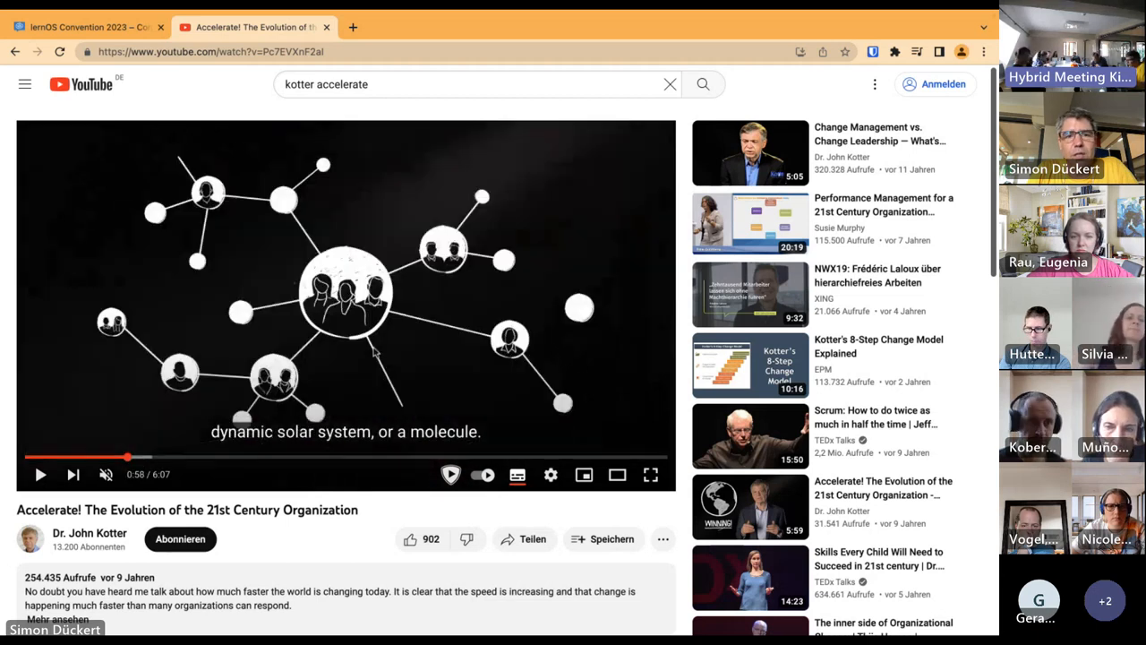
pyautogui.moveTo(464, 344)
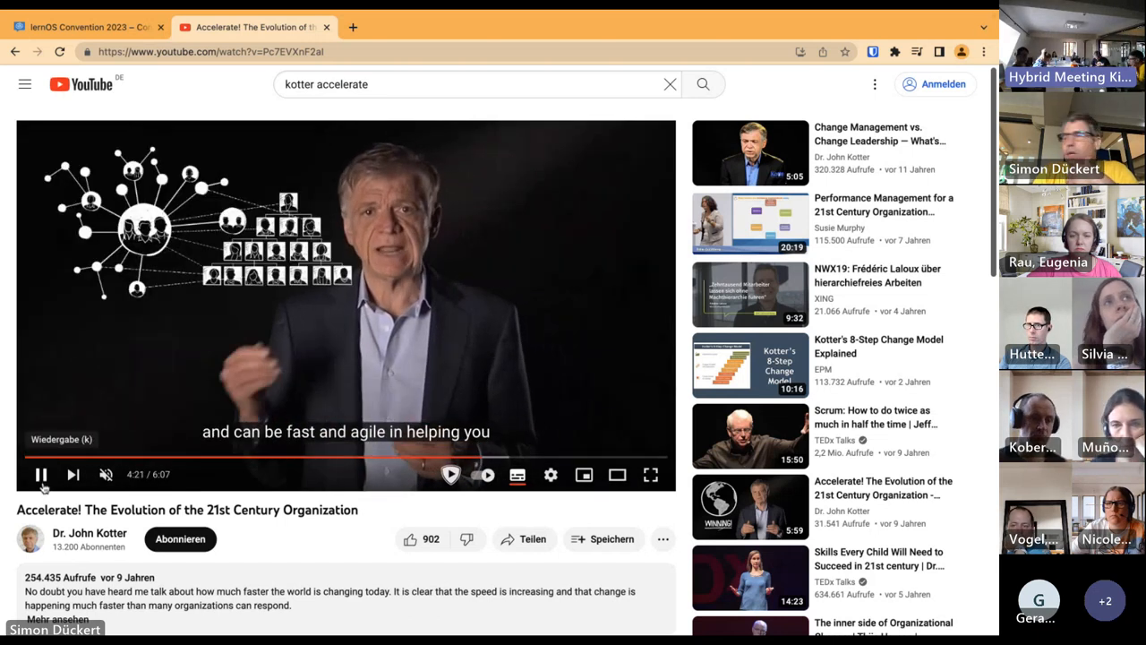
pyautogui.click(41, 475)
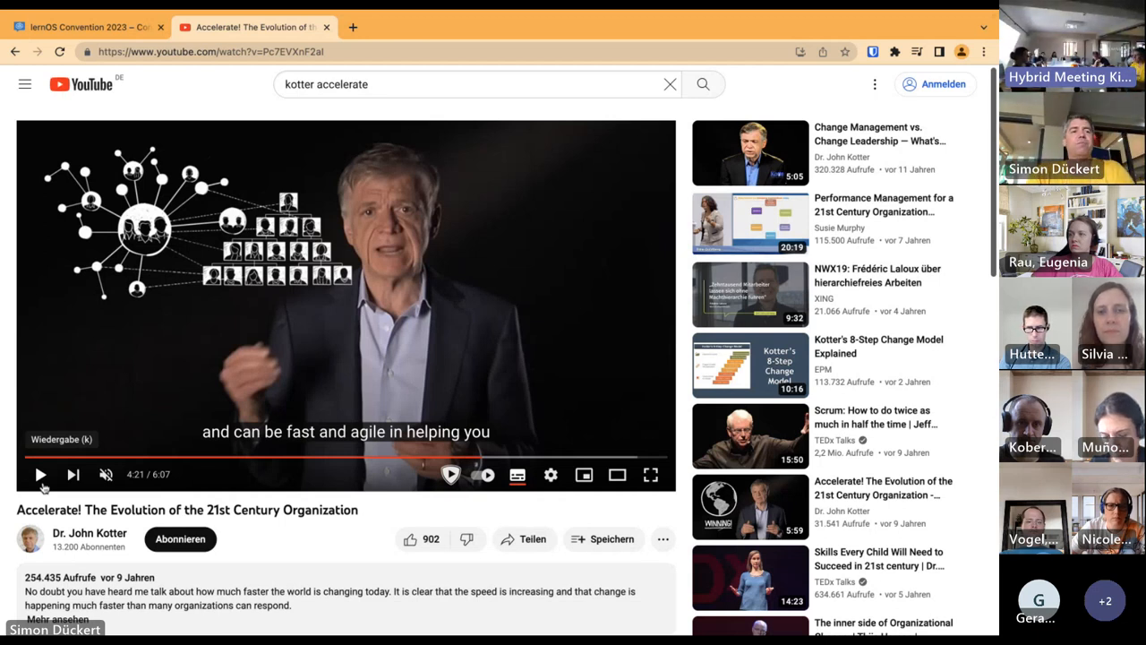
pyautogui.click(86, 26)
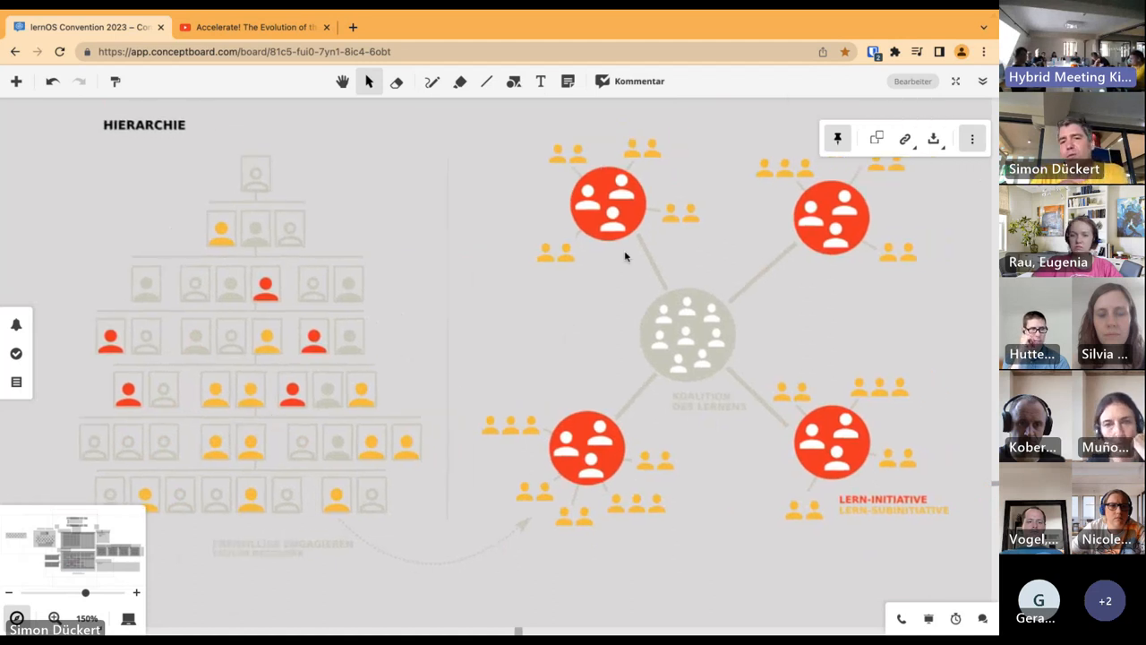
pyautogui.moveTo(630, 306)
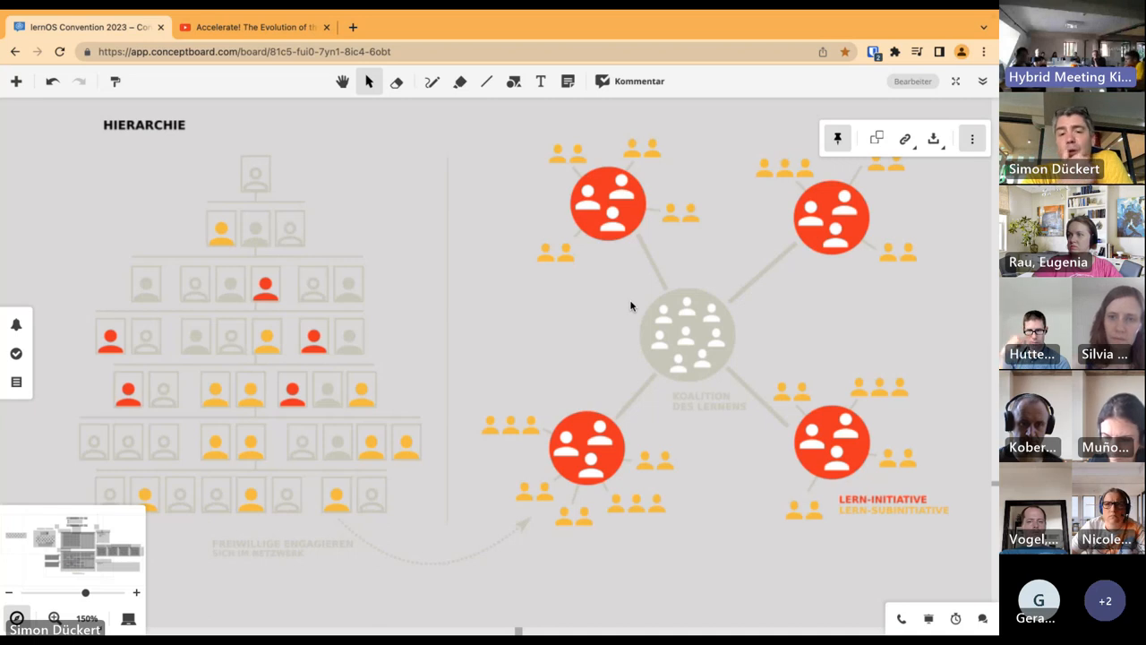
pyautogui.moveTo(666, 339)
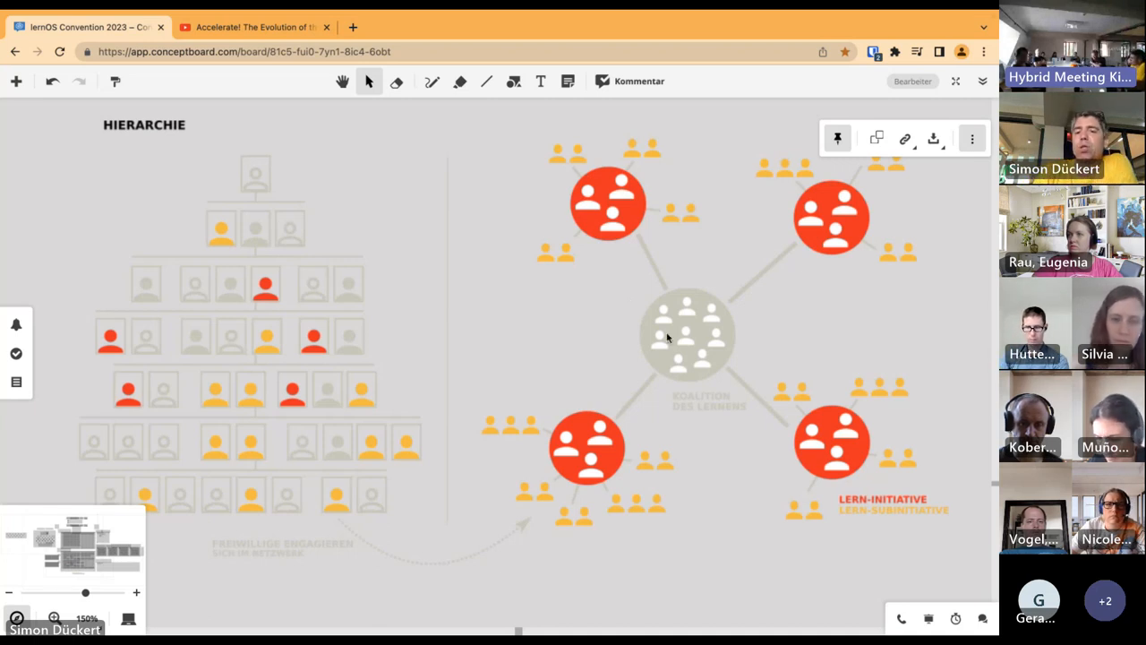
pyautogui.moveTo(684, 415)
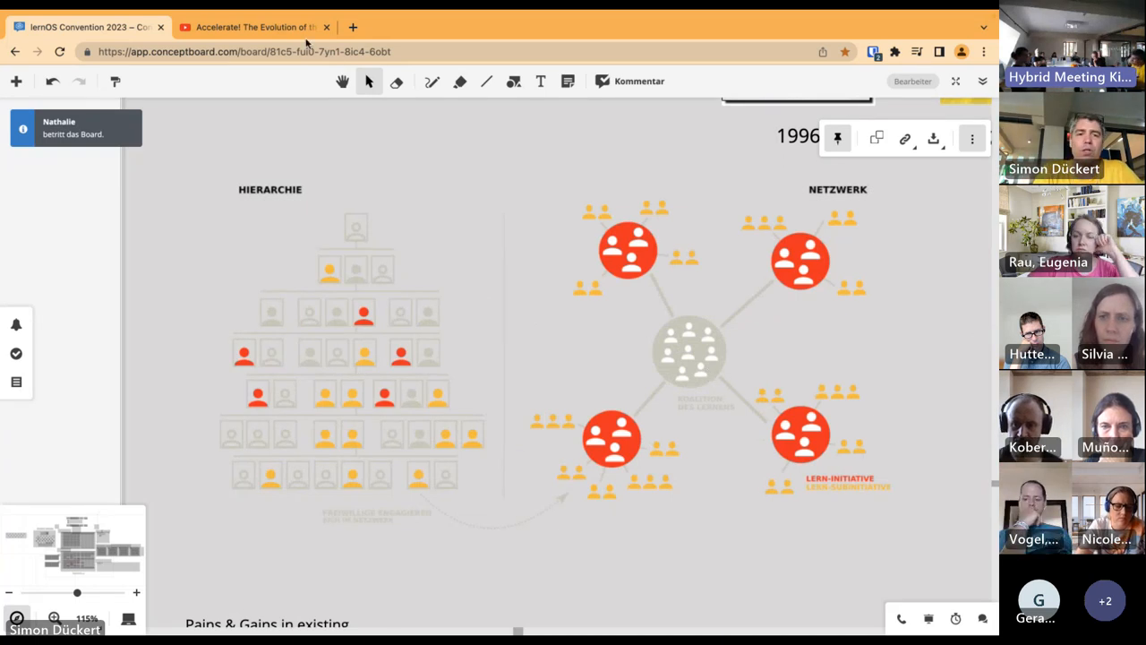
# Move the Core Team note above 'Große Chance' and select the Different Names note for repositioning
pyautogui.click(342, 83)
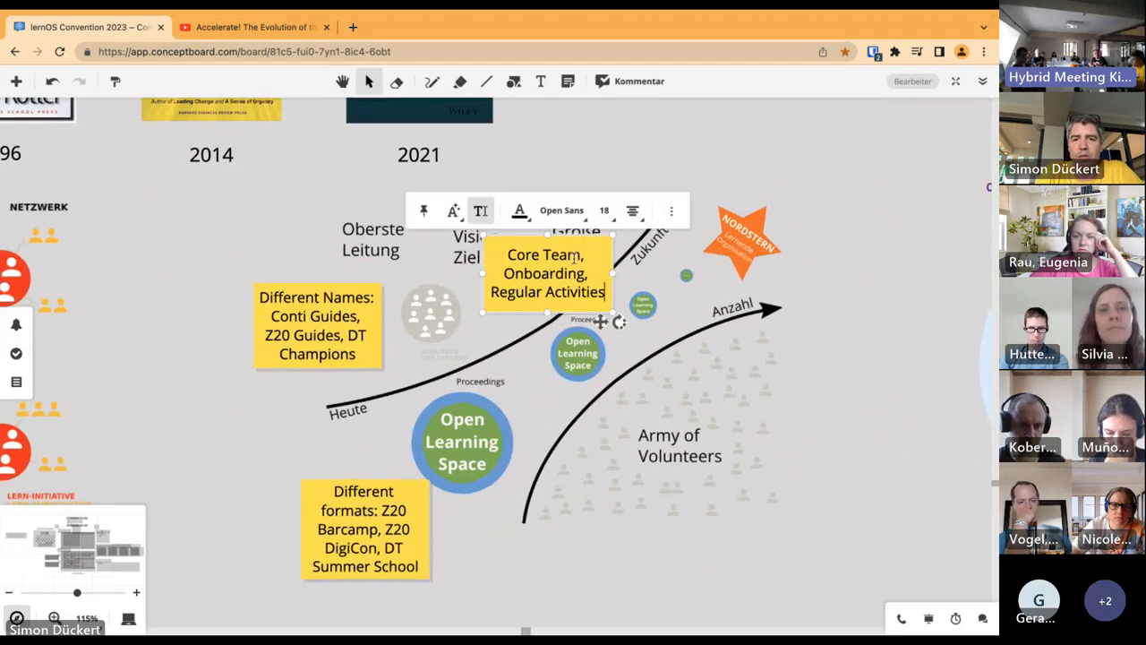
pyautogui.moveTo(546, 272); pyautogui.dragTo(620, 164)
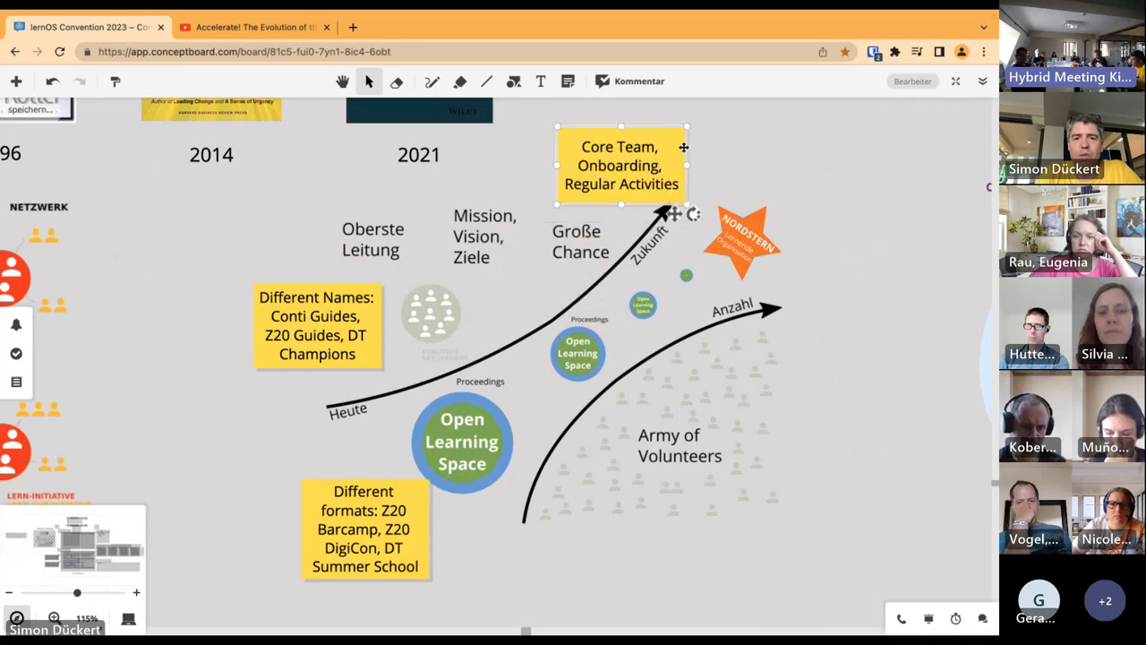
pyautogui.click(316, 326)
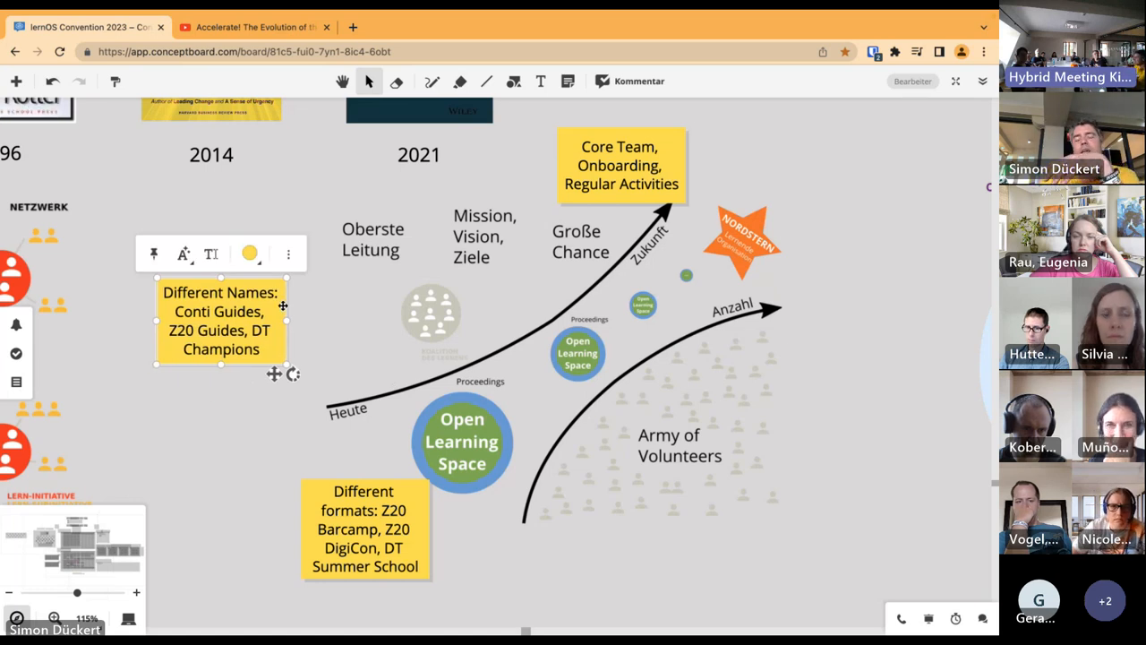
pyautogui.moveTo(398, 321)
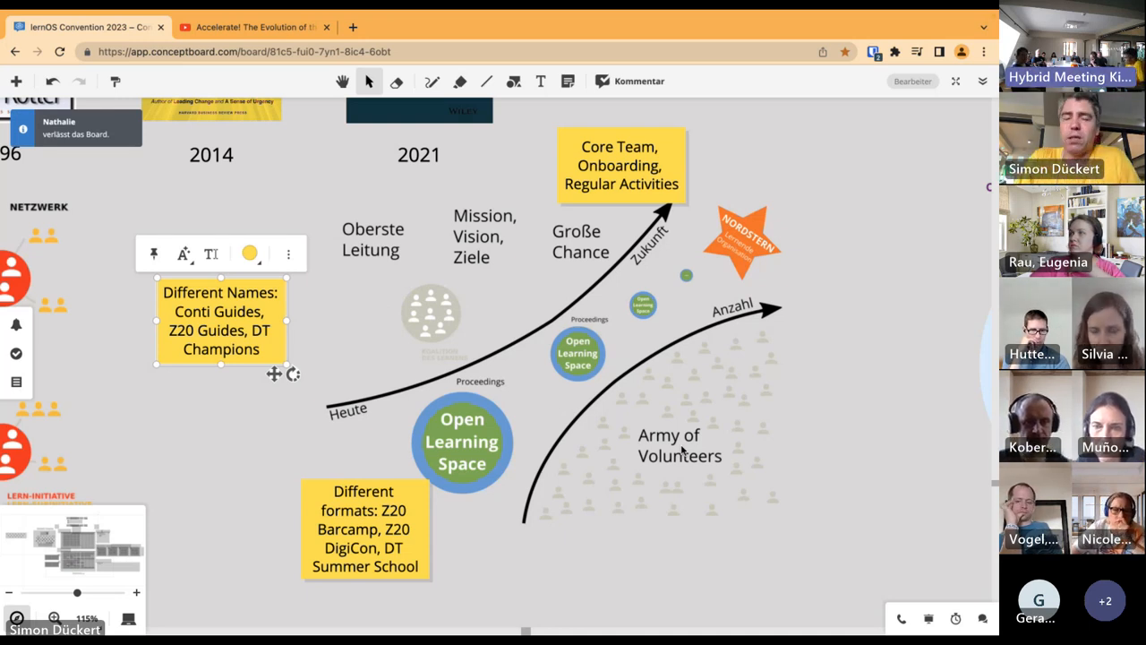
pyautogui.moveTo(672, 290)
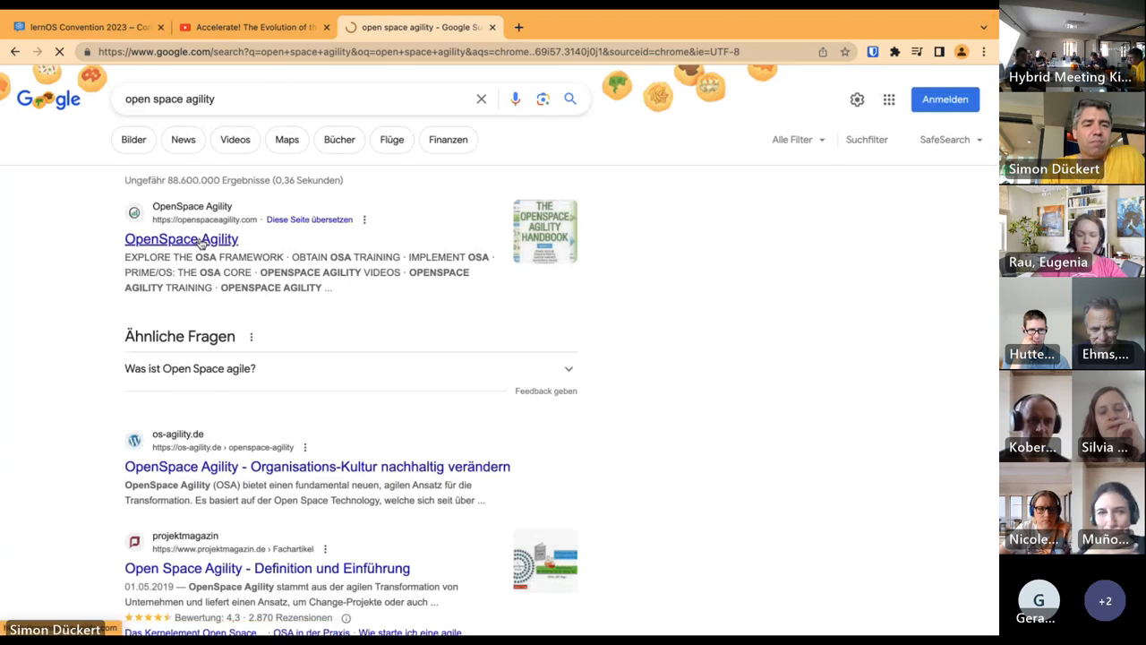
# View the OpenSpace Agility Big Picture infographic, then return to the Conceptboard board
pyautogui.click(179, 240)
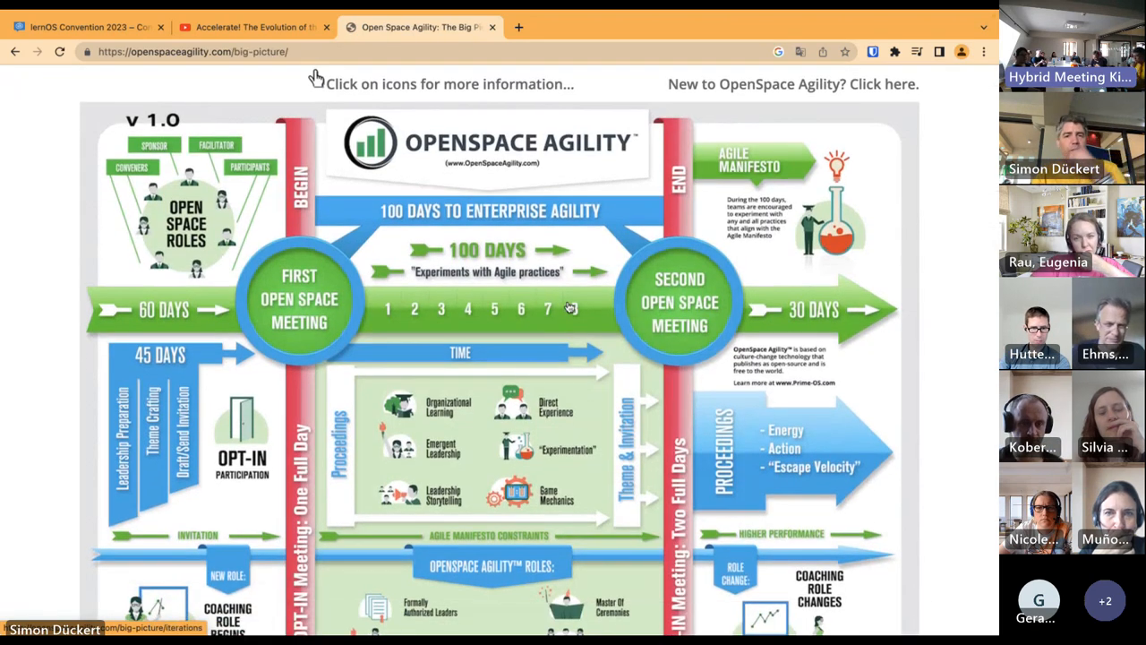
pyautogui.moveTo(570, 308)
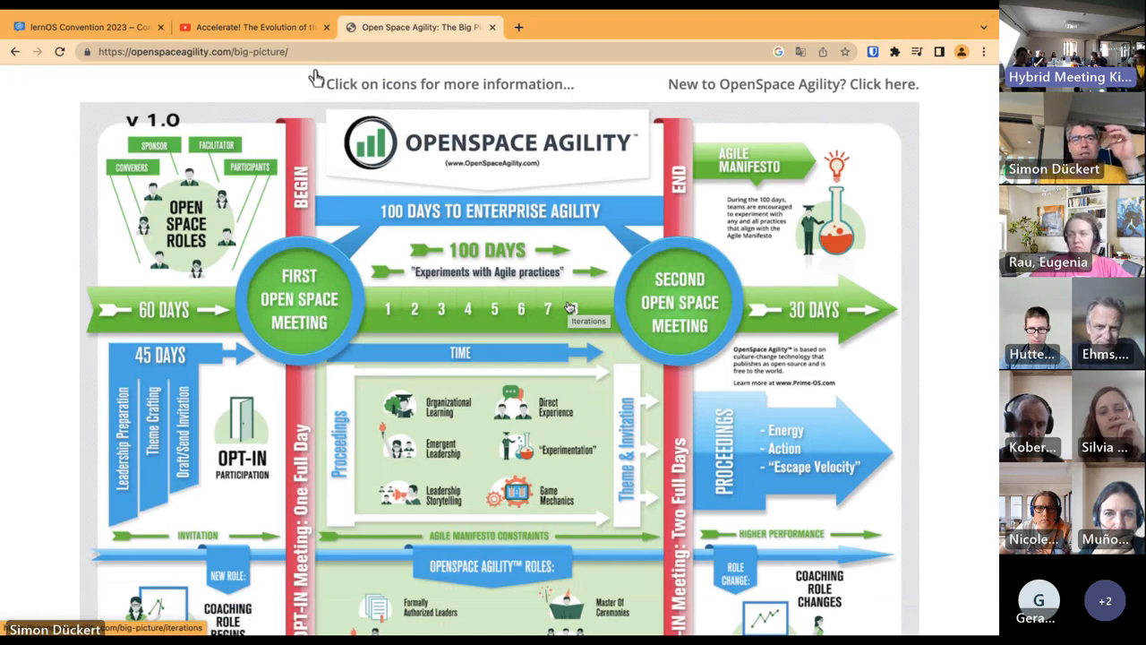
pyautogui.scroll(-3)
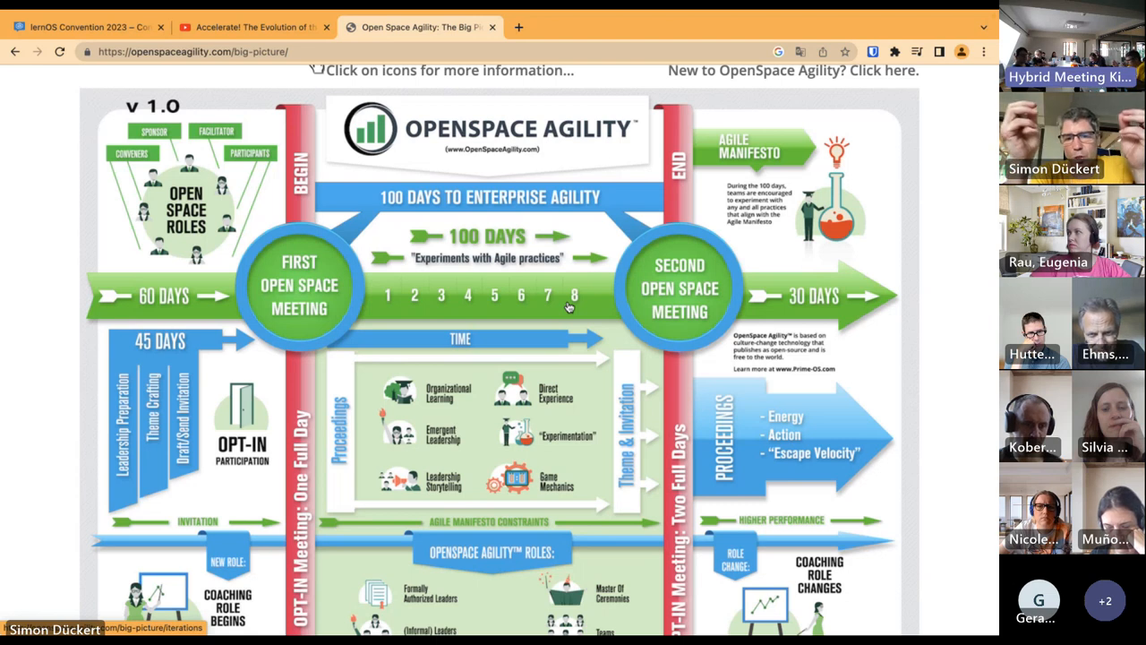
pyautogui.moveTo(563, 371)
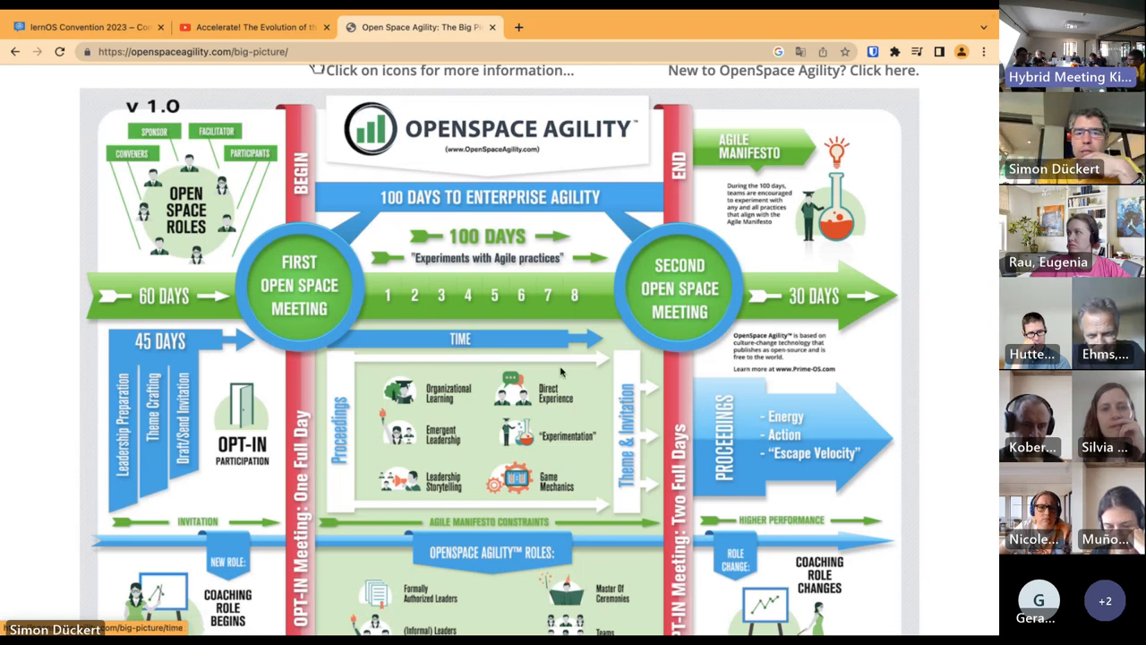
pyautogui.moveTo(451, 408)
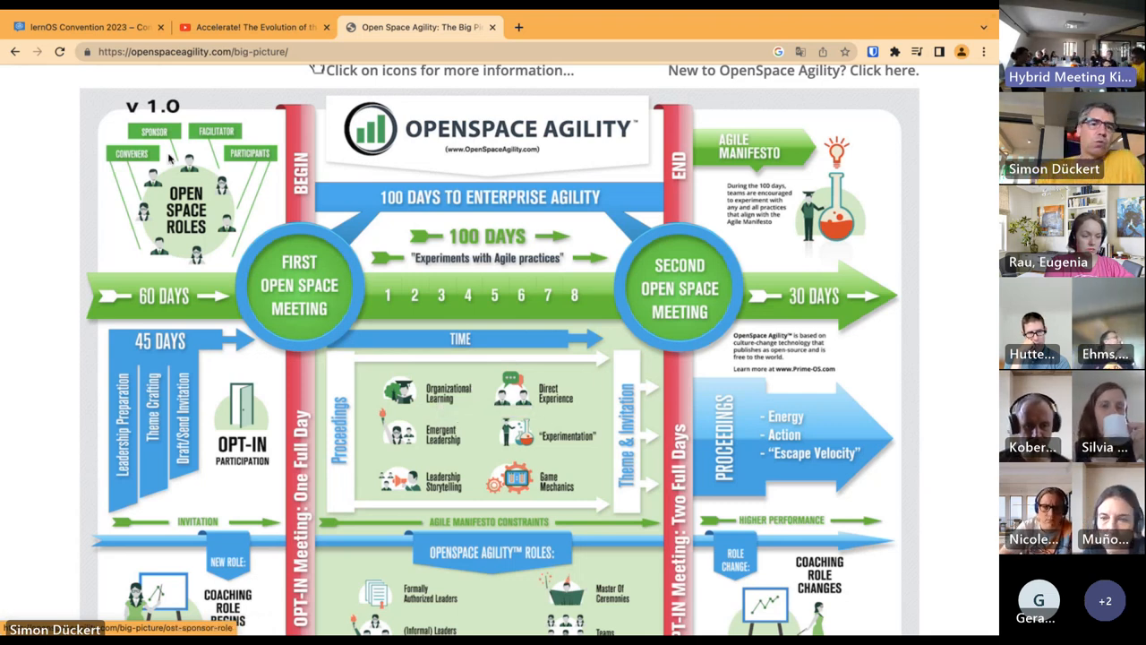
pyautogui.click(81, 27)
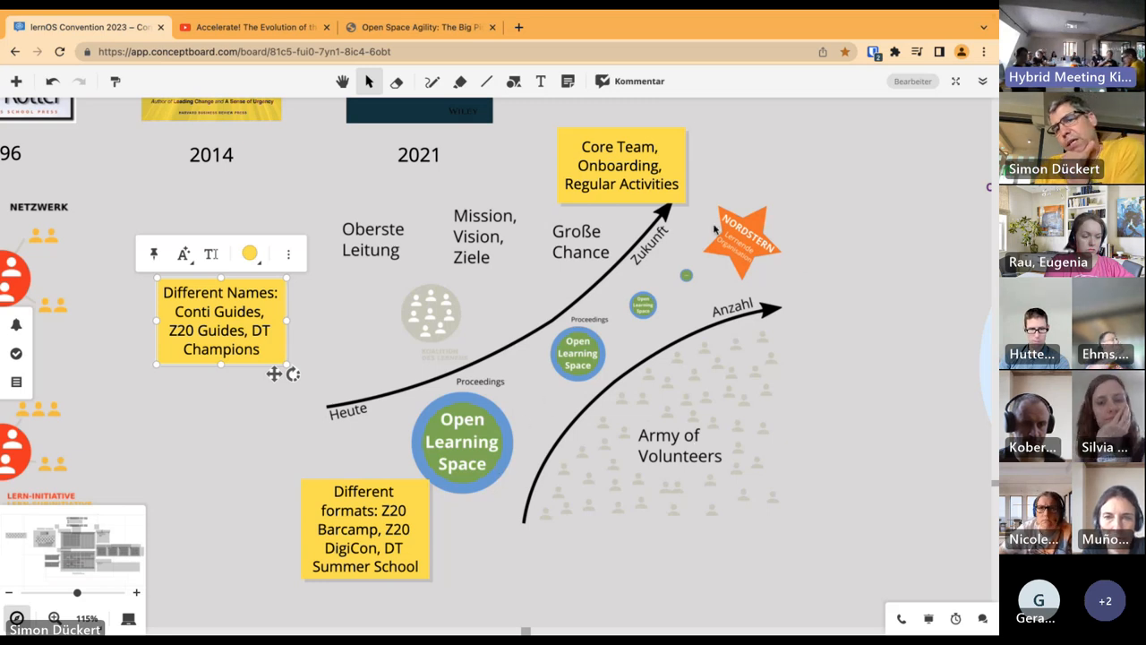
pyautogui.moveTo(715, 260)
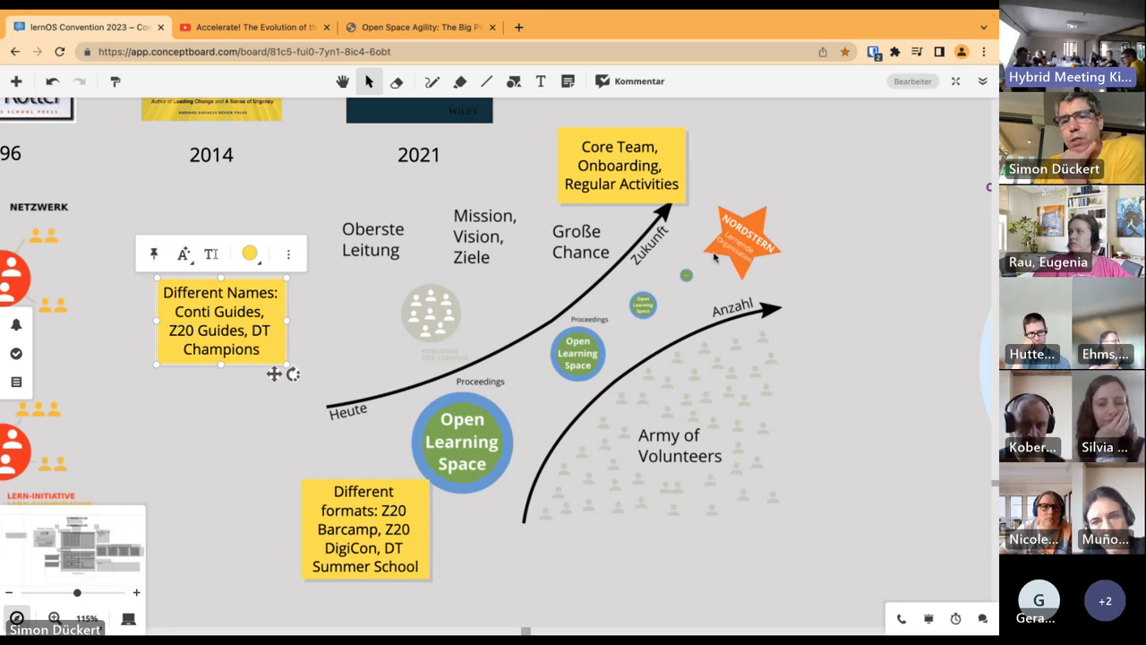
pyautogui.moveTo(591, 339)
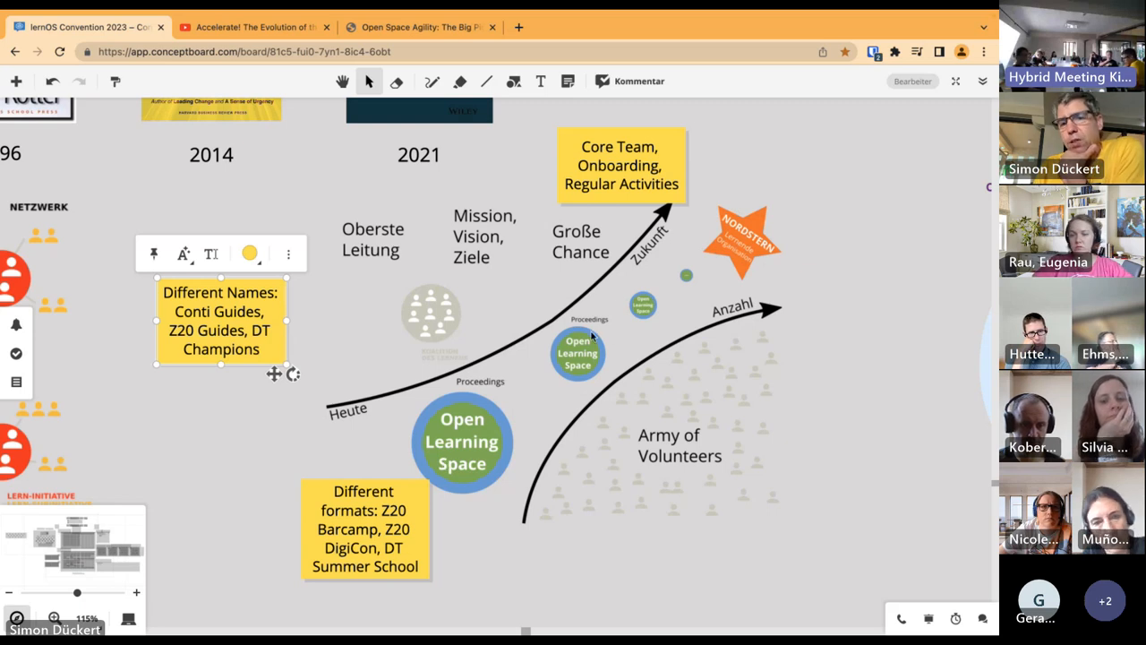
pyautogui.moveTo(523, 405)
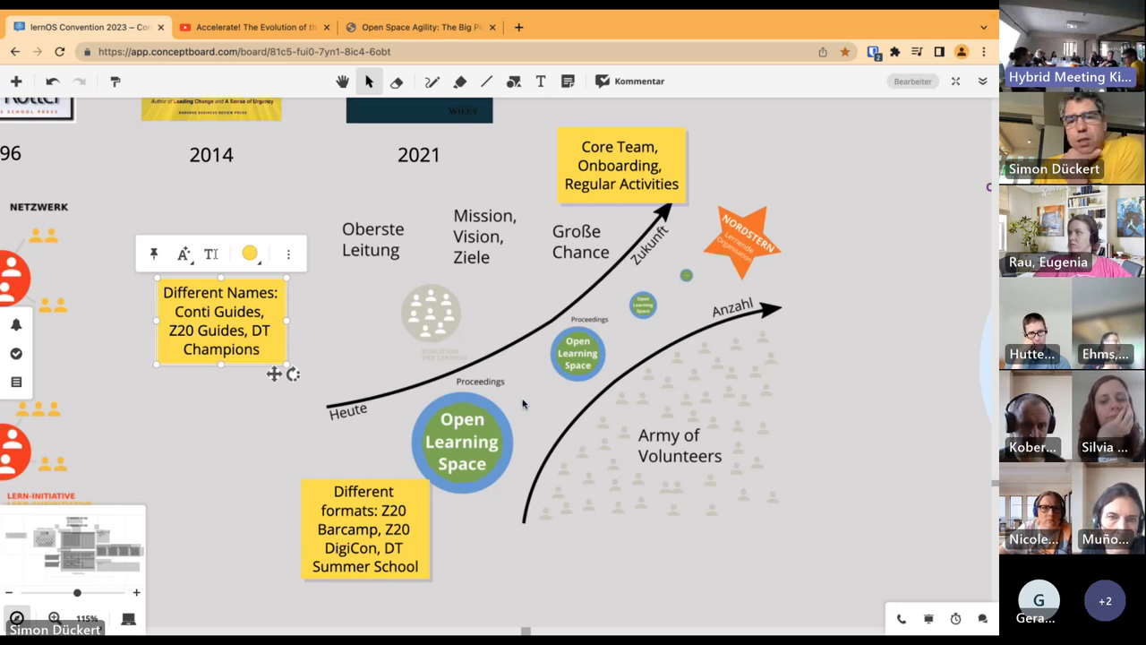
pyautogui.moveTo(473, 305)
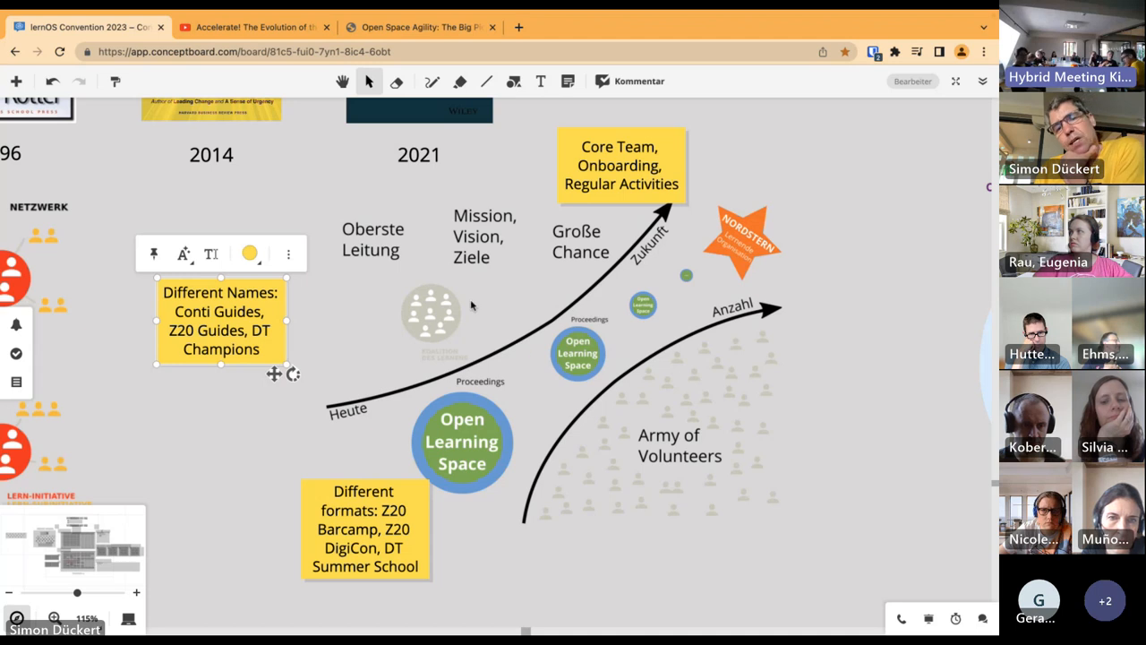
pyautogui.moveTo(348, 432)
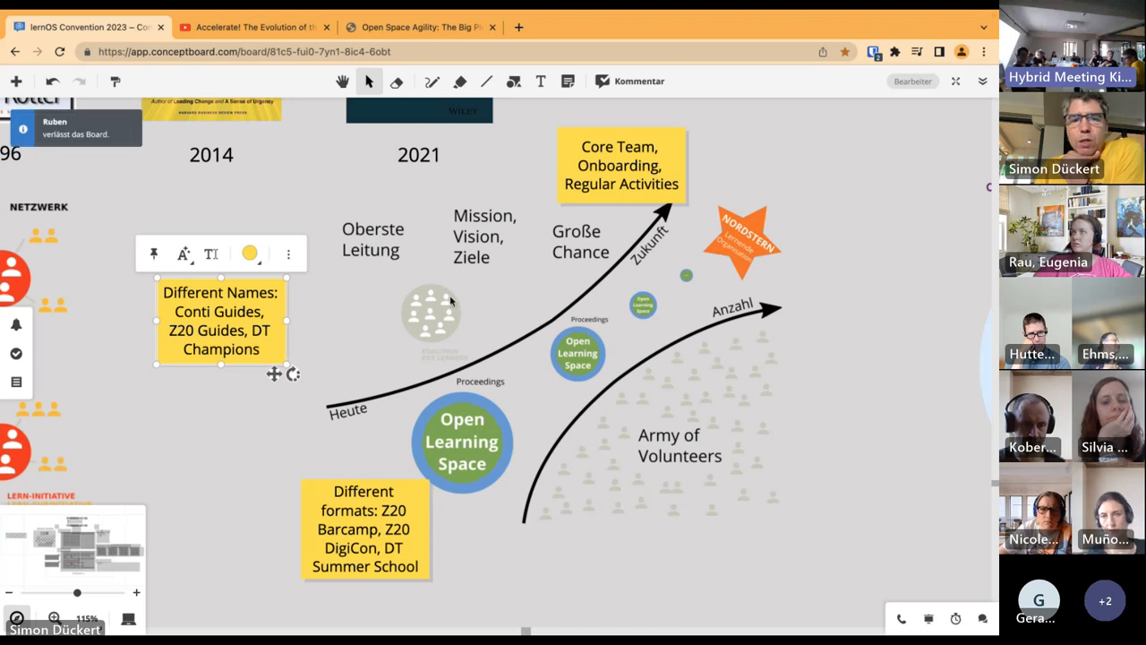
pyautogui.moveTo(449, 301)
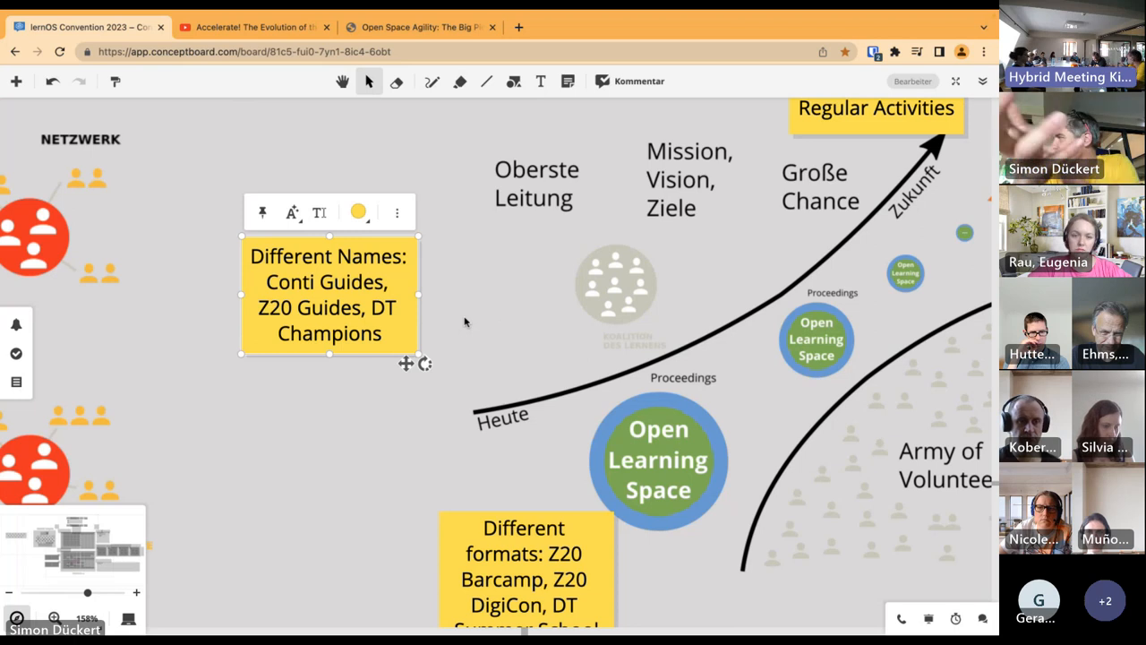
pyautogui.moveTo(444, 423)
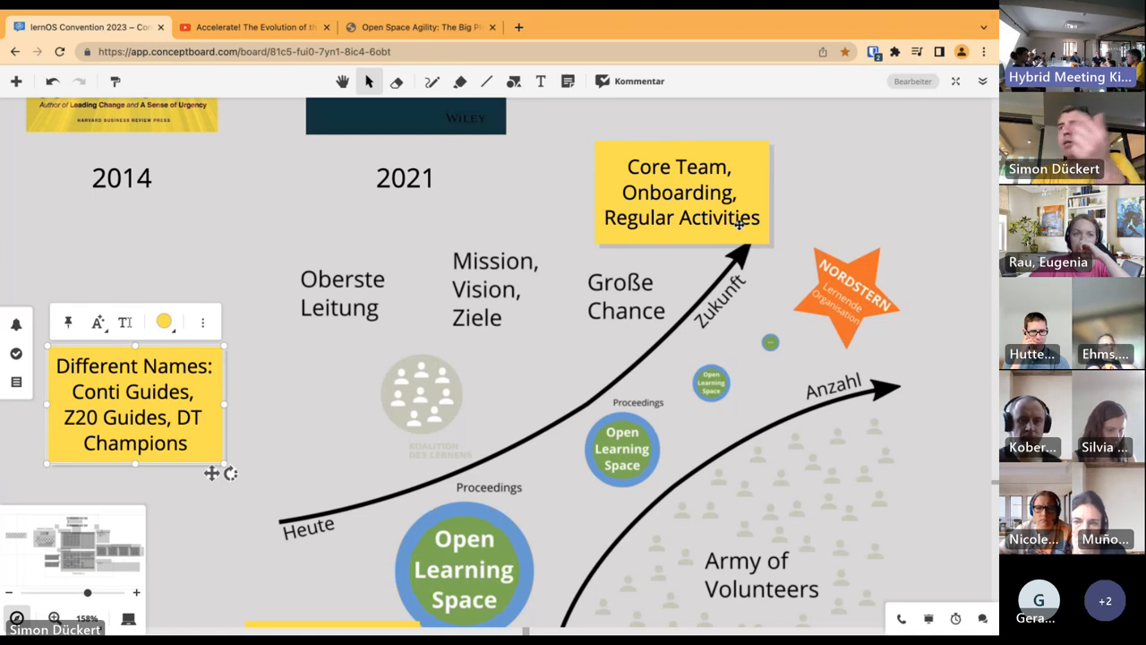
pyautogui.moveTo(685, 265)
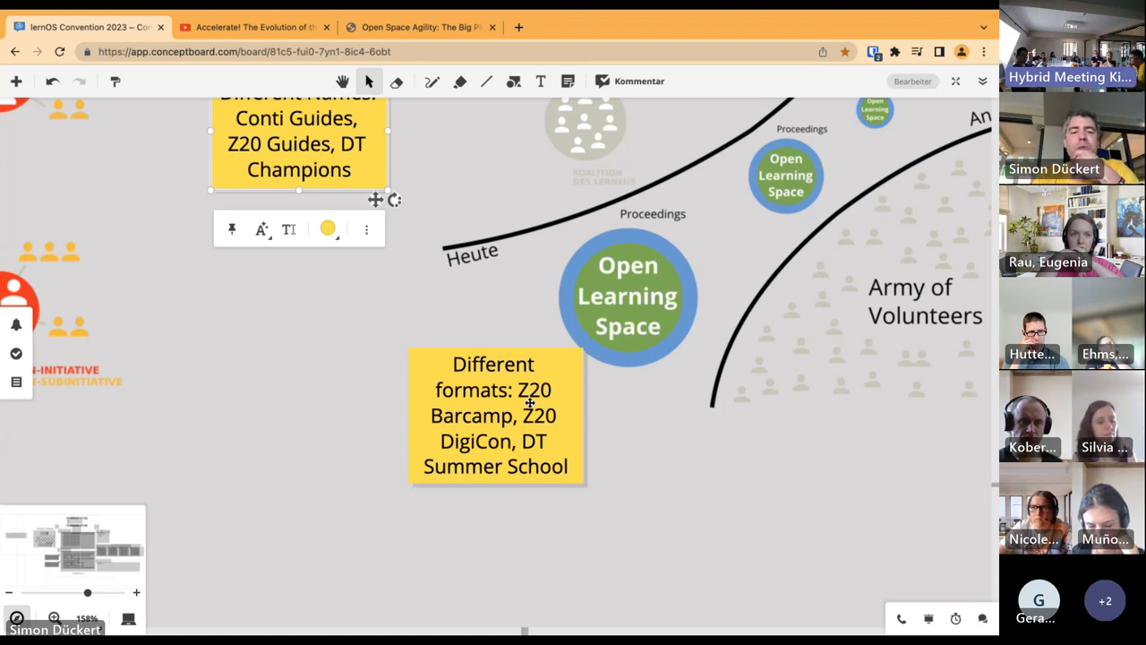
pyautogui.moveTo(526, 498)
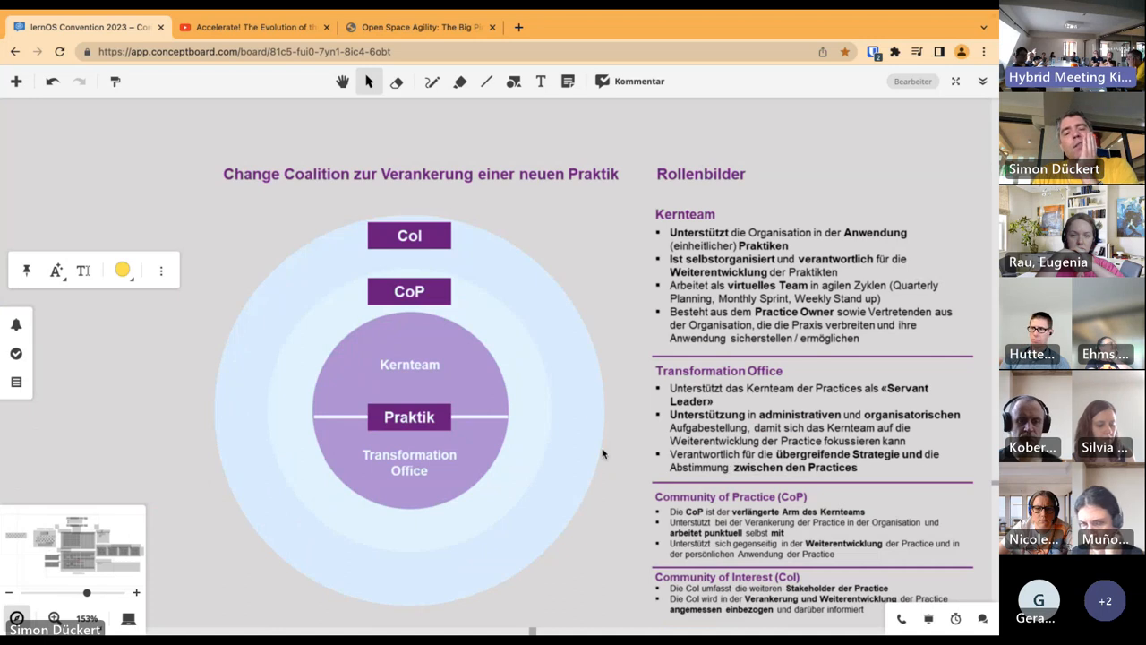
pyautogui.moveTo(564, 423)
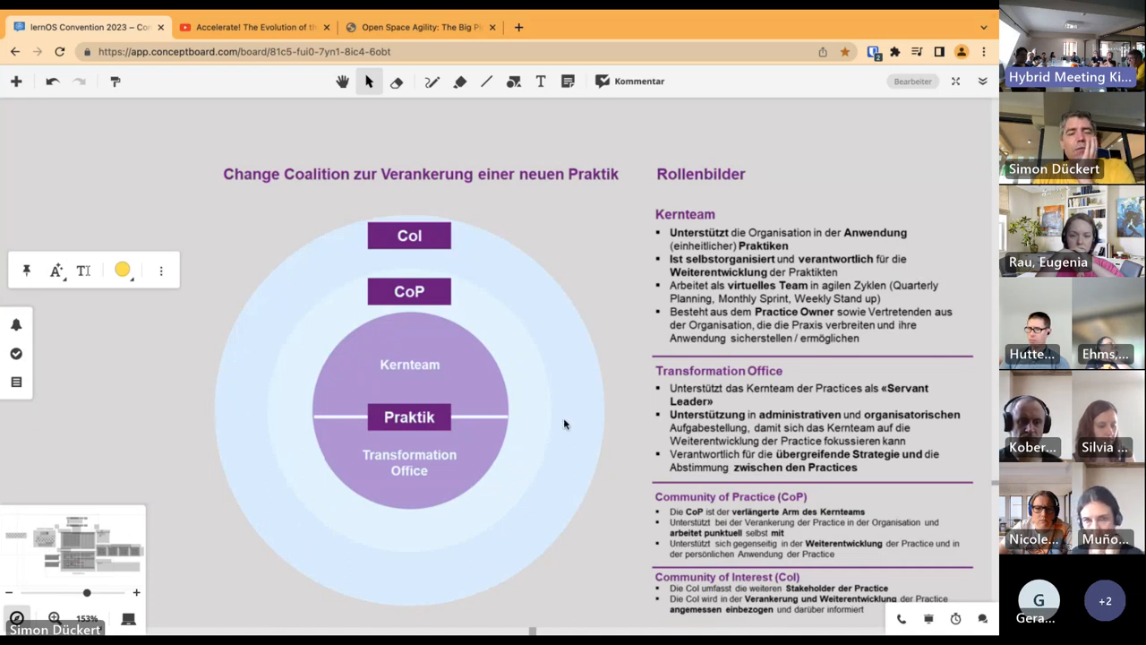
pyautogui.moveTo(551, 371)
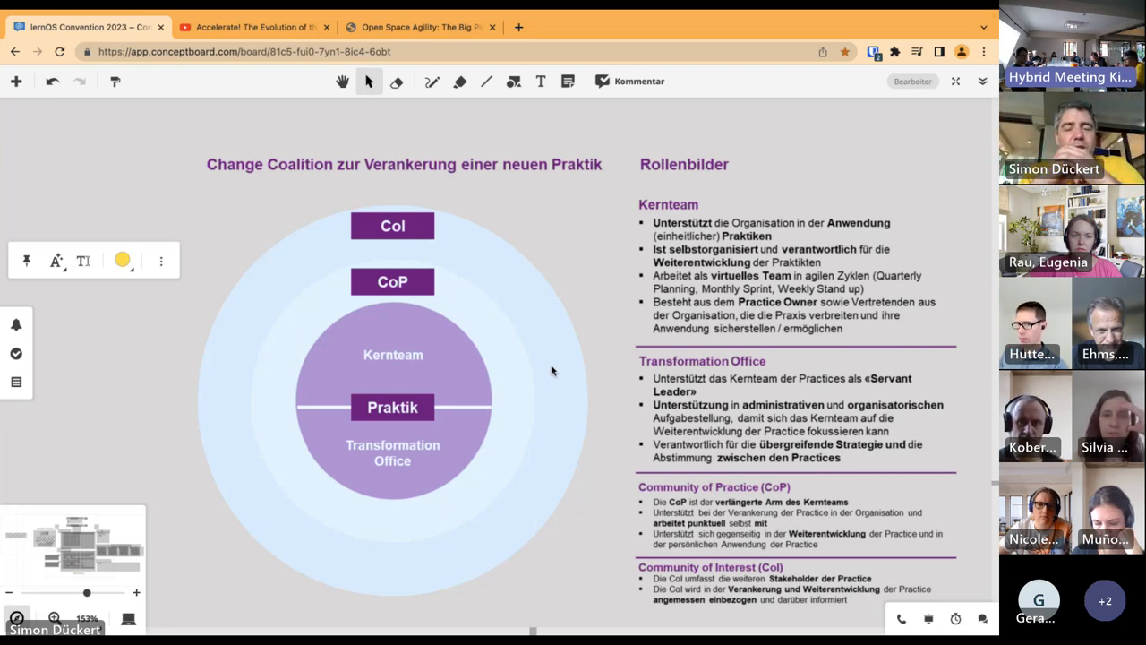
pyautogui.moveTo(498, 451)
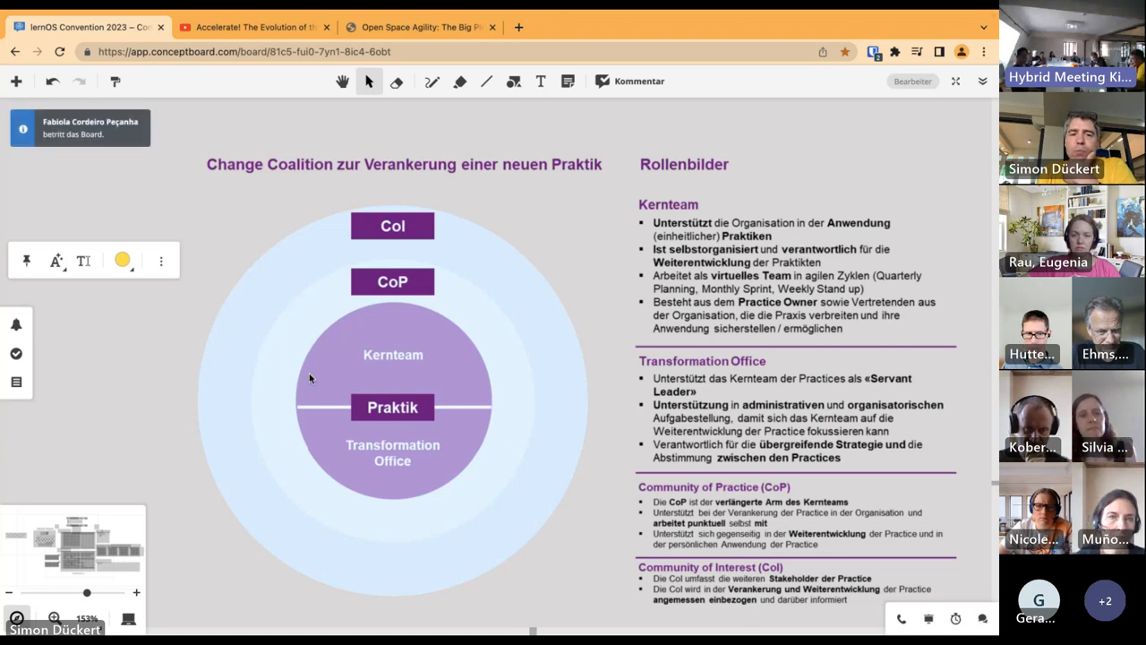
pyautogui.moveTo(434, 294)
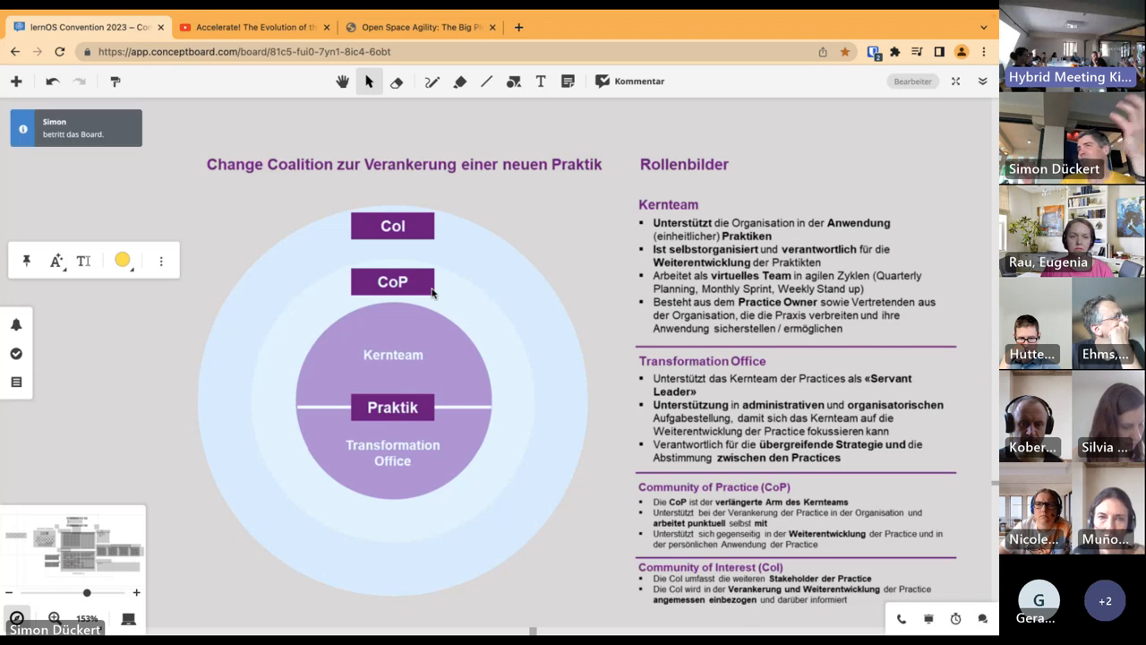
pyautogui.moveTo(403, 273)
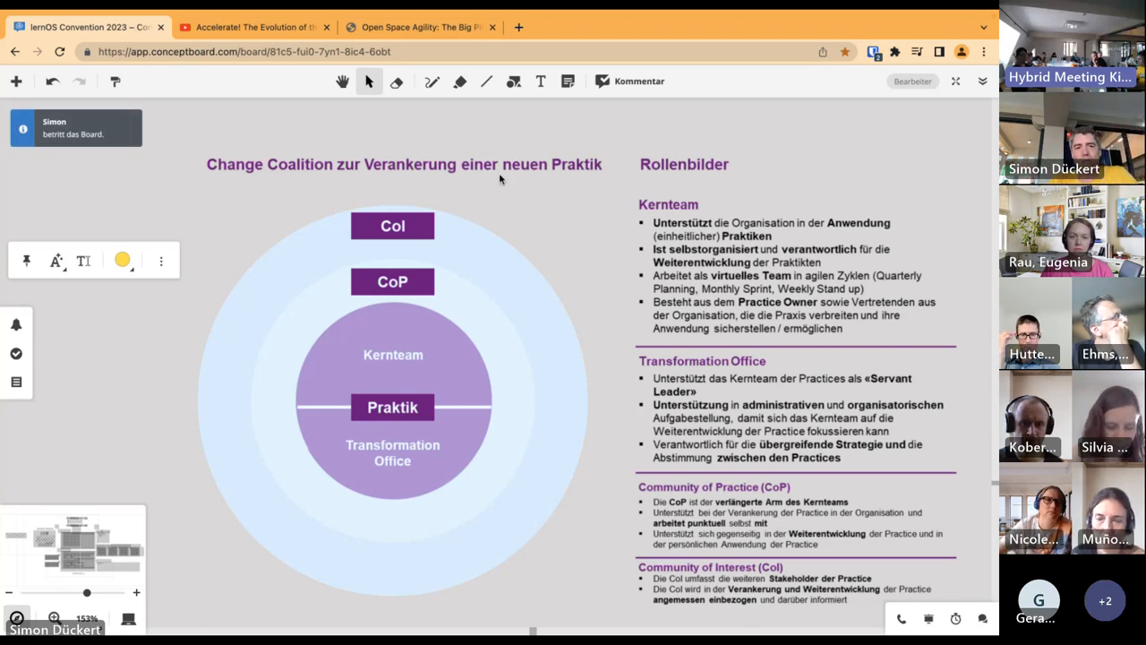
pyautogui.moveTo(326, 177)
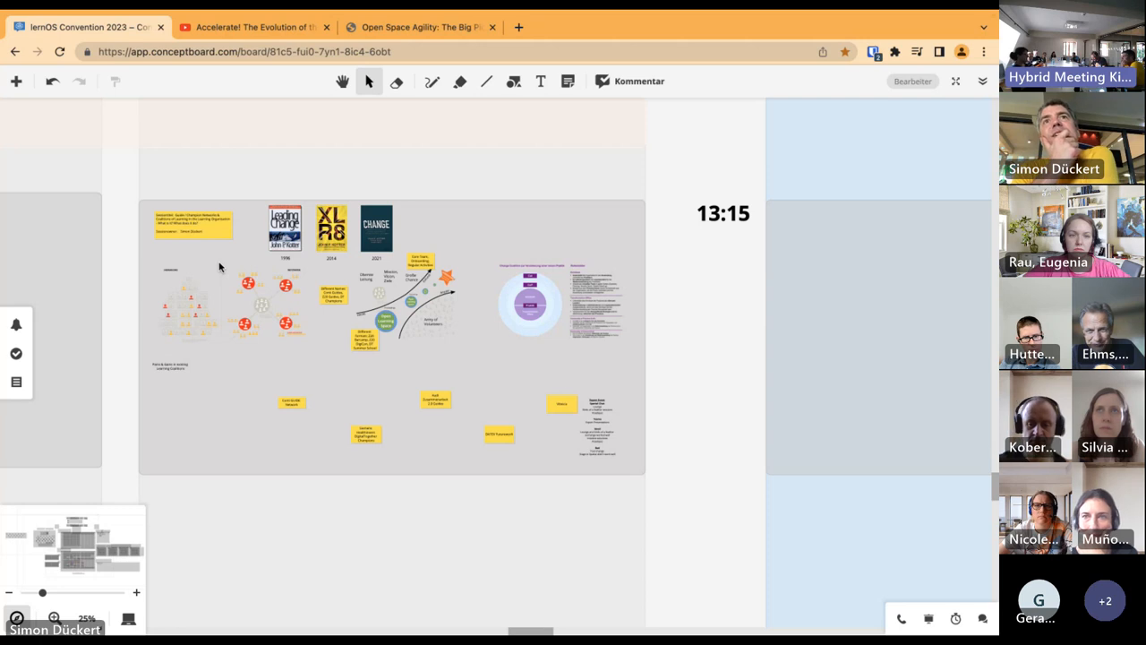
pyautogui.moveTo(171, 262)
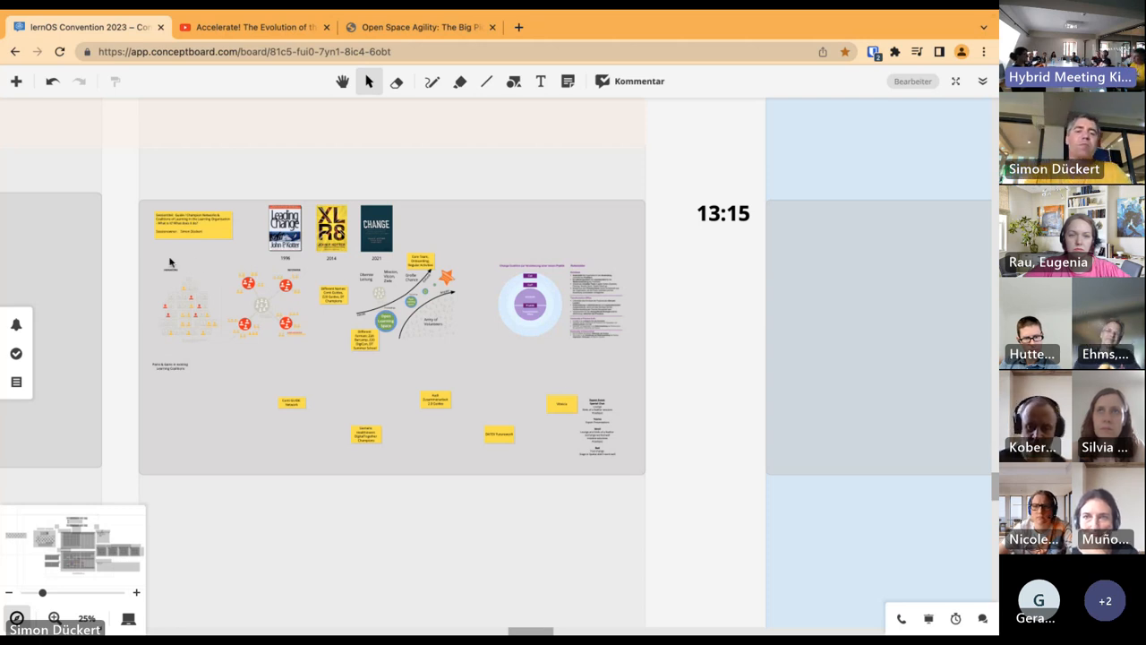
pyautogui.moveTo(398, 303)
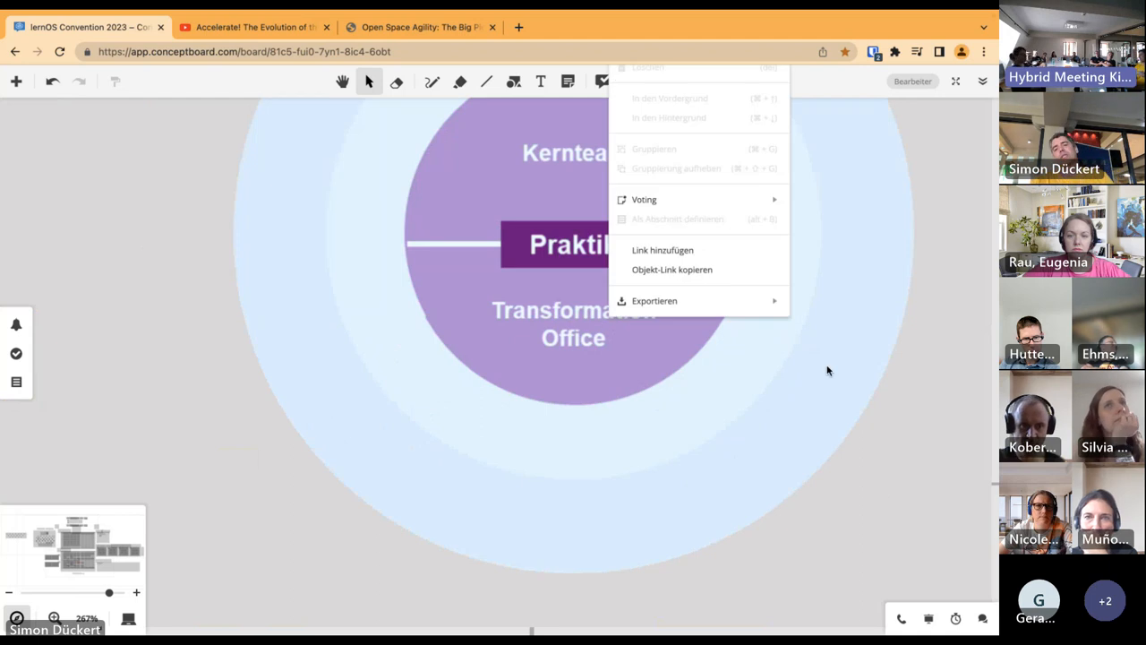
# Inspect the Kernteam, Praktik and Transformation Office circles close up, then start a new browser tab
pyautogui.click(892, 401)
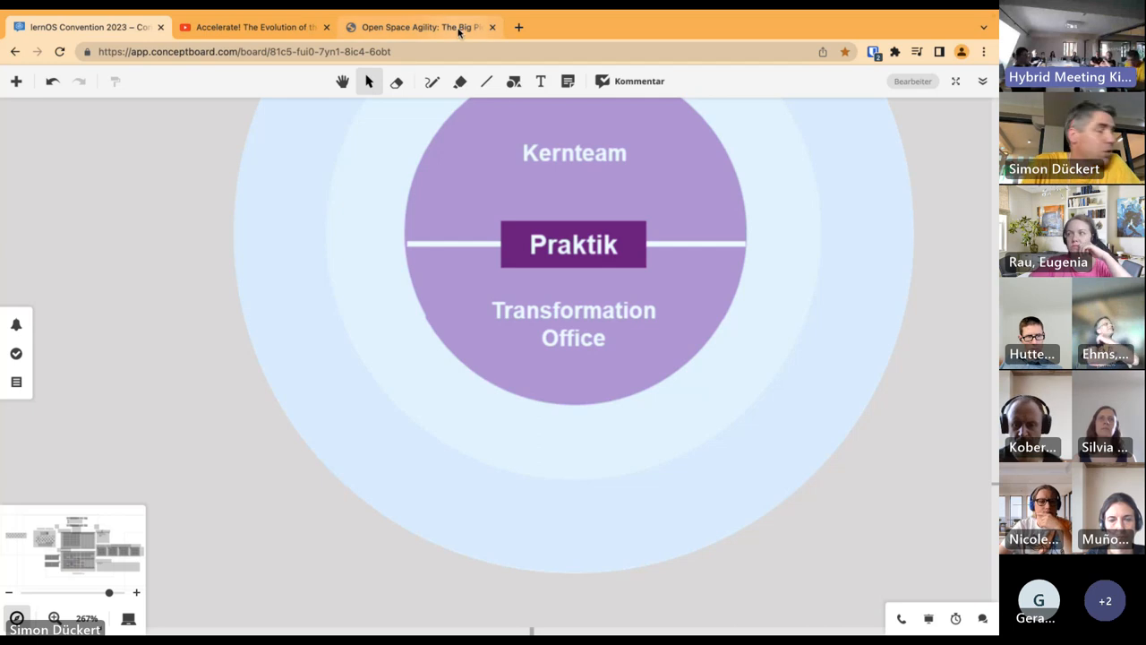
pyautogui.click(419, 27)
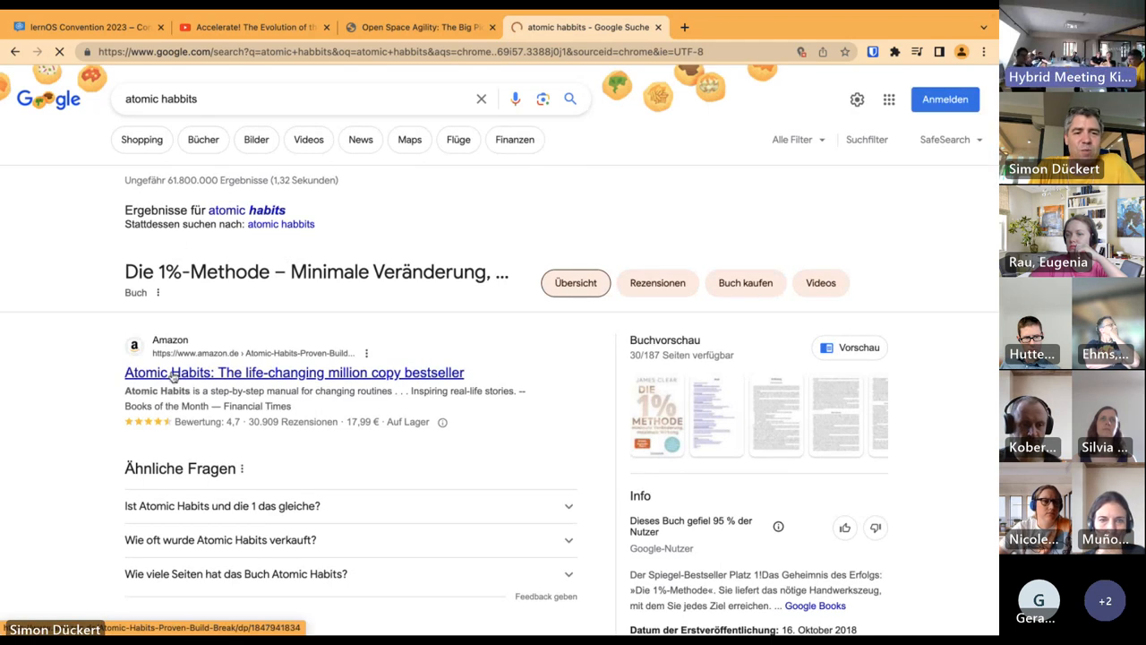
# View the Amazon listing for James Clear's Atomic Habits and return to the Conceptboard board
pyautogui.click(294, 370)
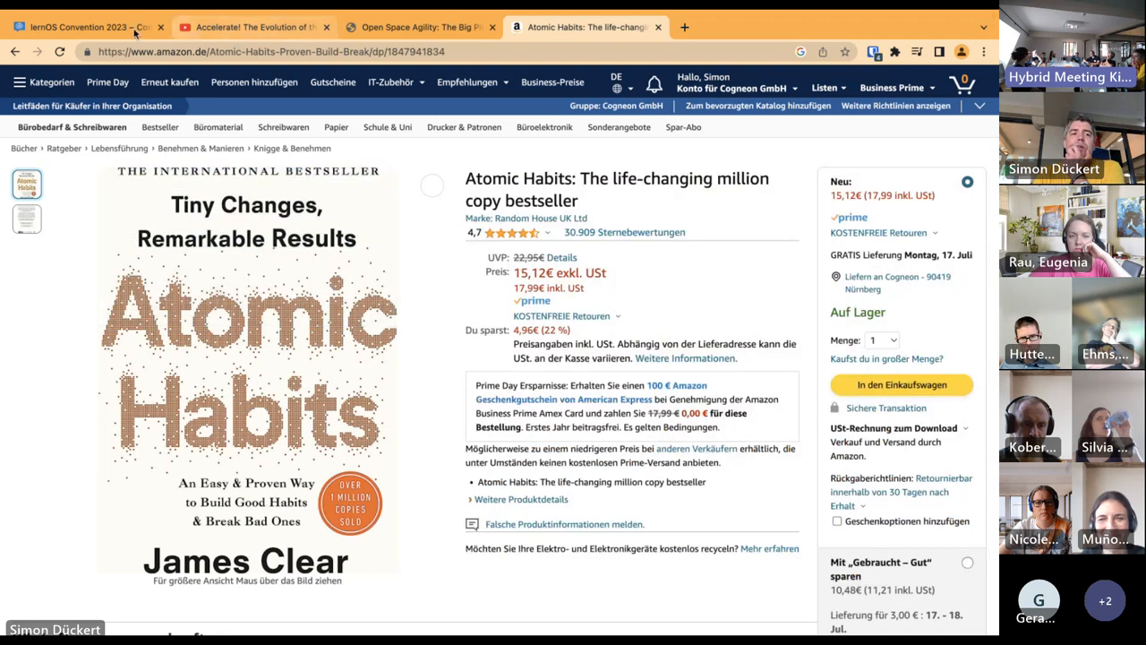
pyautogui.click(81, 27)
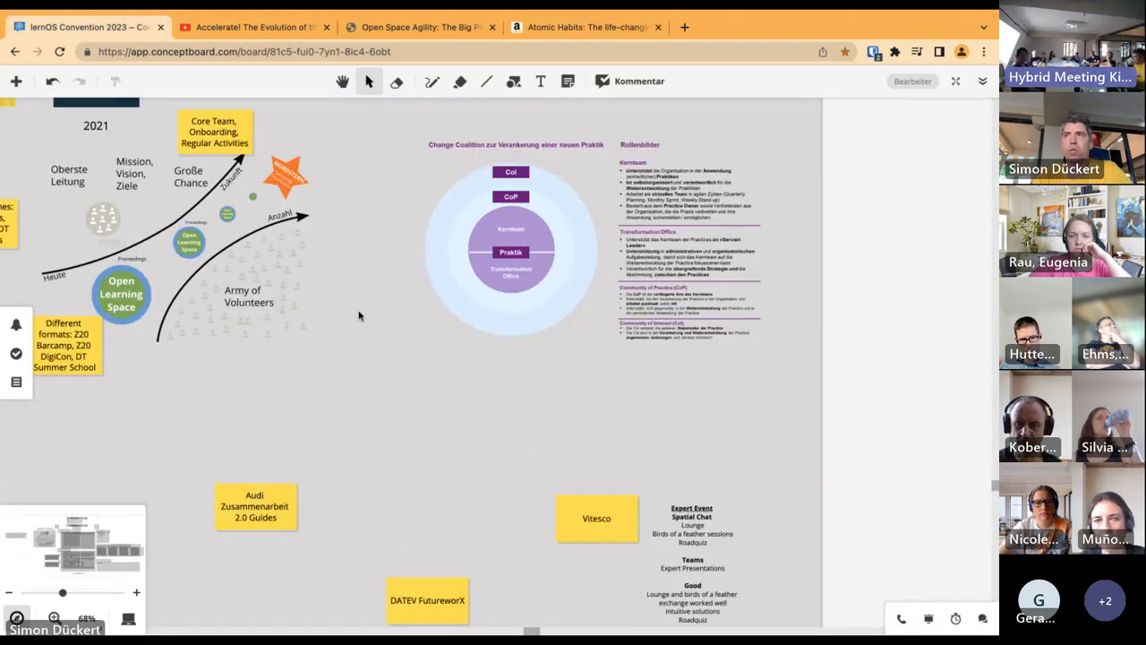
pyautogui.moveTo(530, 361)
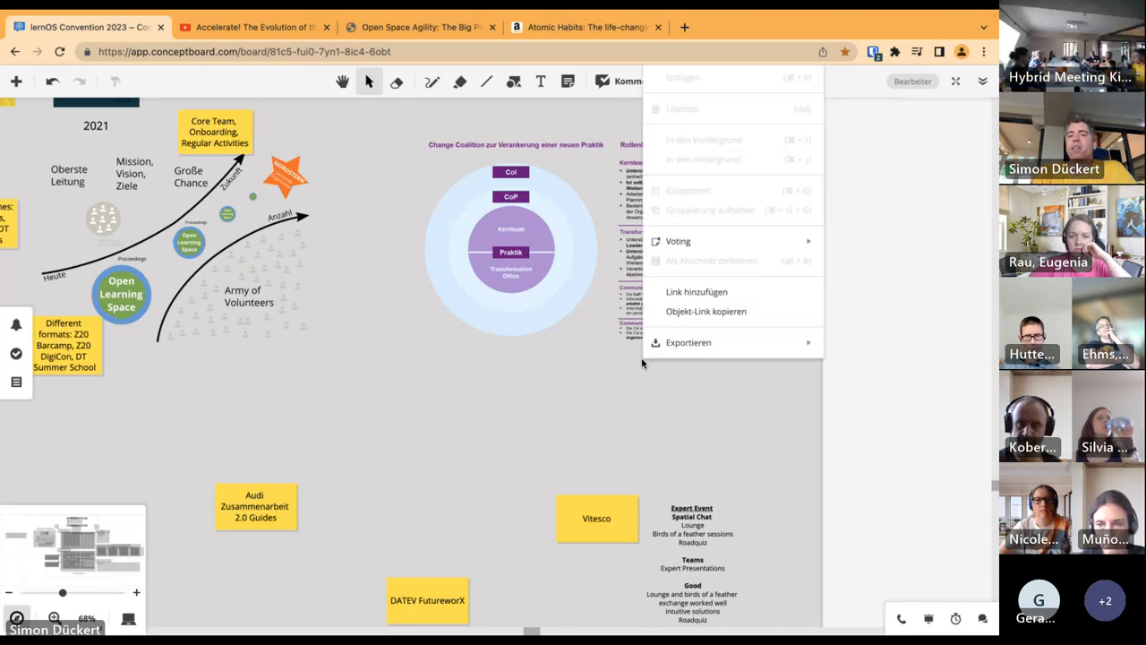
# Dismiss the object menu on the change coalition diagram and start an empty browser tab
pyautogui.click(827, 379)
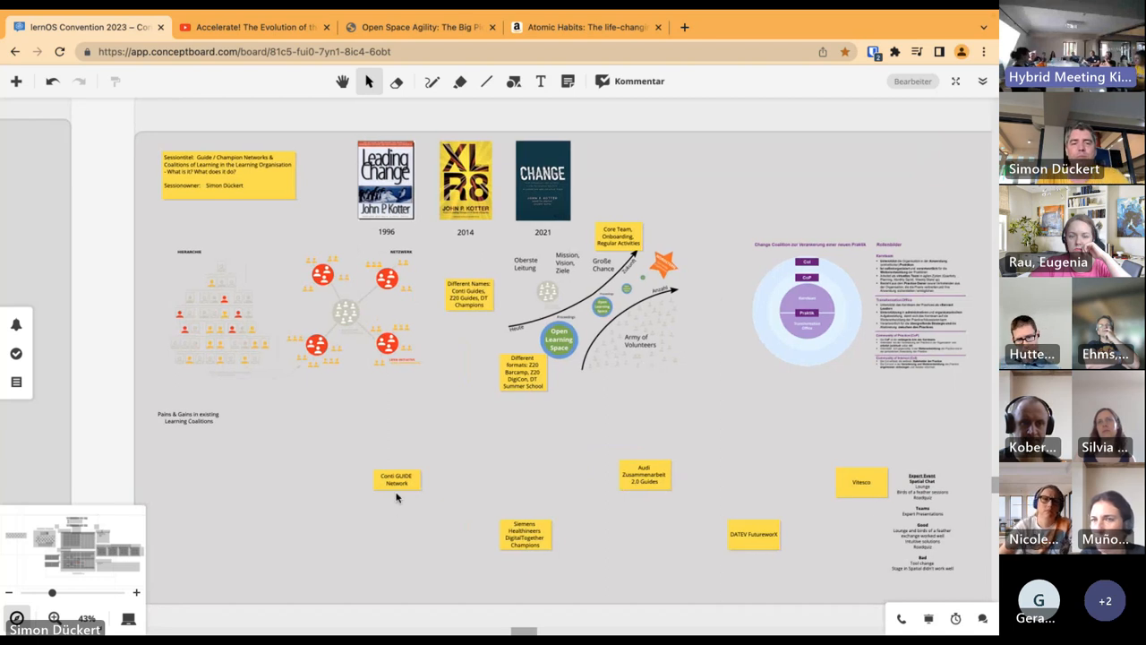
pyautogui.rightClick(397, 477)
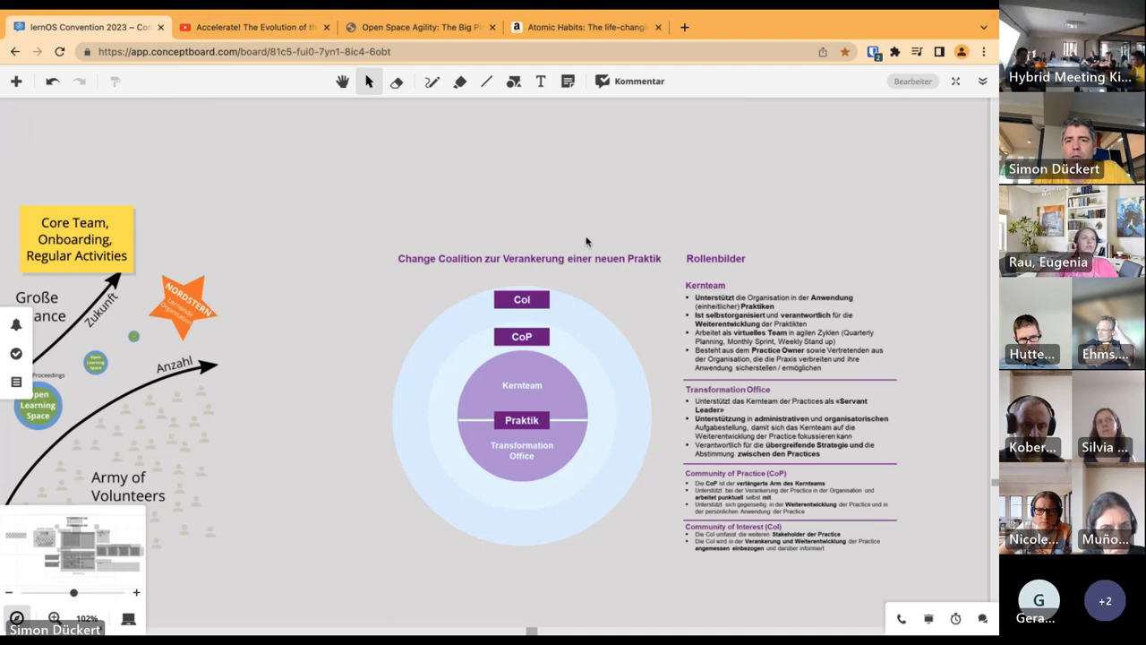
pyautogui.click(849, 27)
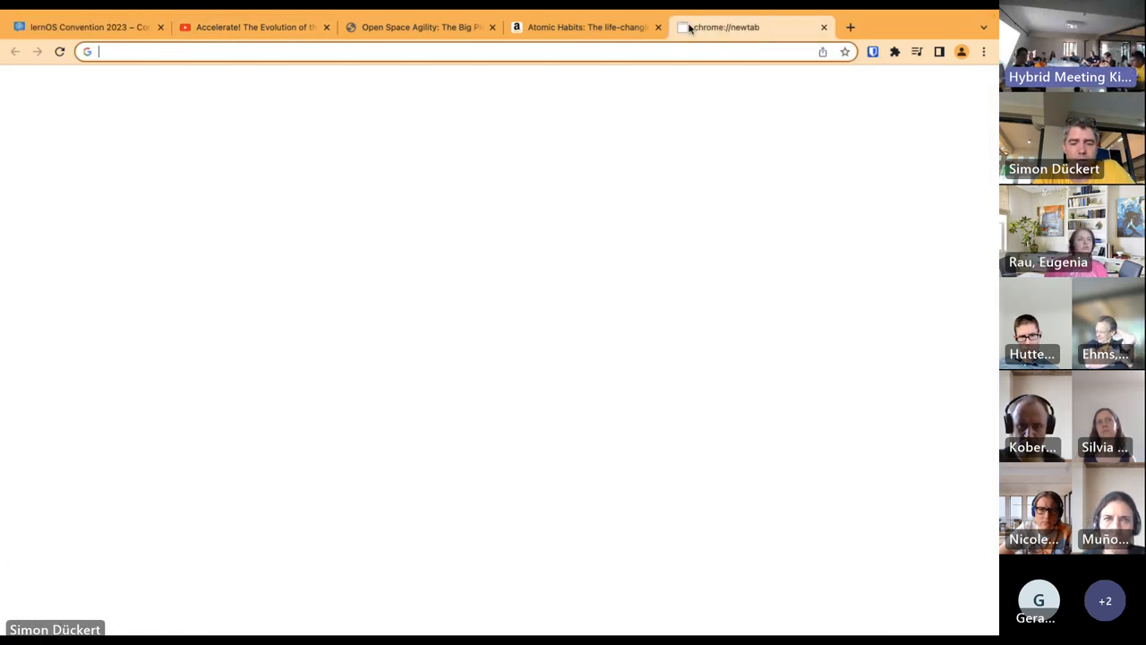
# Search 'joel krapf change coalition' and read the article 'Wie eine Change Coalition wirkungsvoll aufgebaut wird'
pyautogui.write('joel krapf')
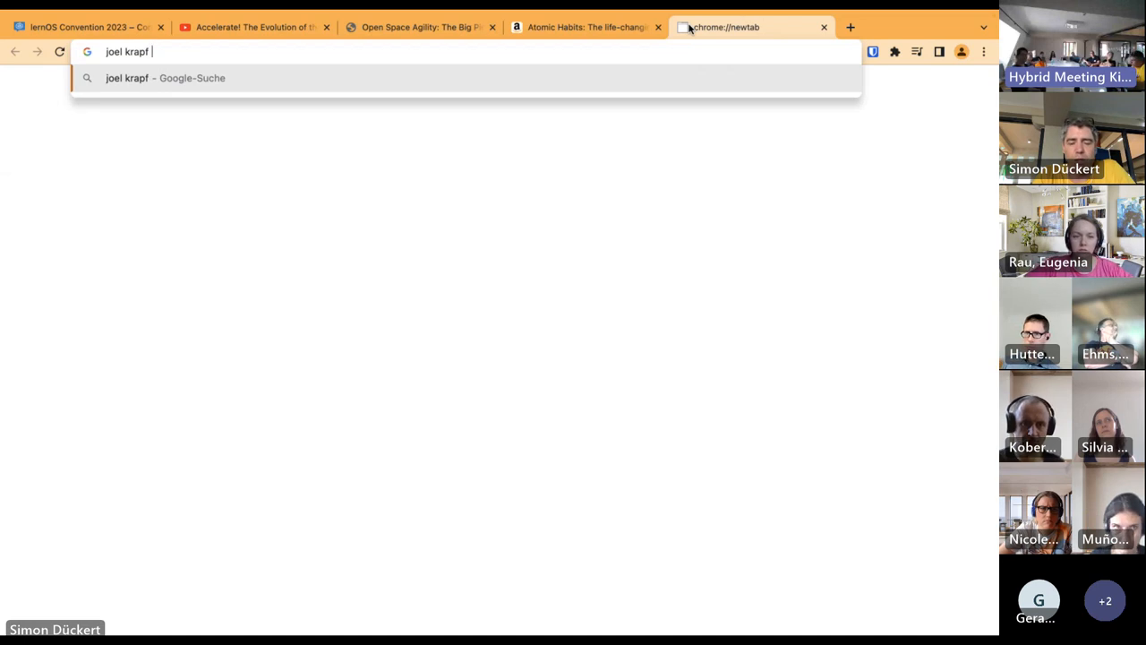
pyautogui.write('change coalition')
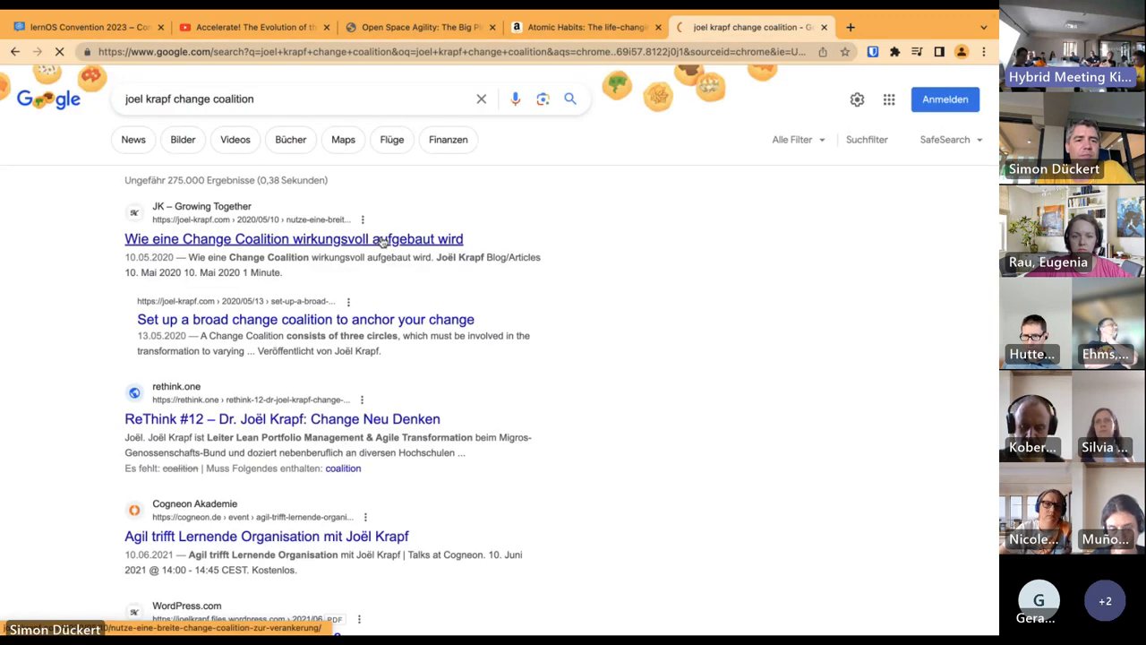
pyautogui.click(294, 239)
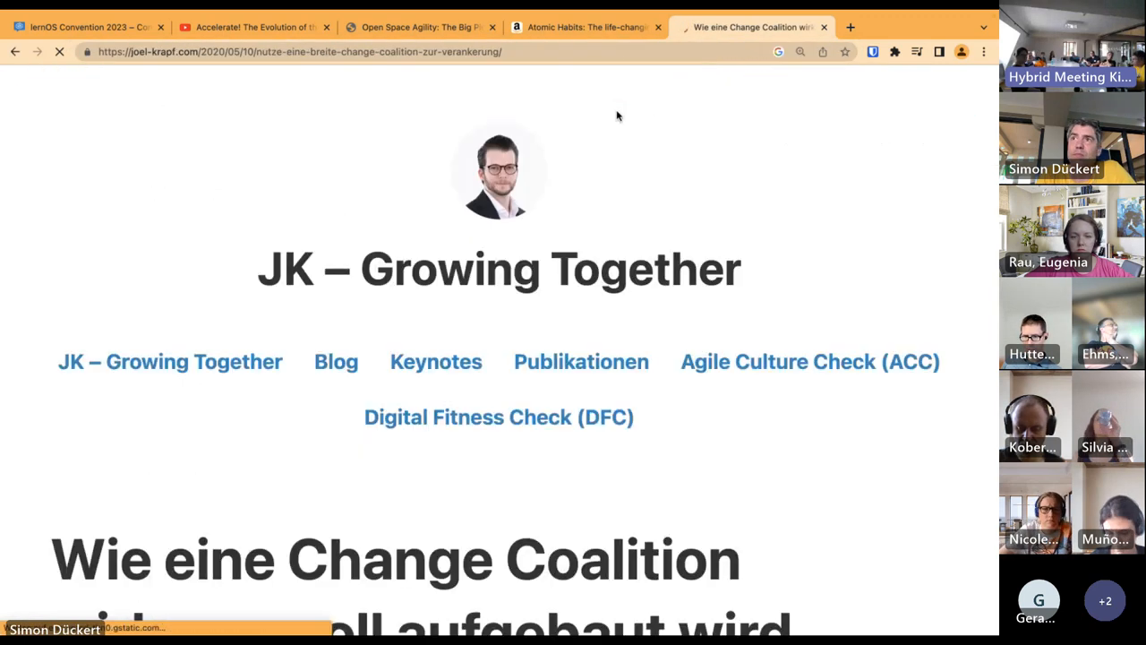
pyautogui.scroll(-3)
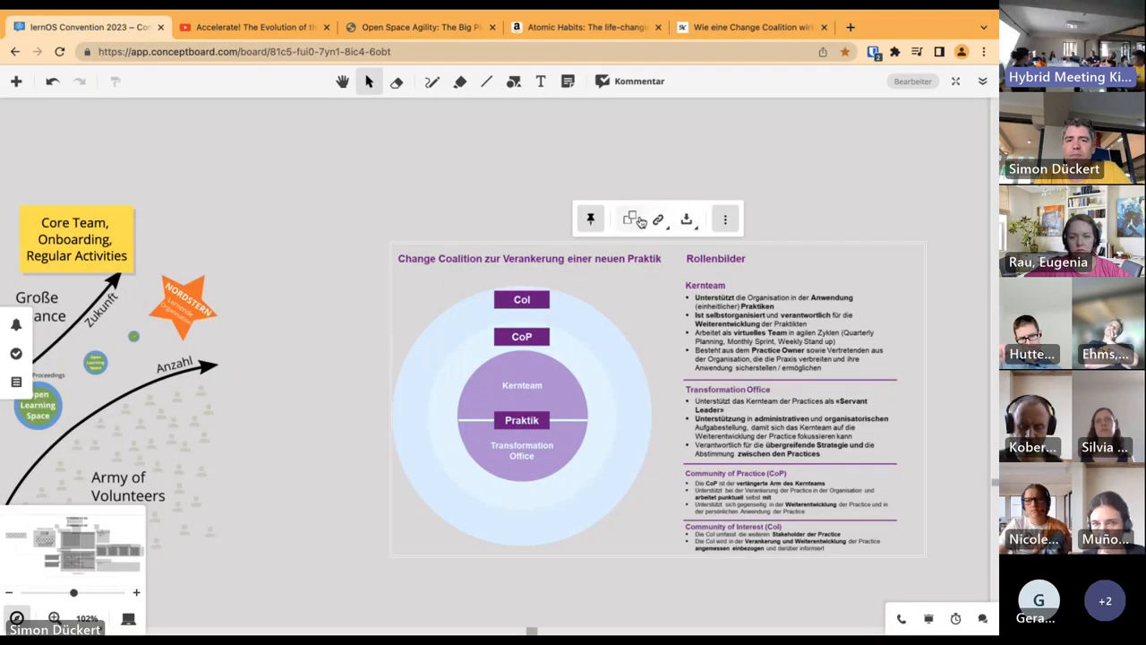
# Place a new yellow sticky note just above the Conti GUIDE Network note
pyautogui.click(659, 219)
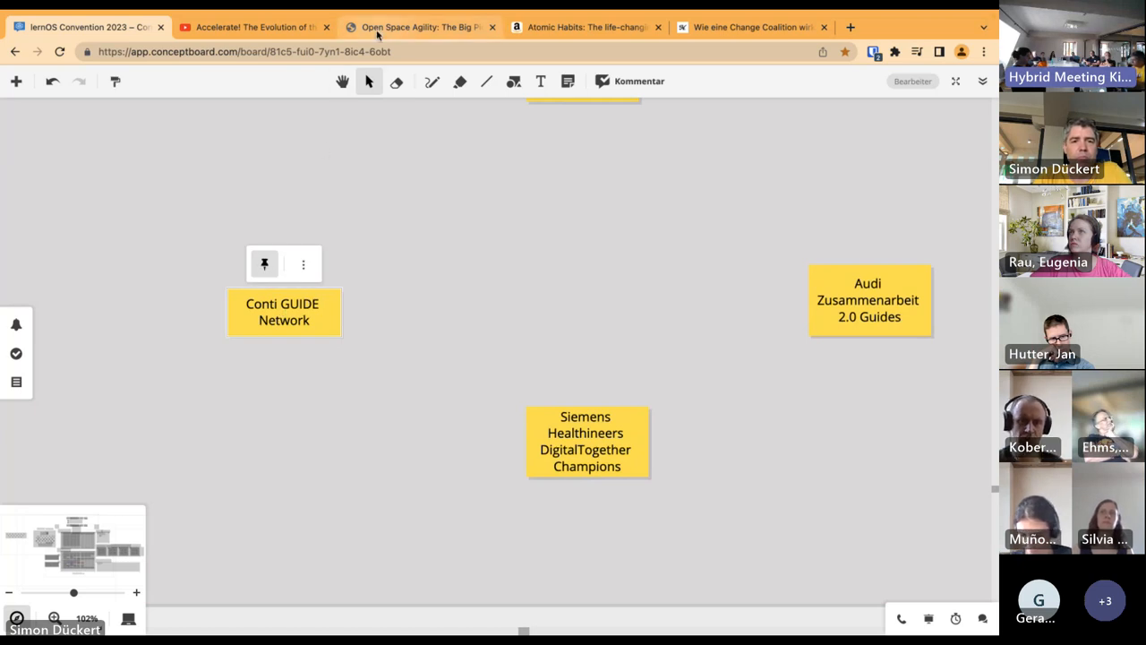
pyautogui.moveTo(283, 312); pyautogui.dragTo(498, 365)
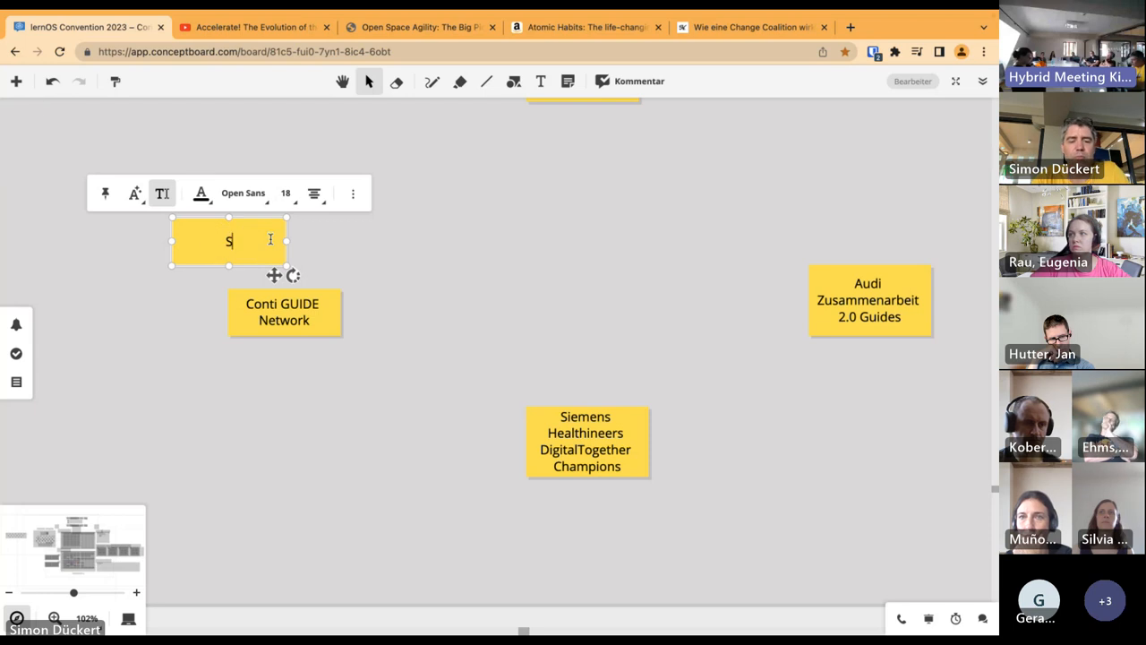
# Write 'Strong Core Team' on the note and colour it grey
pyautogui.write('Strong Core')
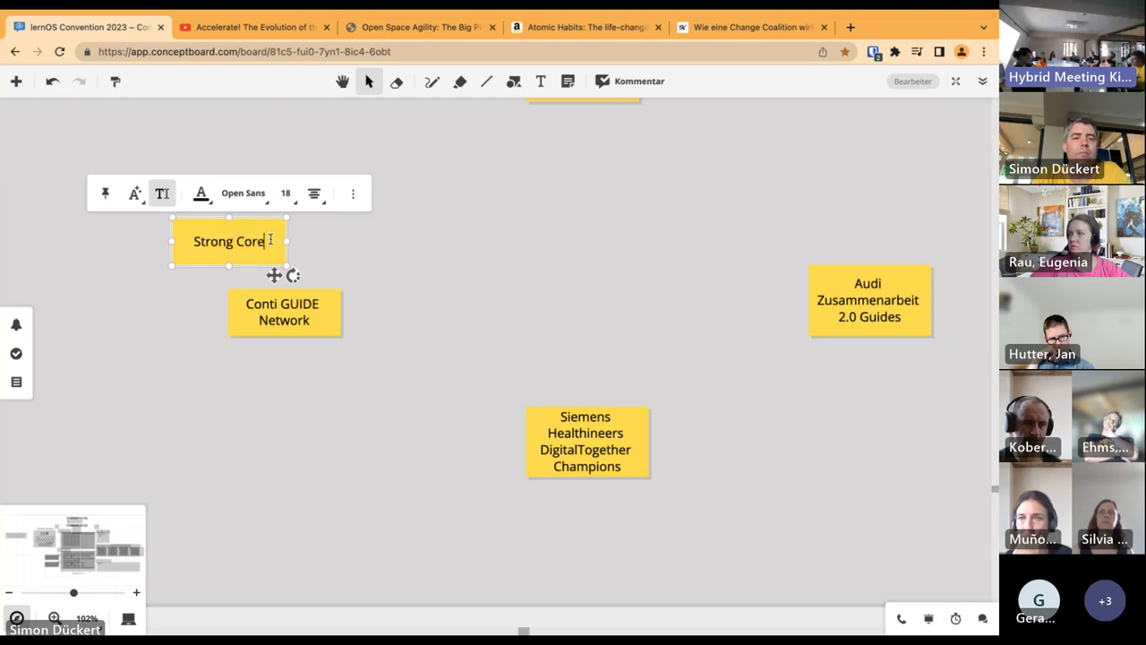
pyautogui.write('Team')
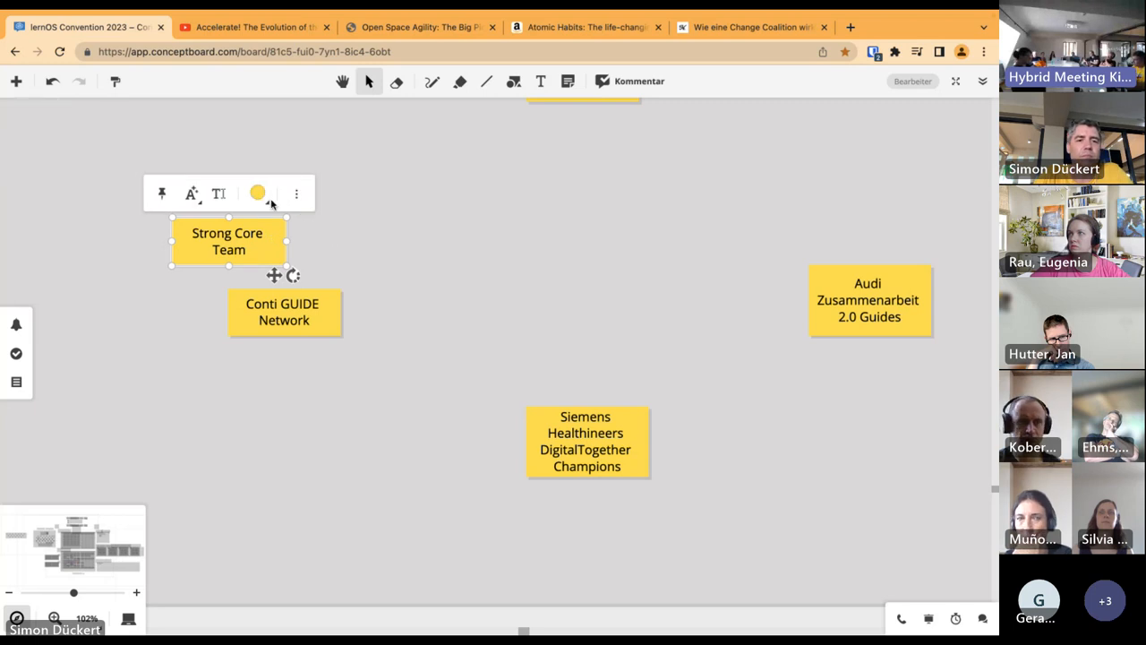
pyautogui.click(257, 193)
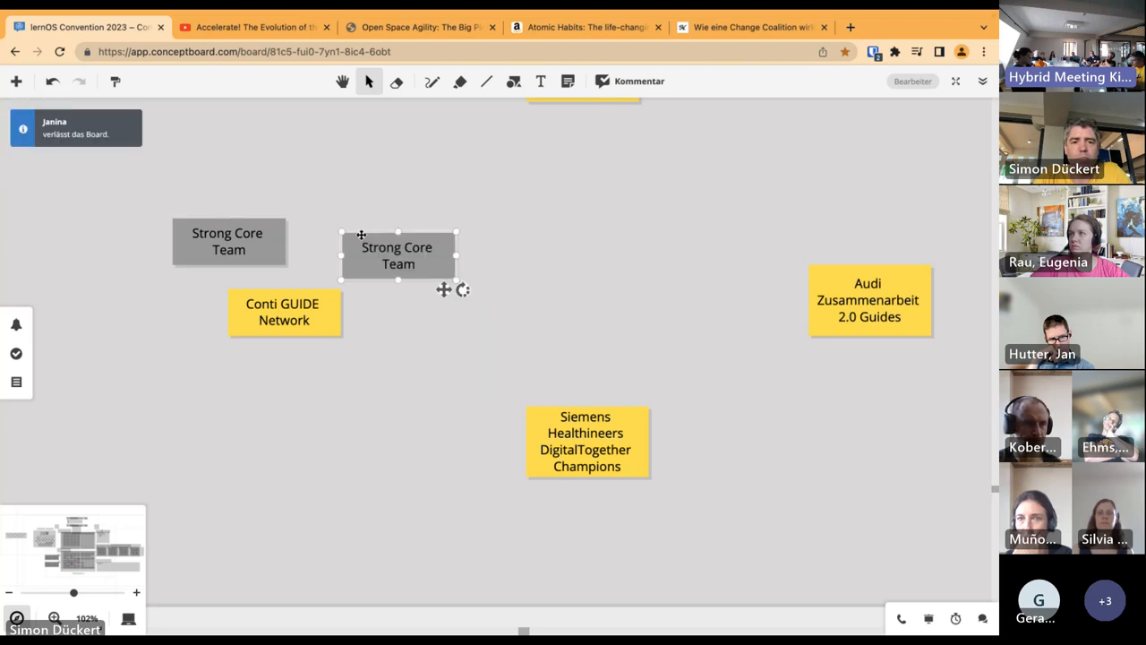
# Add grey notes 'Active Community of Practice (400?)' and 'Community of Interest/Network'
pyautogui.doubleClick(397, 254)
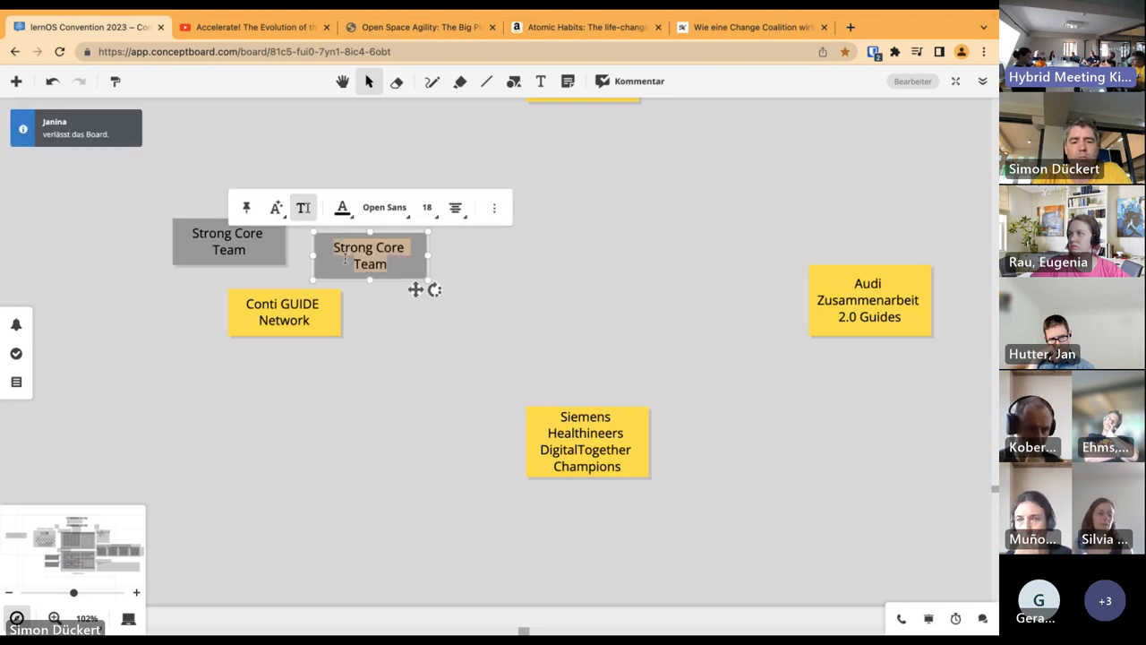
pyautogui.write('Active Community of Practice')
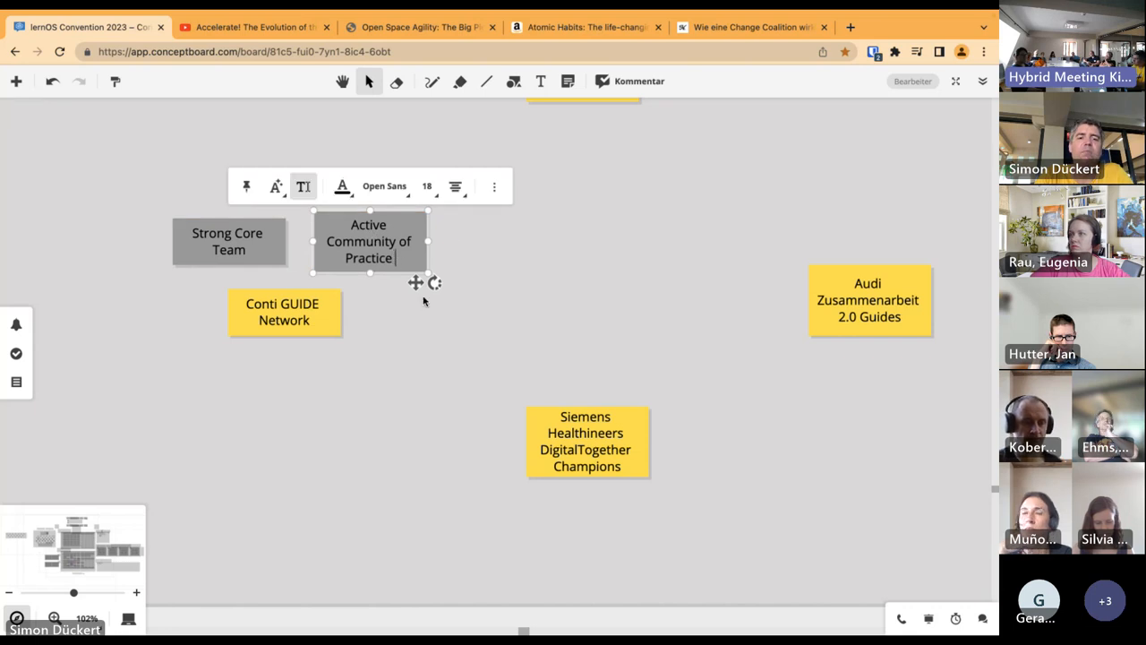
pyautogui.write('(400?')
pyautogui.write('Community of ')
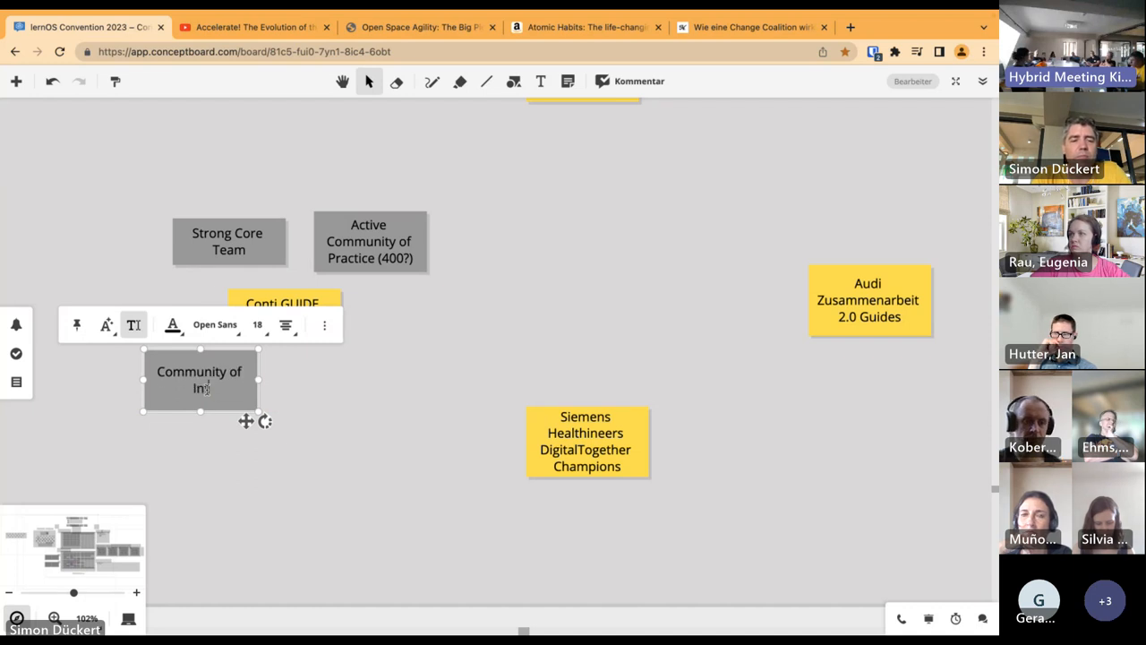
pyautogui.write('Interest/Network')
pyautogui.write('C')
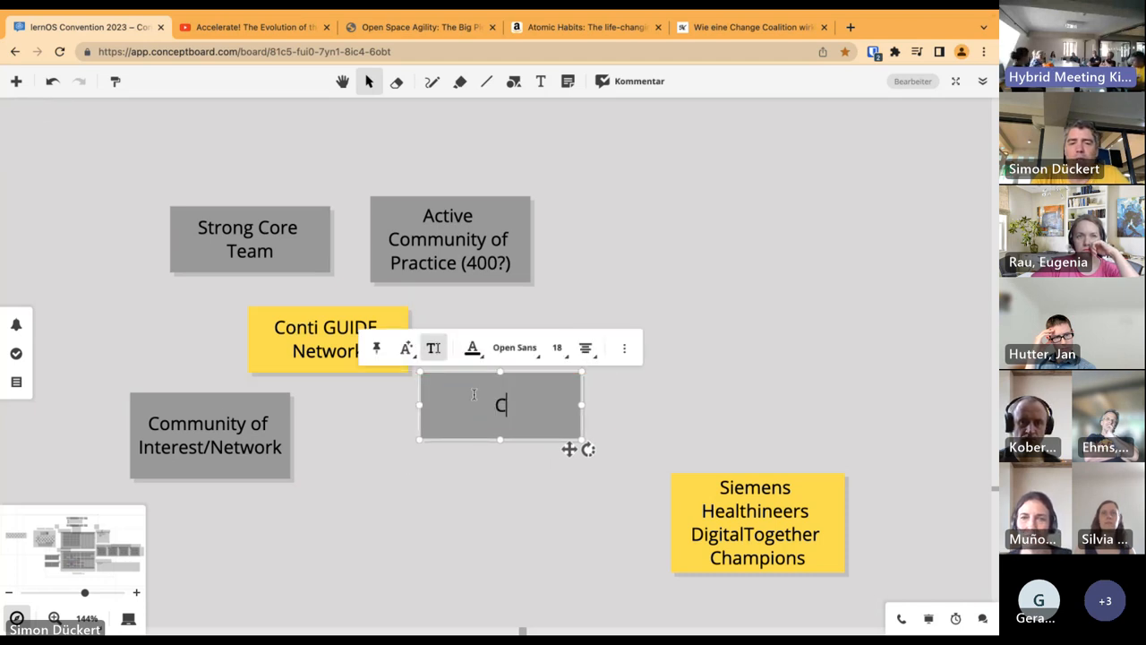
# Fill the new grey note with 'Biggest Challenge: link of coalition to management' and deselect it
pyautogui.write('Biggest Cha')
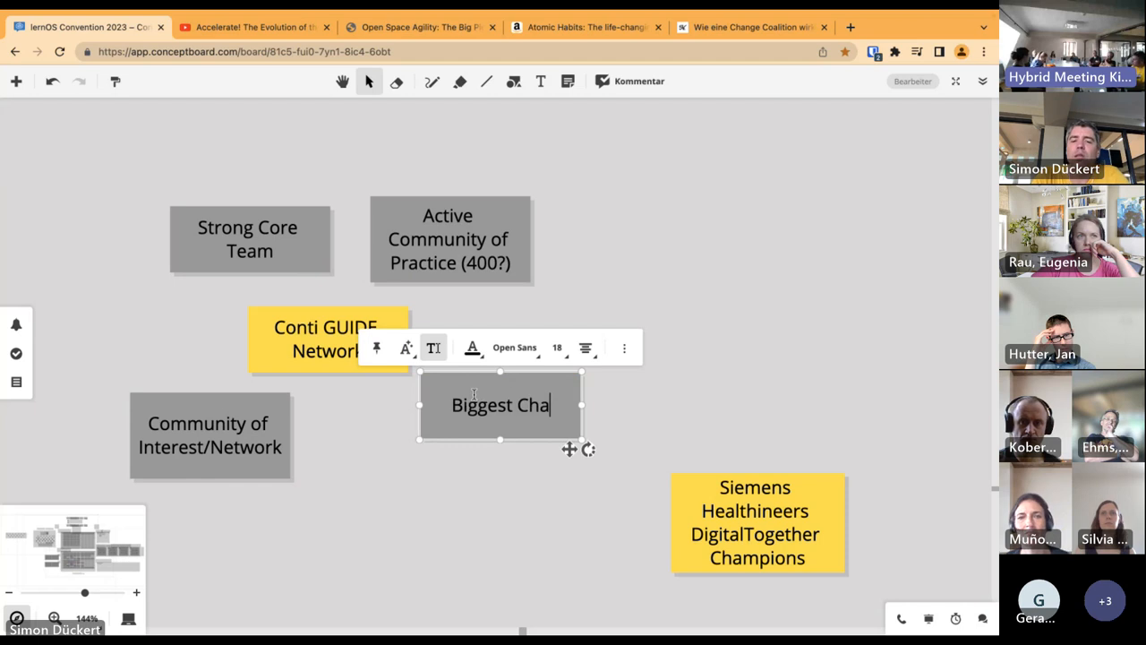
pyautogui.write('llenge')
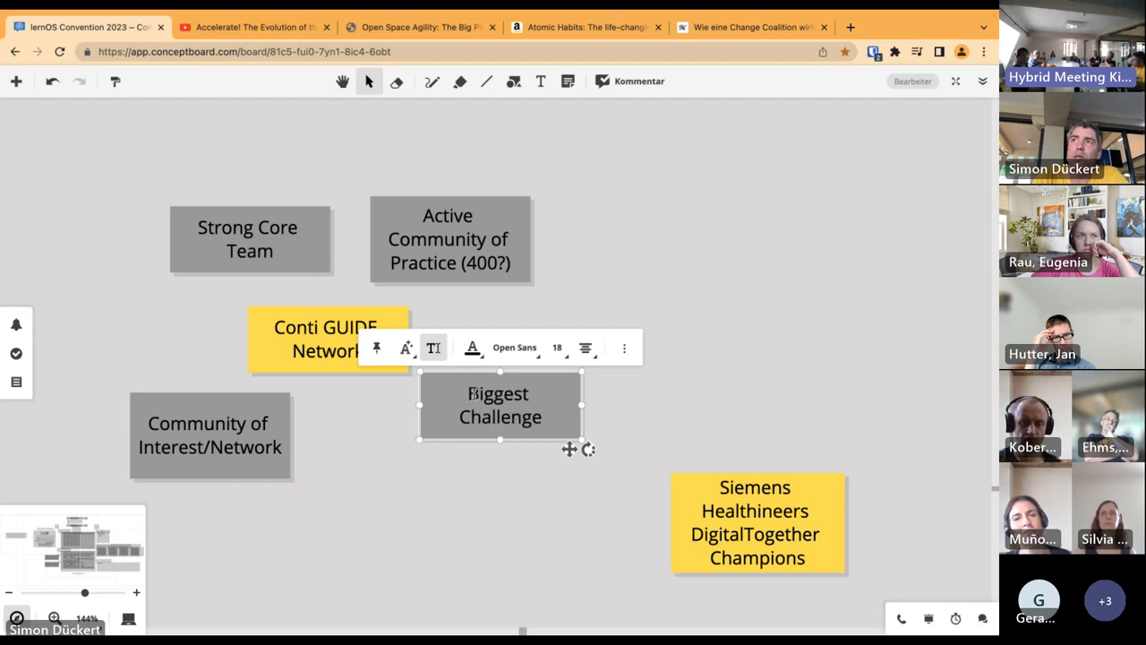
pyautogui.write(':')
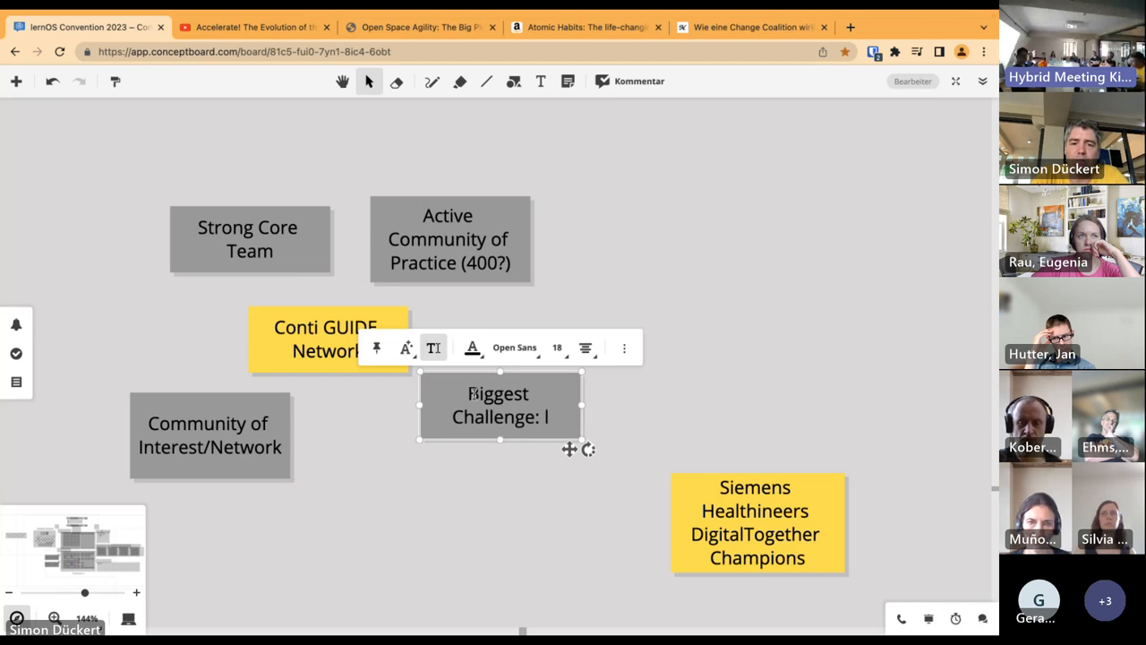
pyautogui.write('ink of coalition to management')
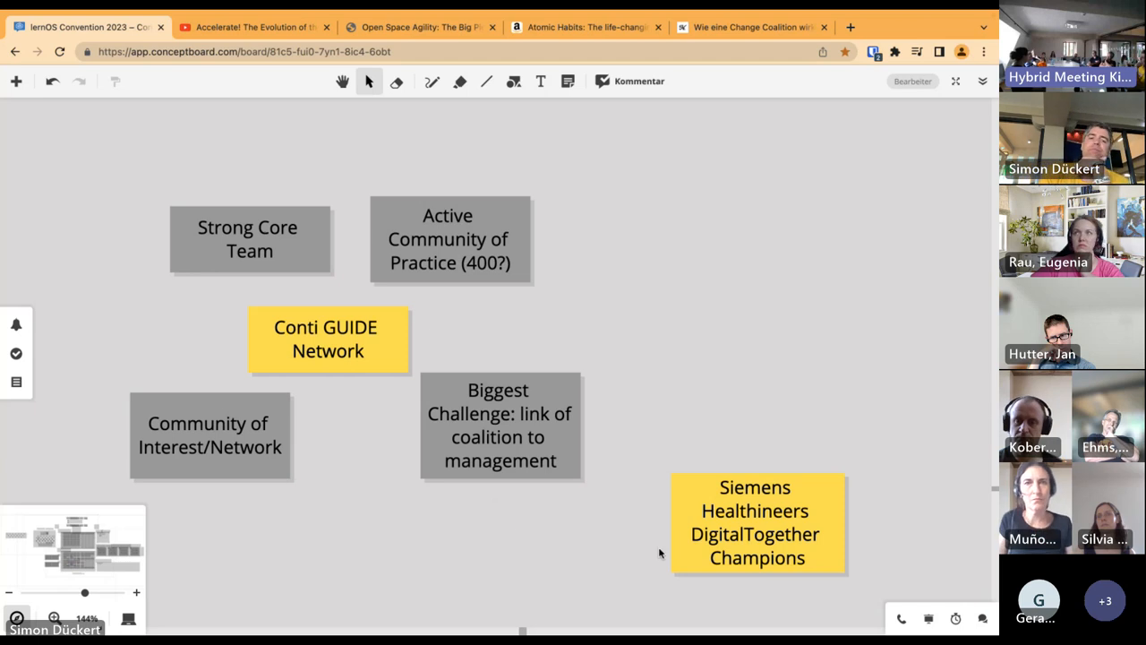
pyautogui.moveTo(566, 390)
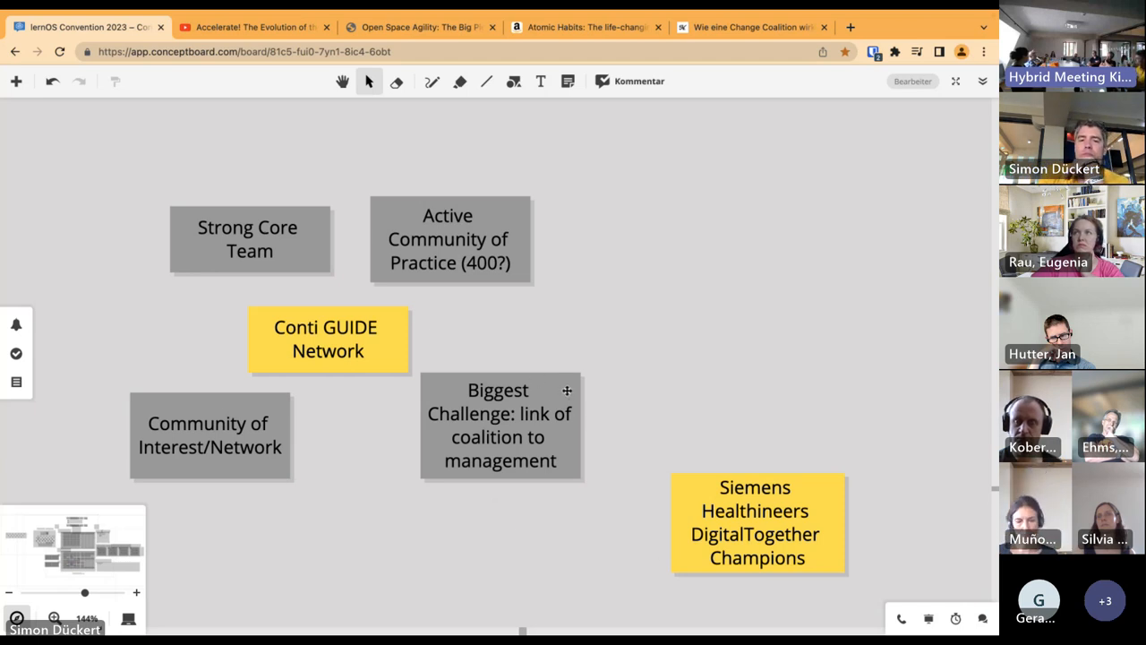
pyautogui.click(498, 425)
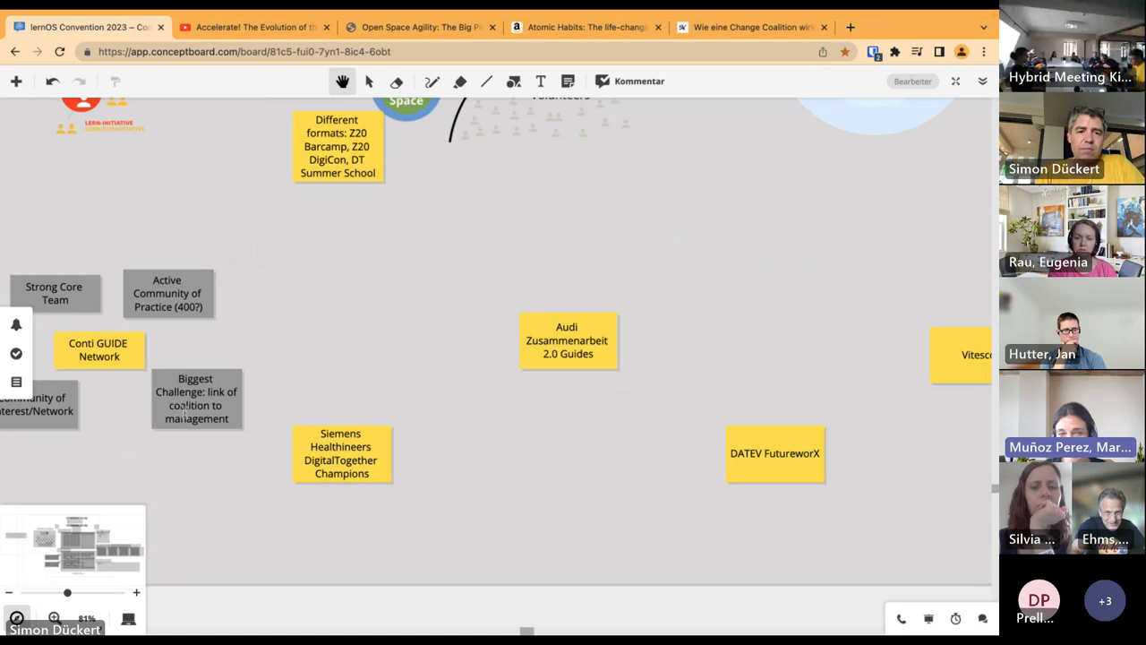
# Copy the Biggest Challenge note beside Siemens and retitle it 'Spectators'
pyautogui.click(197, 398)
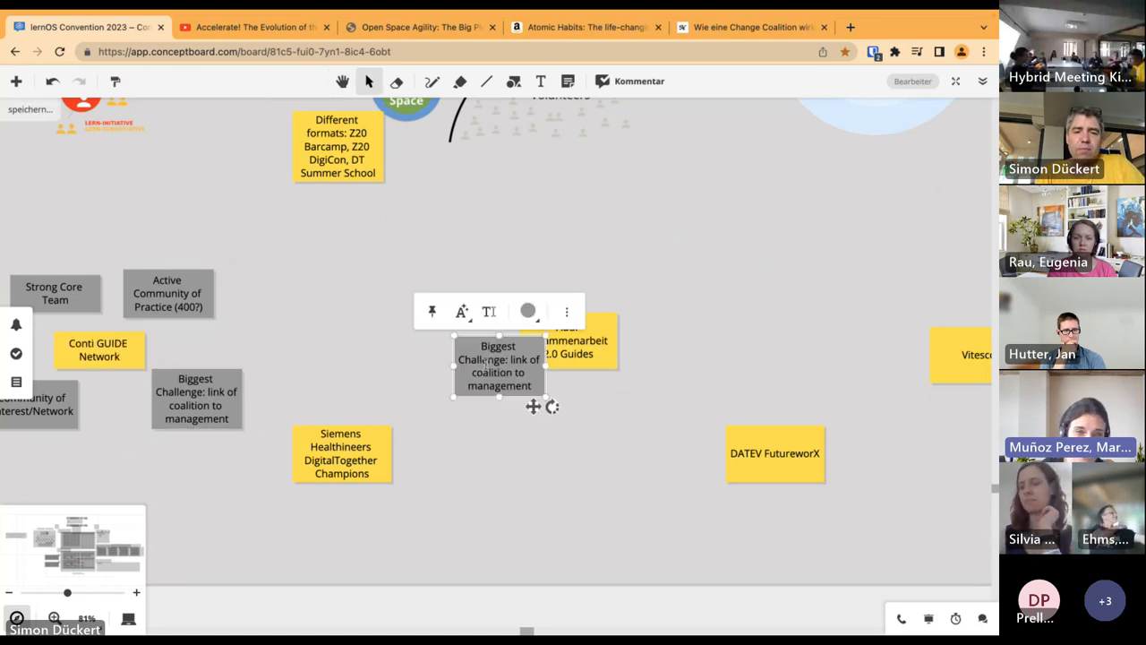
pyautogui.moveTo(498, 365); pyautogui.dragTo(466, 451)
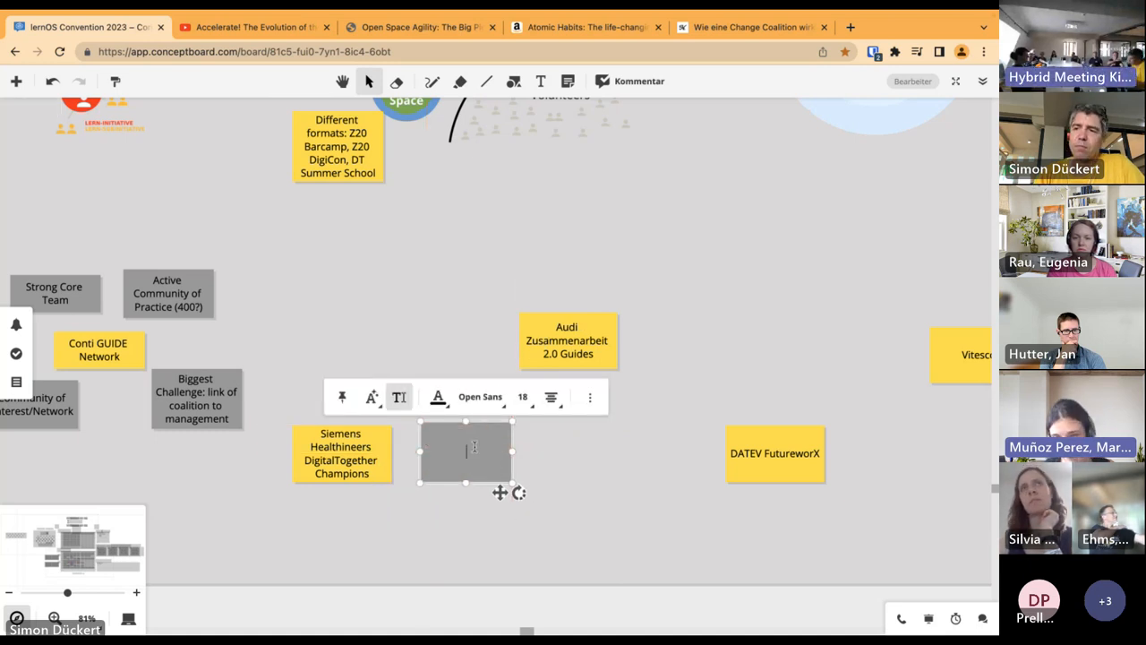
pyautogui.write('Spectators')
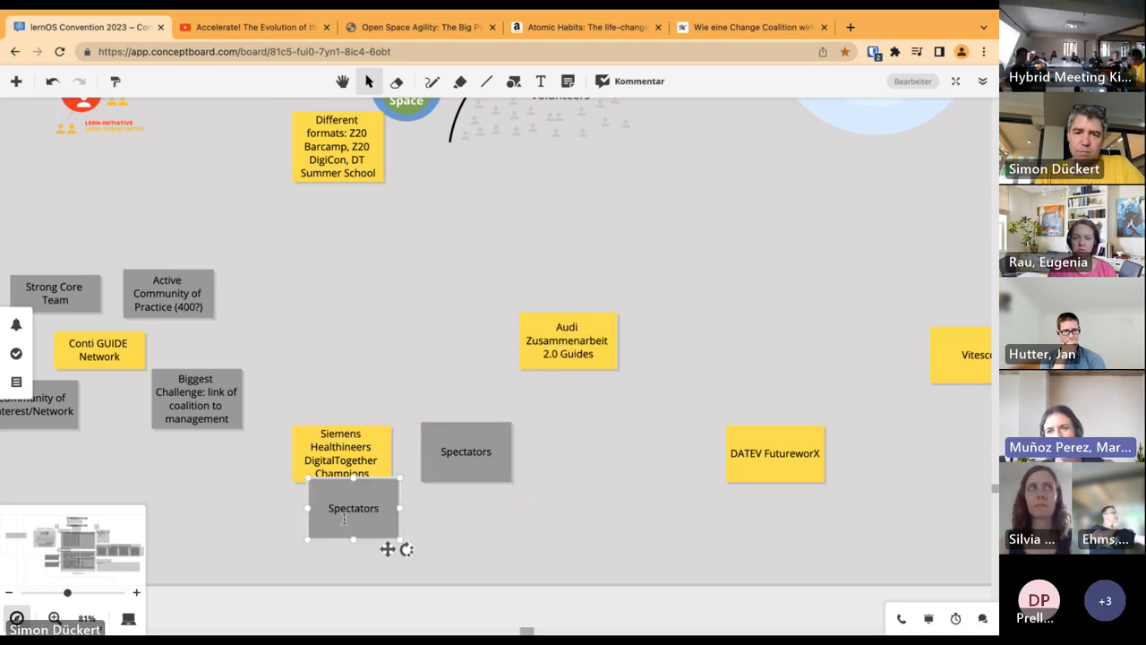
# Retype a second copy as 'Group of core members' near the DigitalTogether Champions note
pyautogui.doubleClick(352, 509)
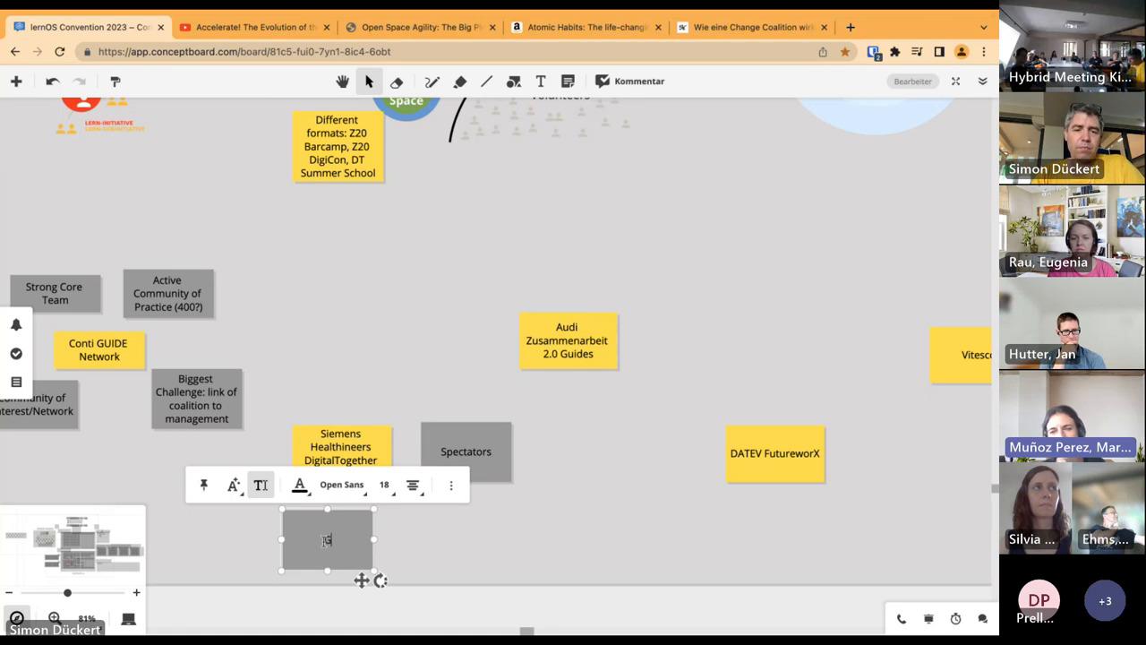
pyautogui.write('Group of')
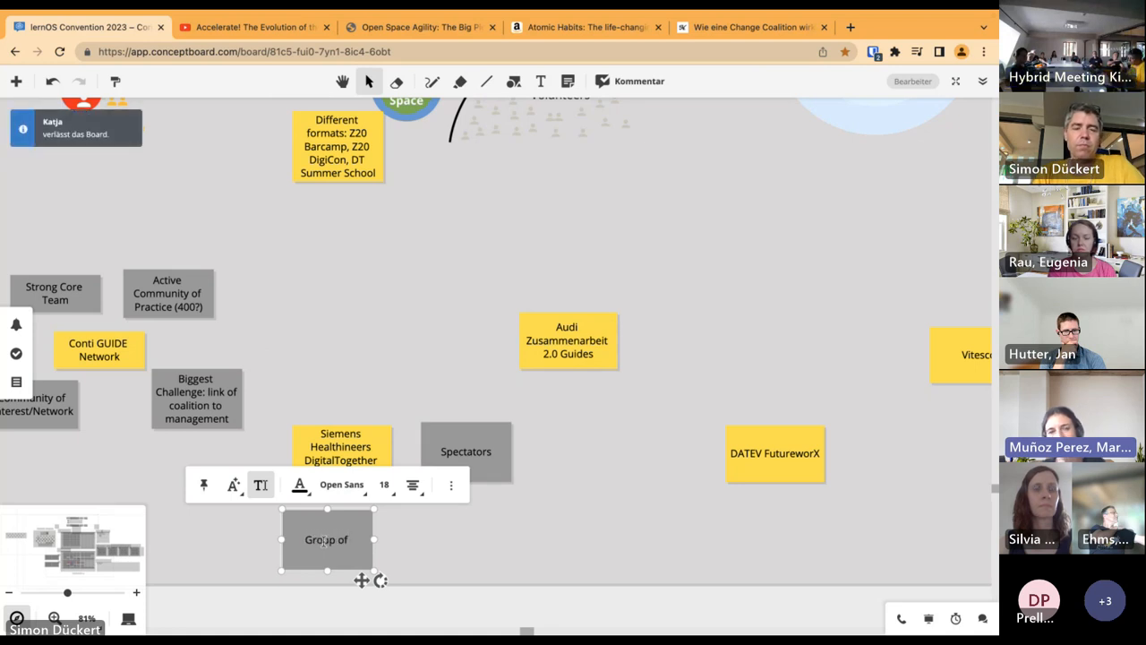
pyautogui.write('core members')
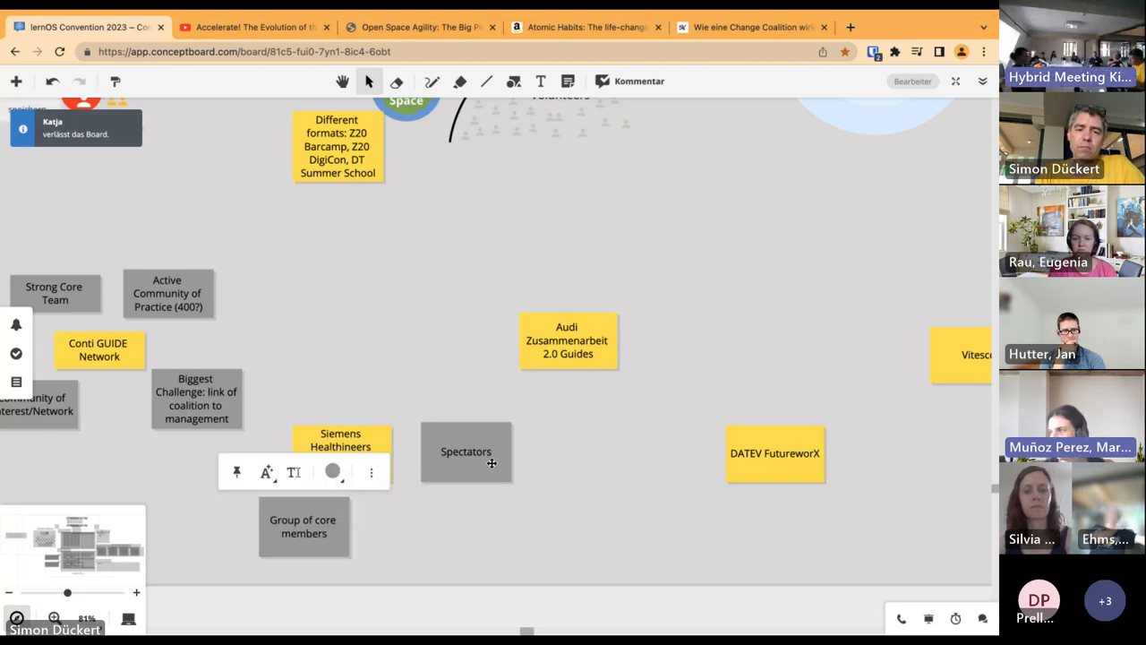
pyautogui.write('DigitalTogether Champions')
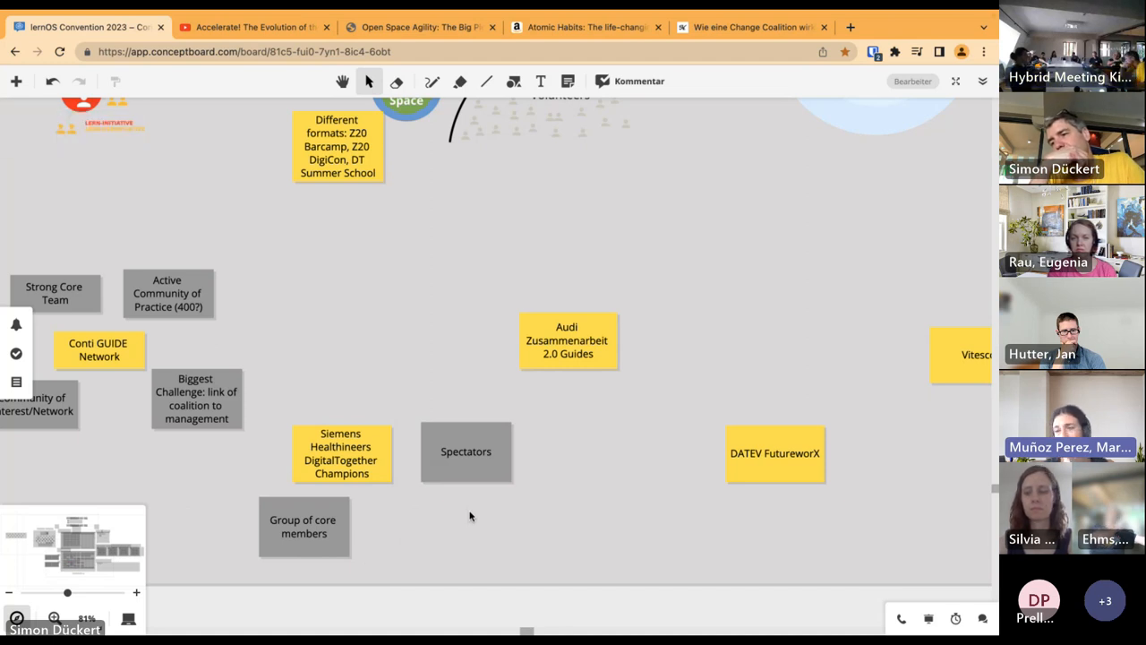
# Arrange Spectators beside Group of core members and the barrier note beside Siemens Healthineers
pyautogui.click(304, 526)
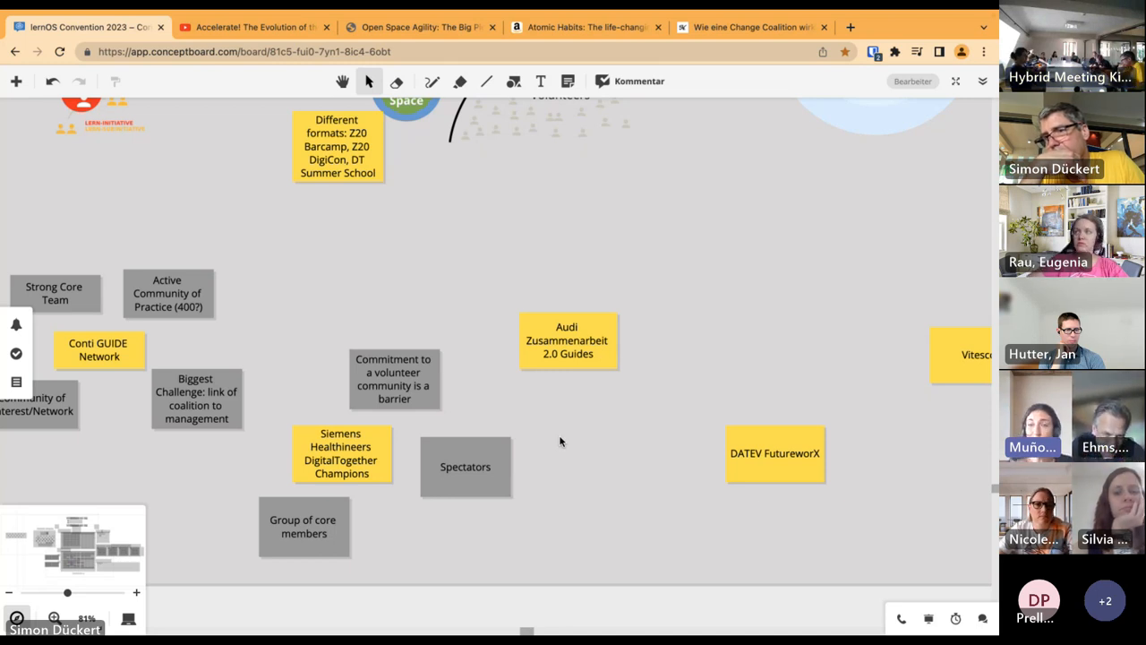
pyautogui.click(465, 465)
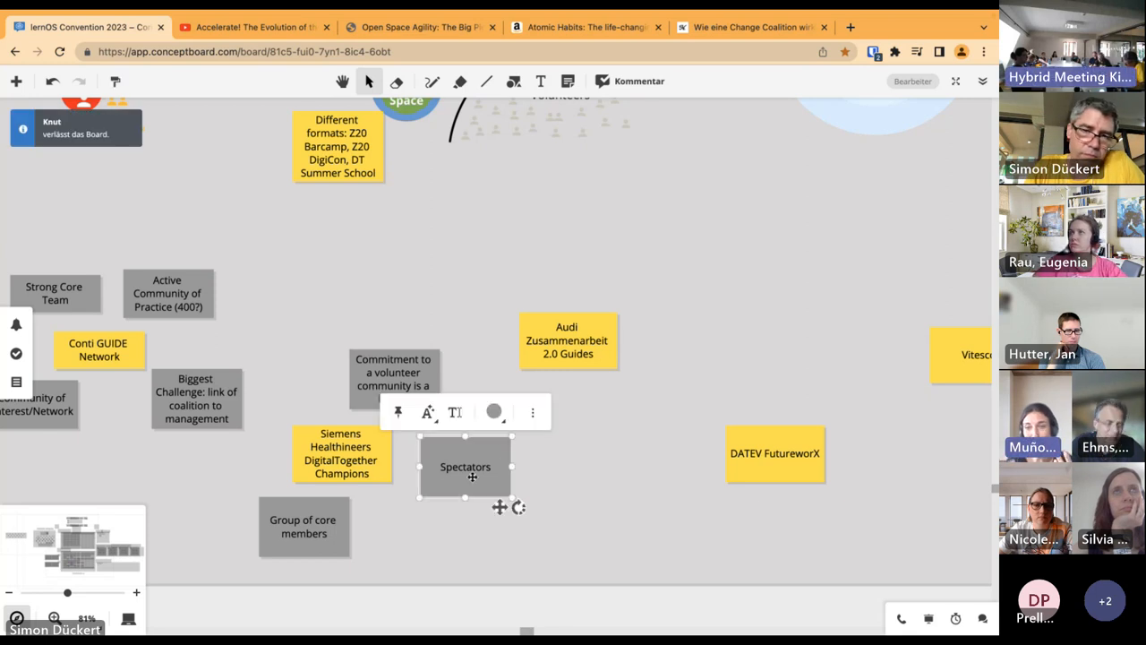
pyautogui.moveTo(465, 466); pyautogui.dragTo(426, 527)
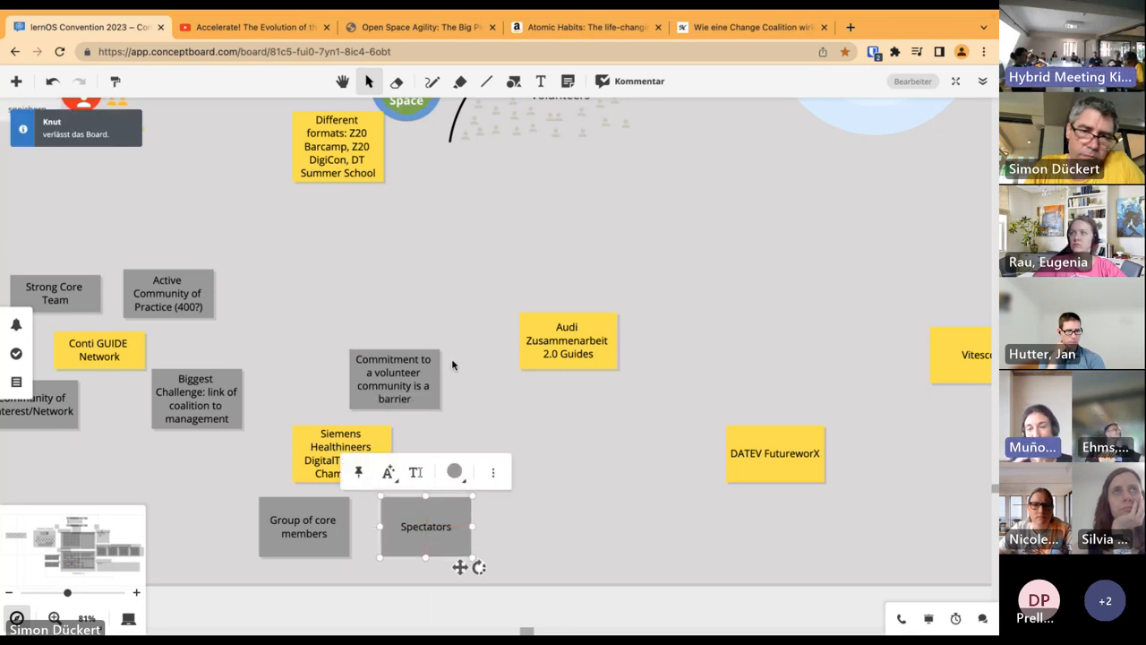
pyautogui.moveTo(394, 376); pyautogui.dragTo(447, 439)
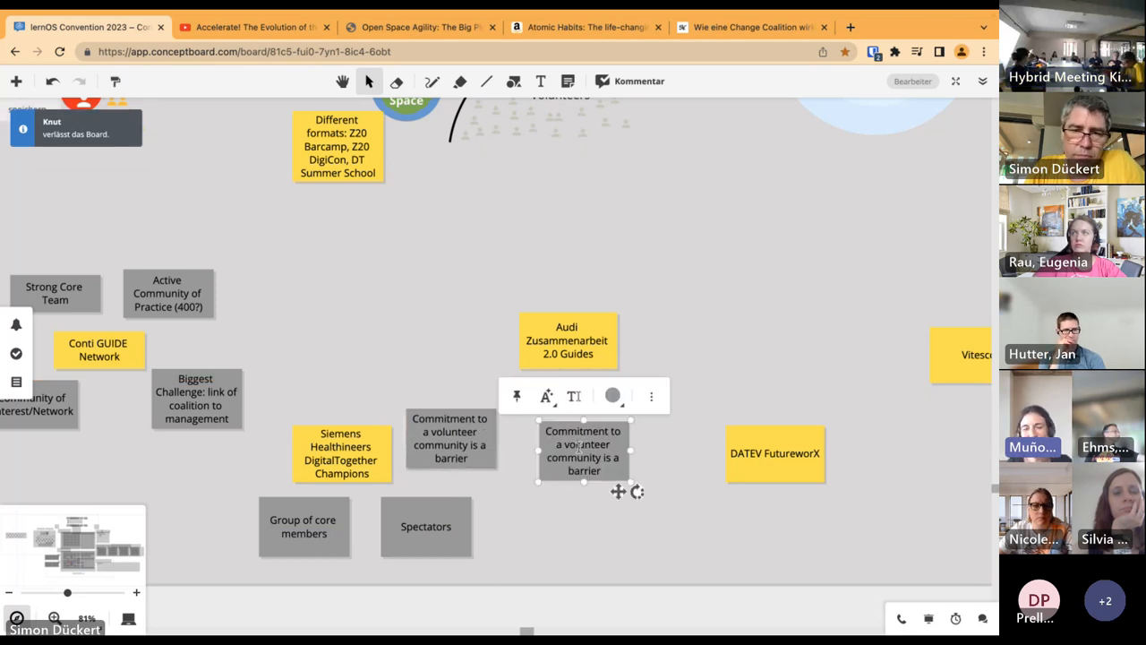
# Copy the barrier note above Siemens as 'How to talk with management about results is difficult'
pyautogui.moveTo(582, 452); pyautogui.dragTo(358, 378)
pyautogui.write('How to talk with management about')
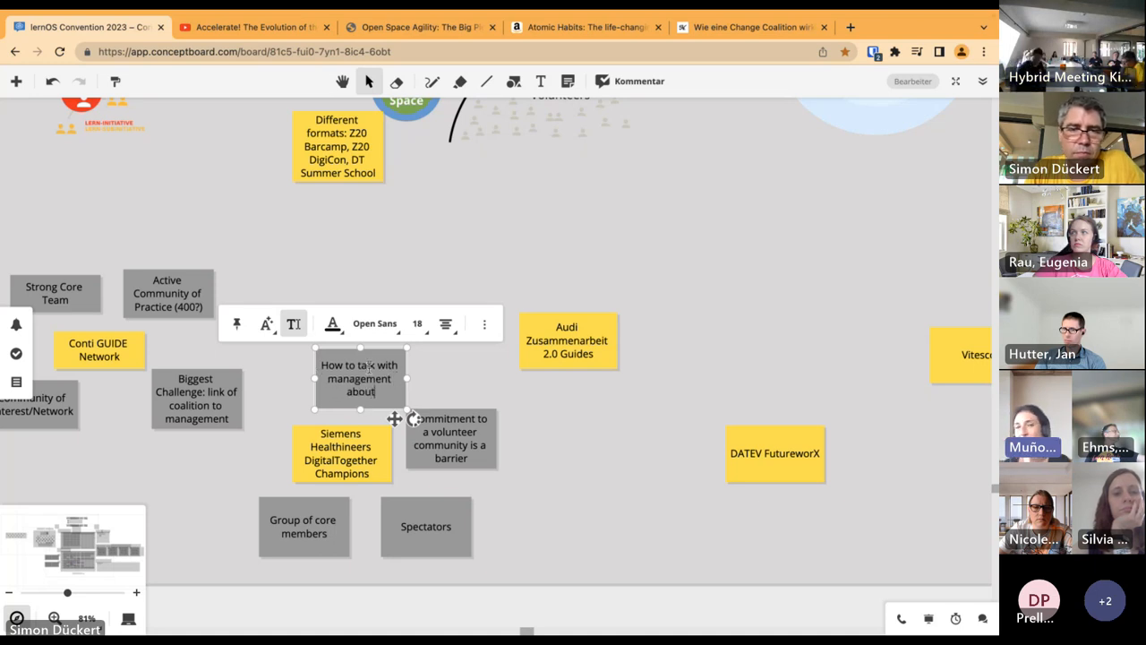
pyautogui.write('results is difficult')
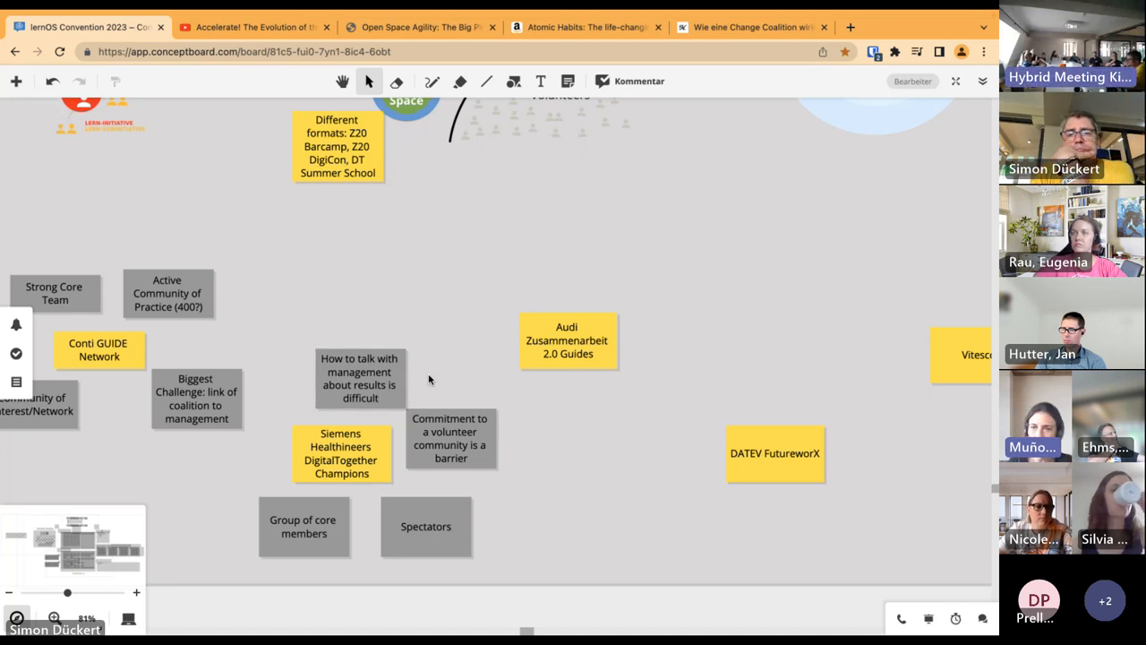
pyautogui.click(447, 437)
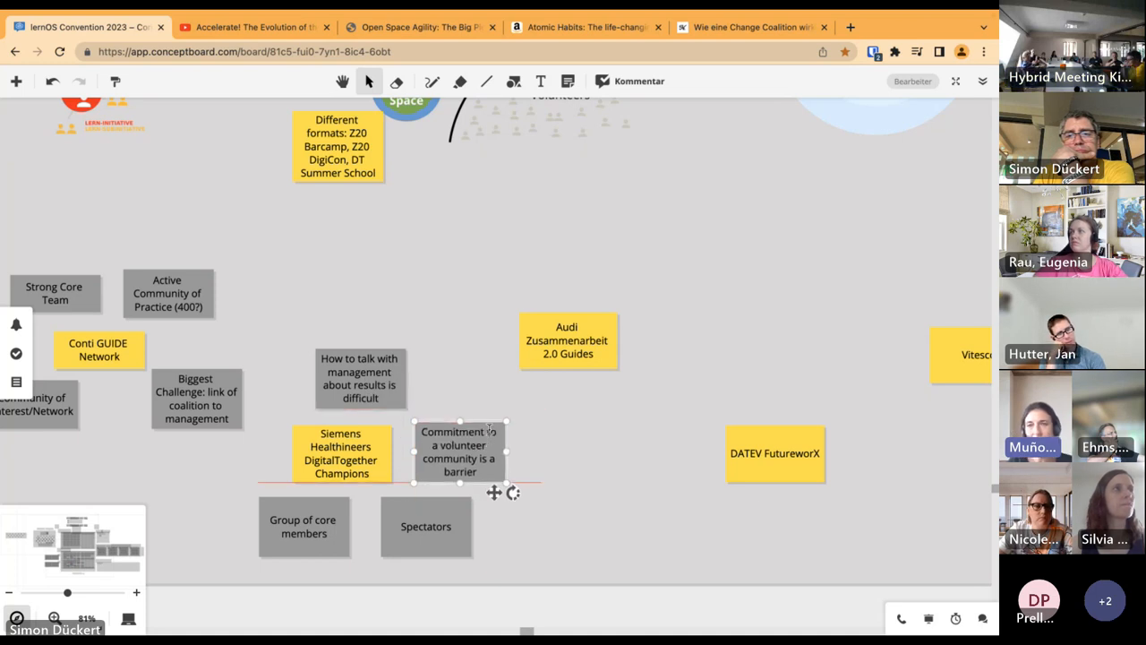
pyautogui.click(584, 435)
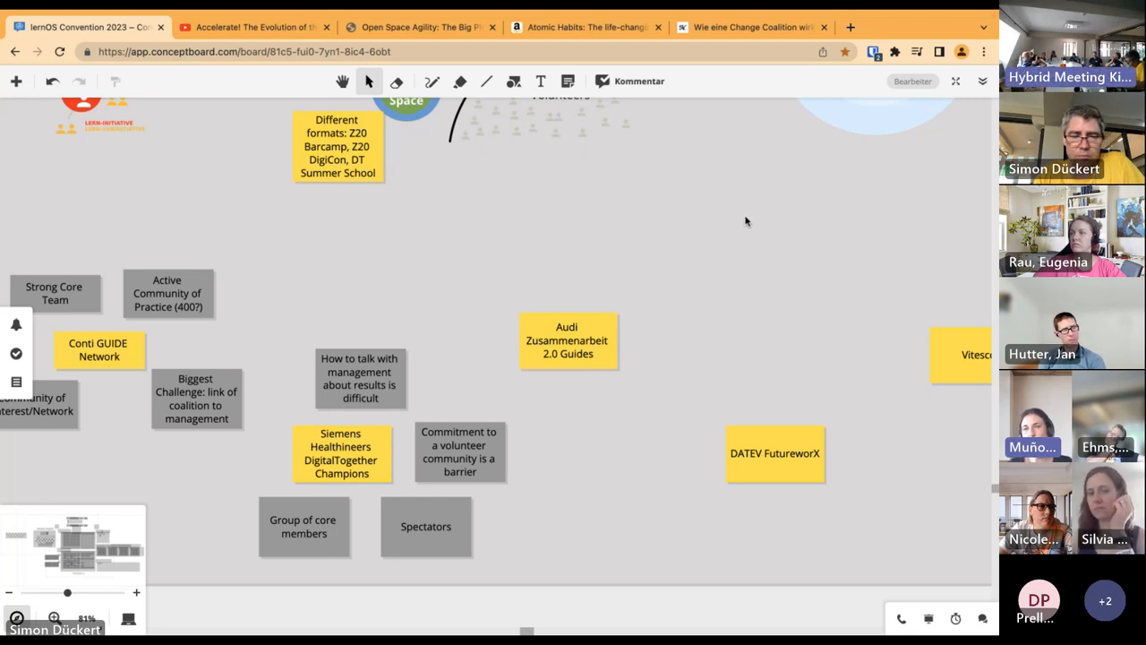
pyautogui.moveTo(690, 401)
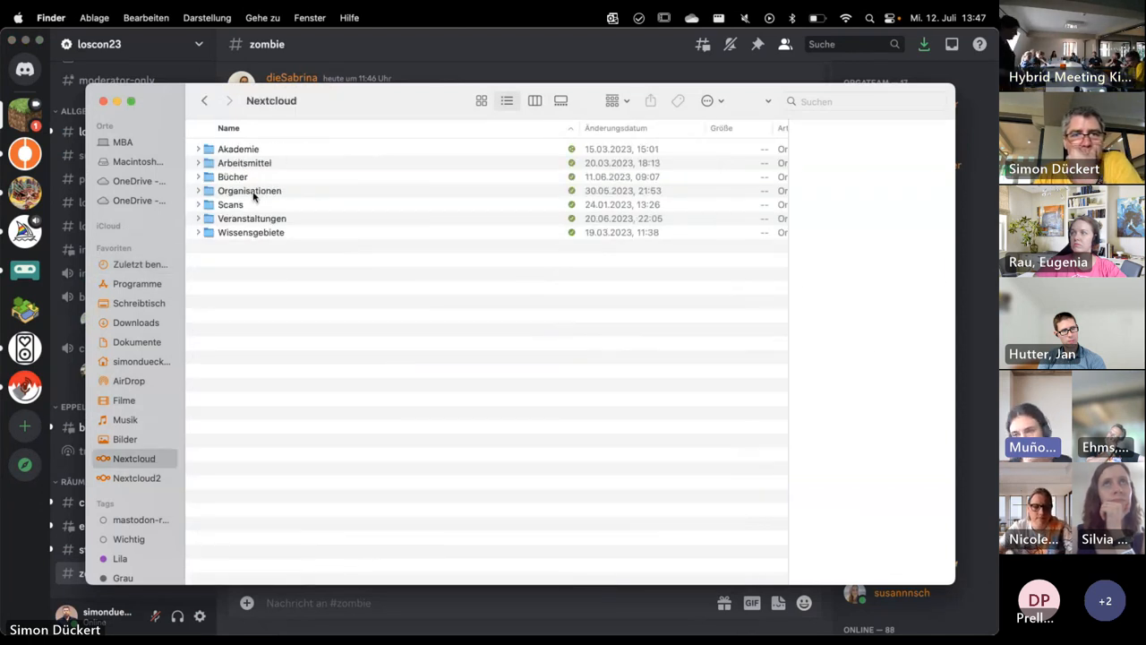
# Browse Nextcloud Organisationen/Siemens and open 2015-Langen-Social-Collaboration-Metrics.pdf in Preview
pyautogui.doubleClick(249, 189)
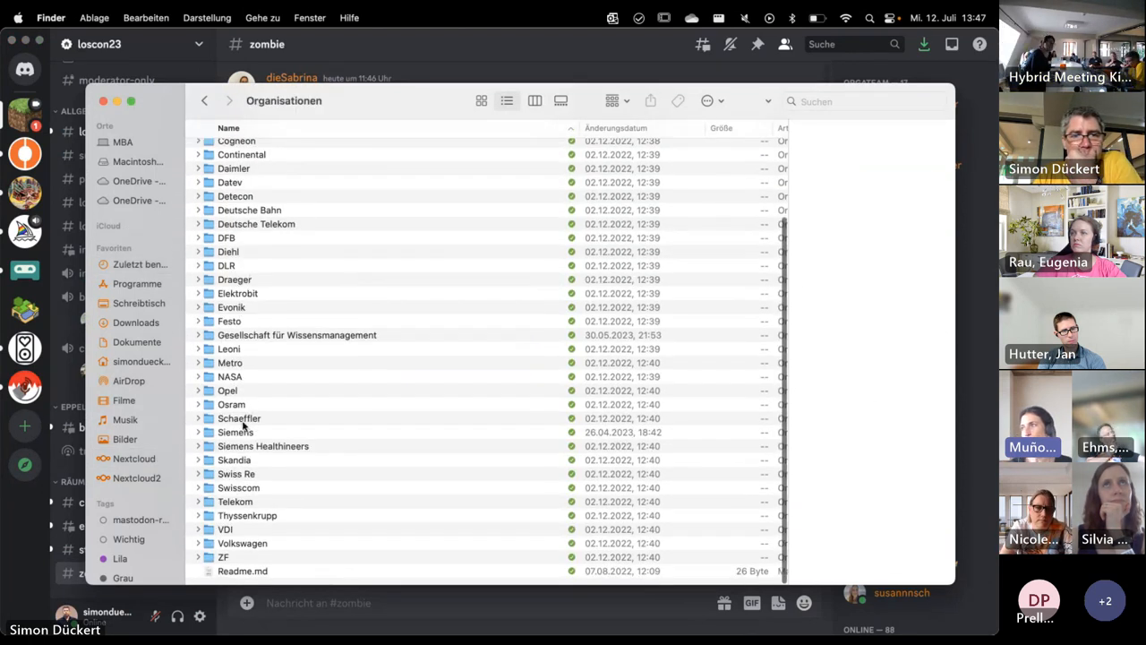
pyautogui.doubleClick(237, 432)
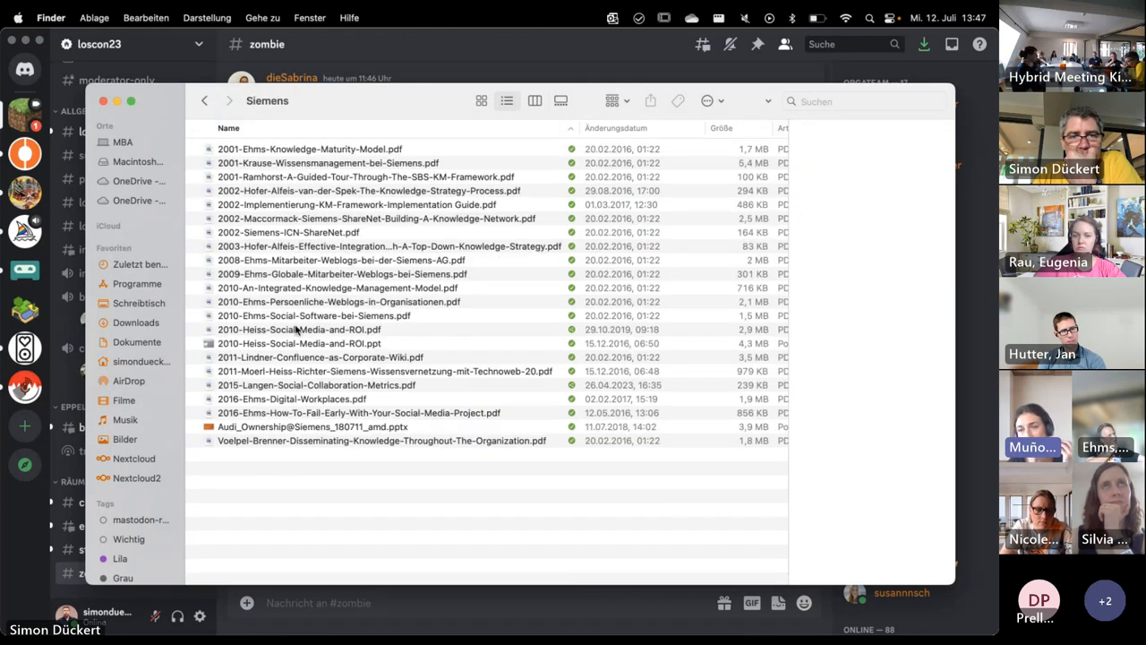
pyautogui.click(315, 383)
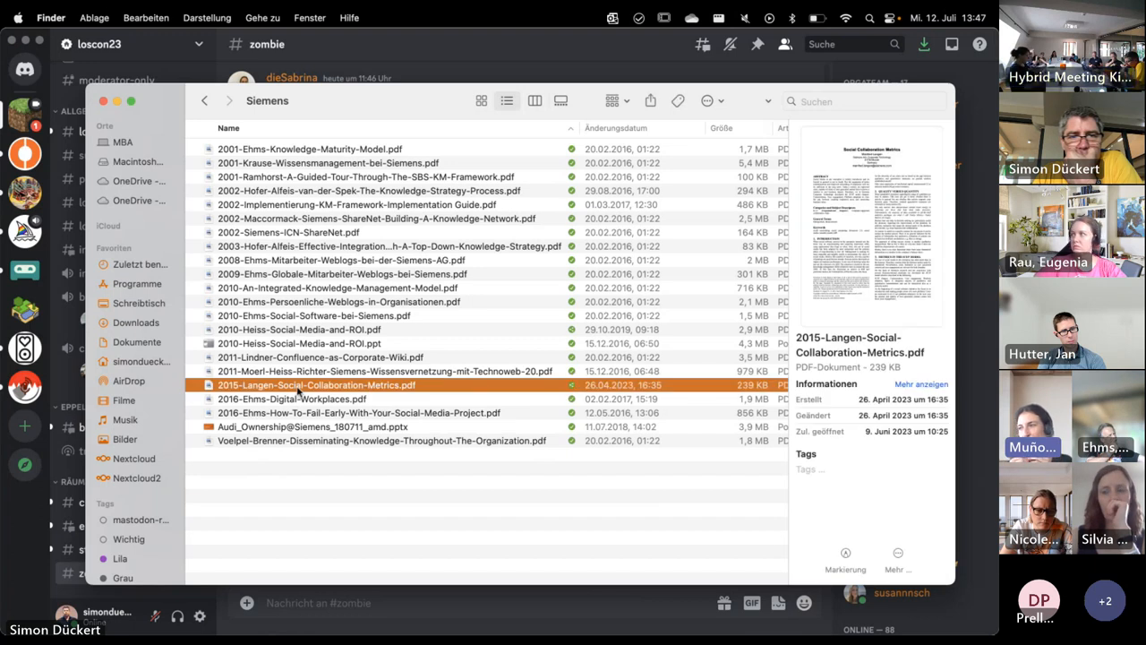
pyautogui.doubleClick(315, 383)
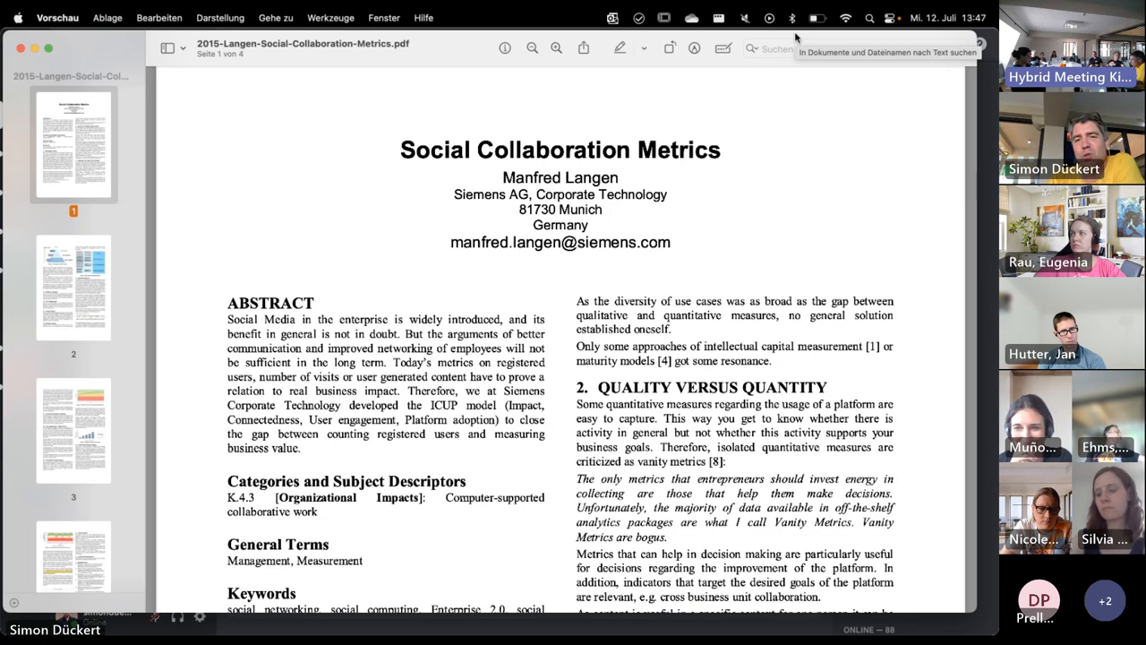
# Scroll the Social Collaboration Metrics paper past its abstract to the Quality versus Quantity section
pyautogui.scroll(-3)
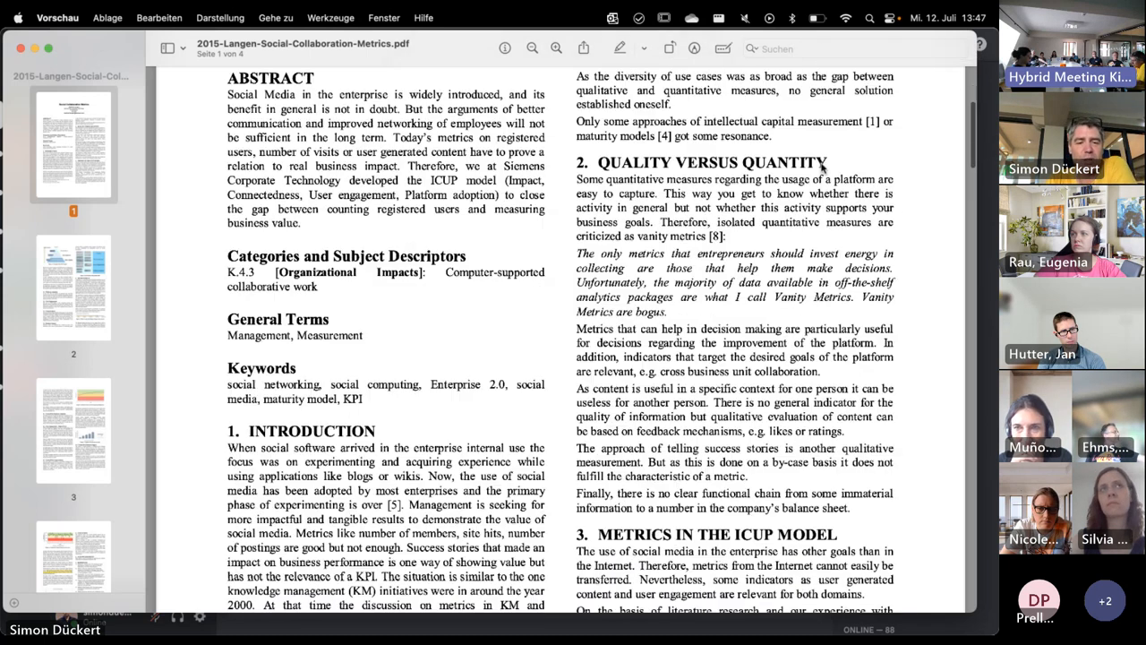
pyautogui.scroll(-3)
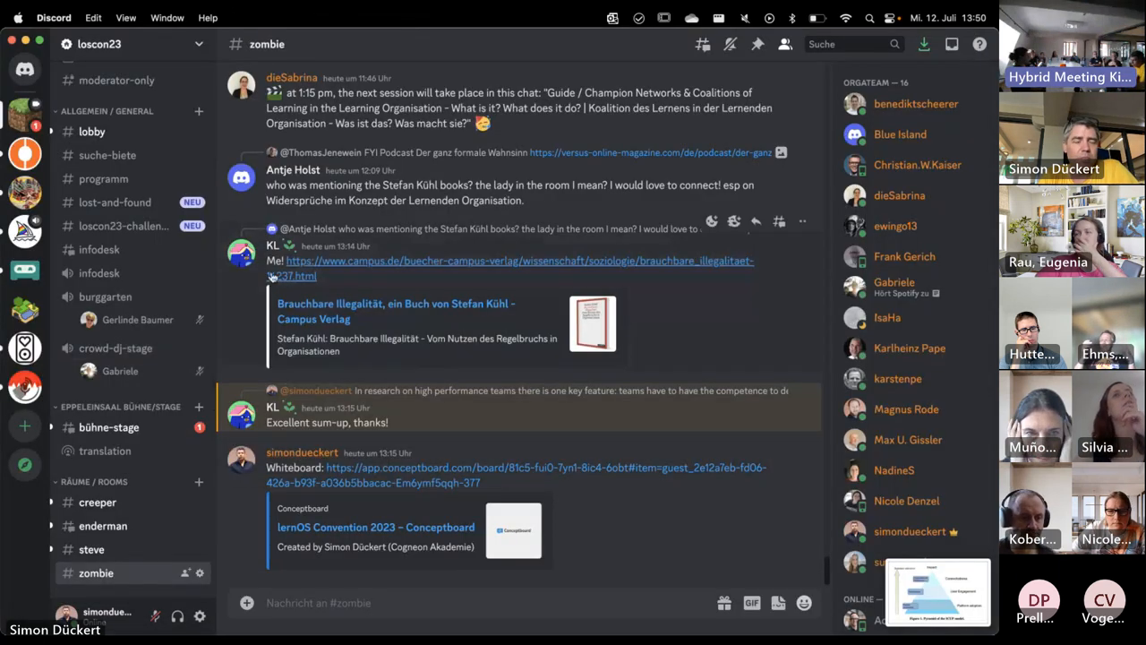
# Attach the ICUP pyramid screenshot in the zombie channel captioned 'Siemens ICUP Model (Paper'
pyautogui.click(247, 602)
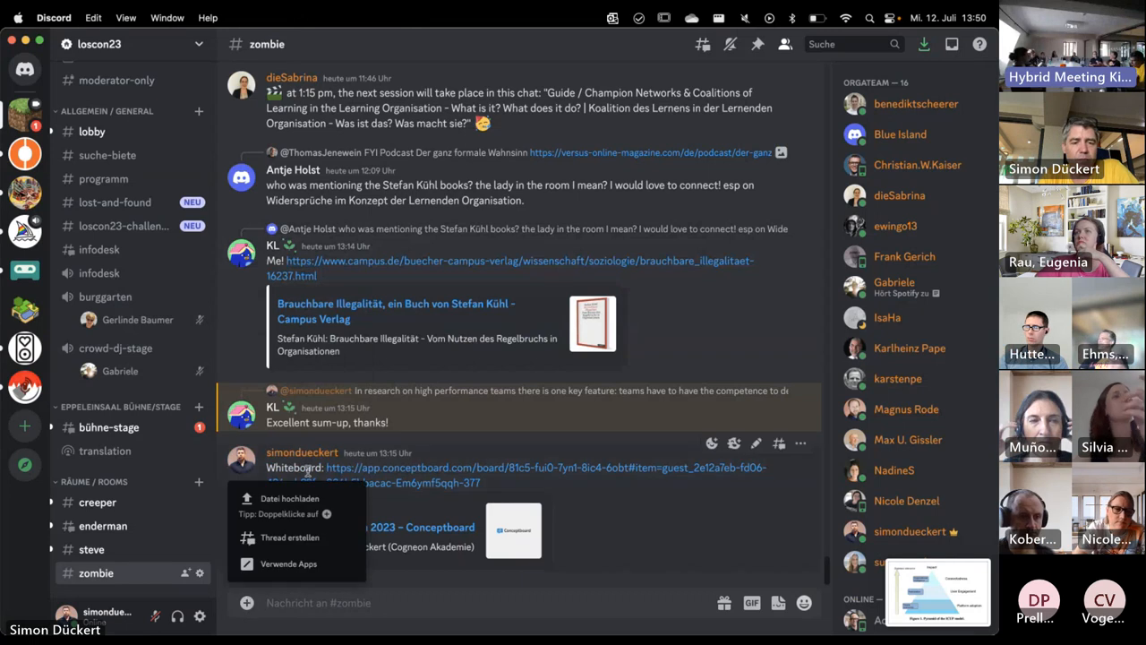
pyautogui.click(290, 498)
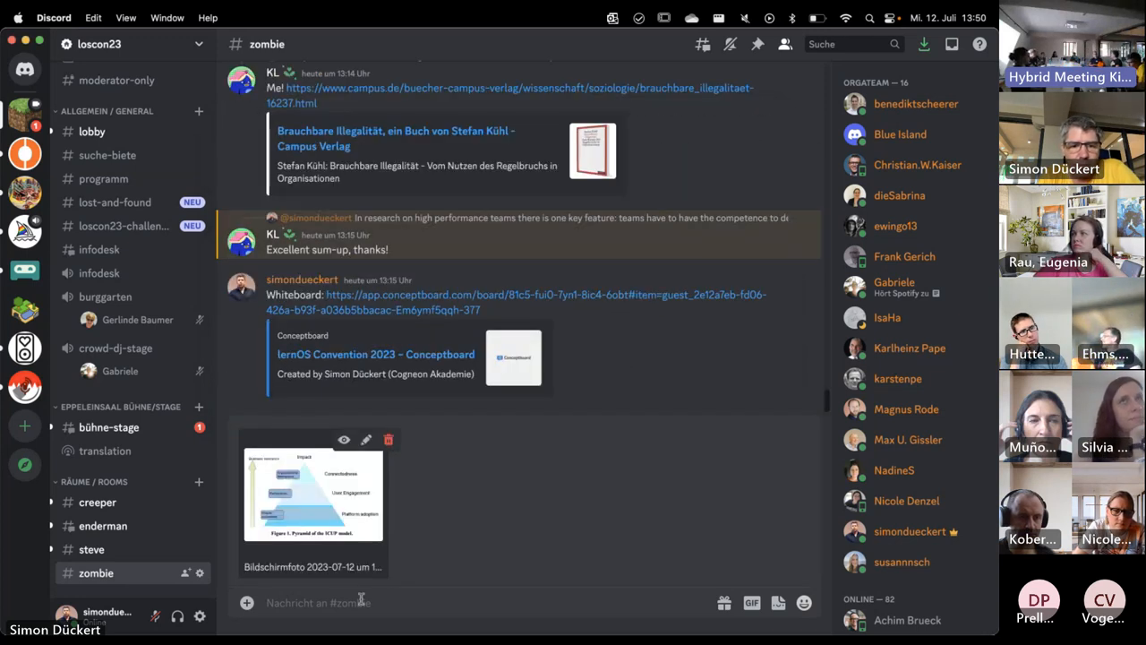
pyautogui.write('Siemens IB')
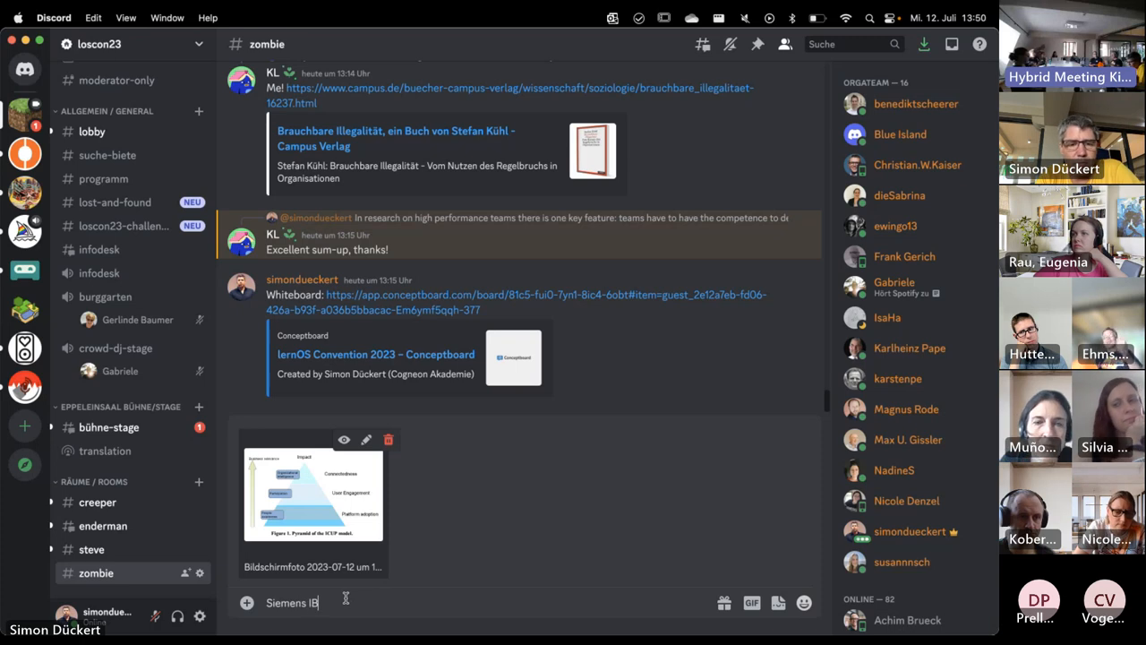
pyautogui.write('CUP Model')
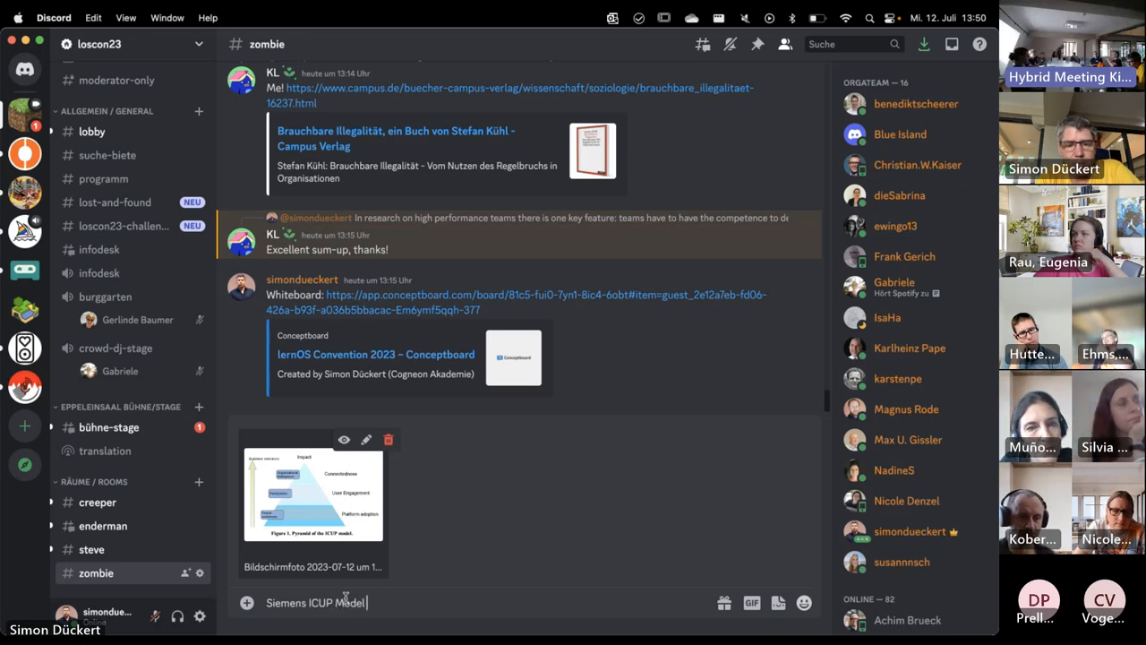
pyautogui.write('(Pape')
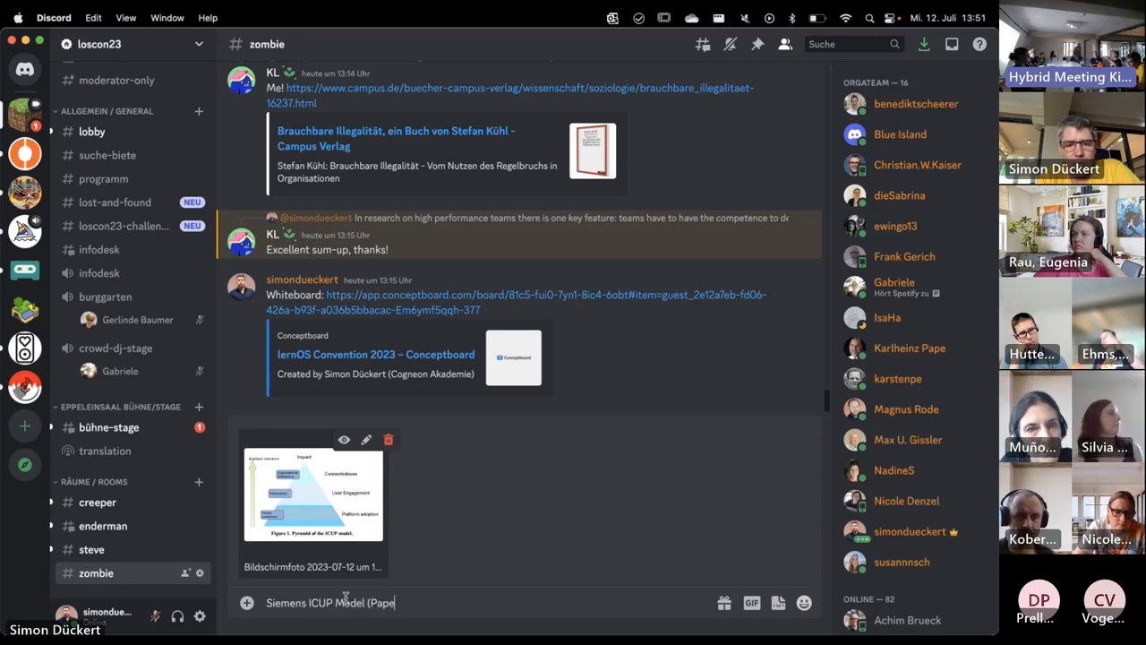
# Add the cloud.cogneon.de paper link, post the message and return to the browser
pyautogui.press('cmd+tab')
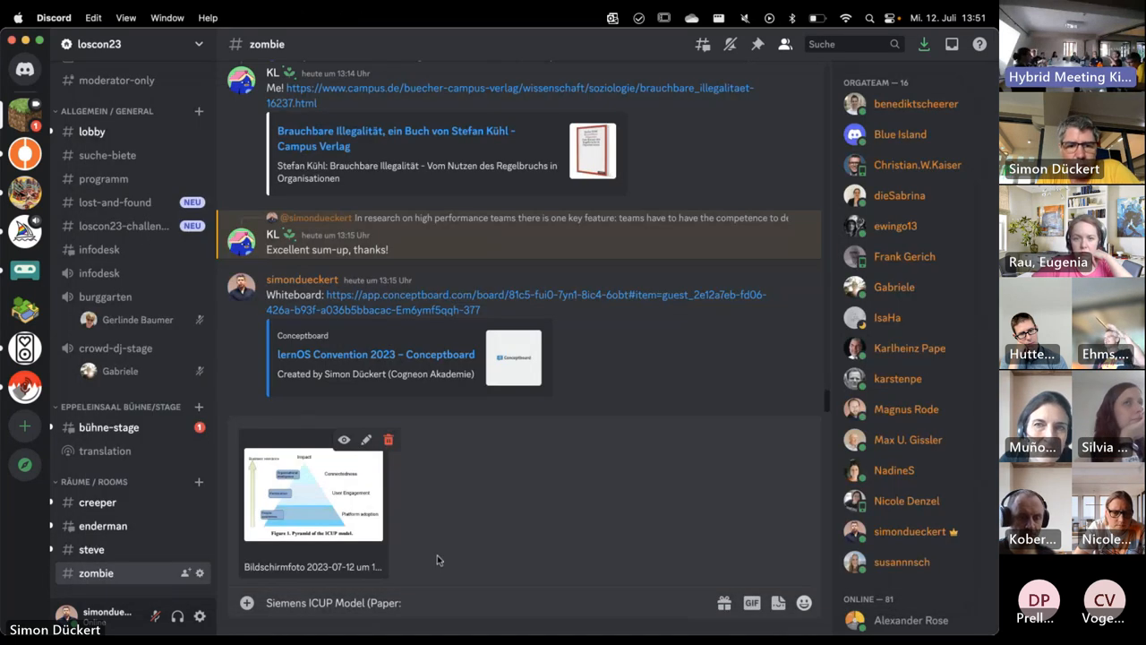
pyautogui.write('https://cloud.cogneon.de/s/8qEPHNQ6233DXyb)')
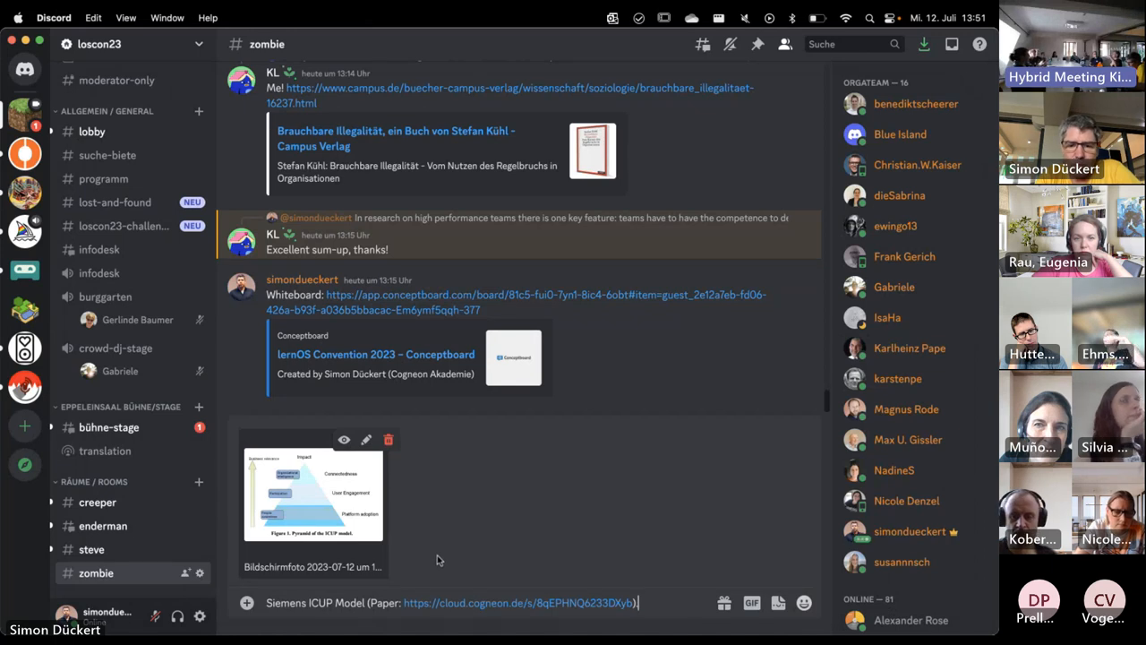
pyautogui.press('enter')
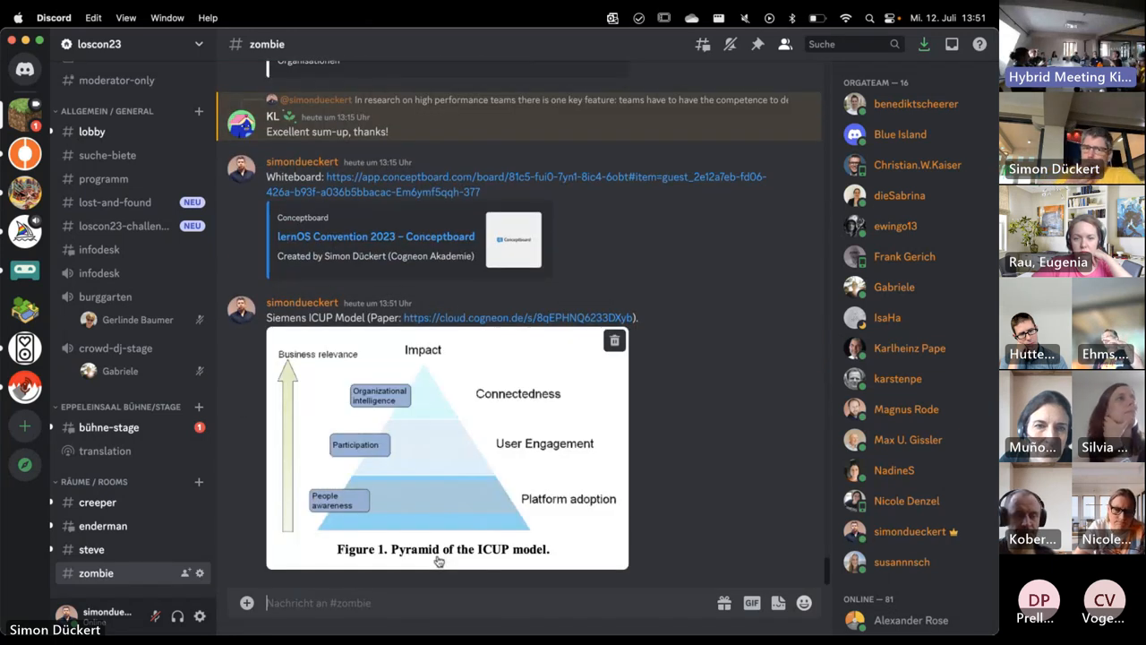
pyautogui.press('cmd+tab')
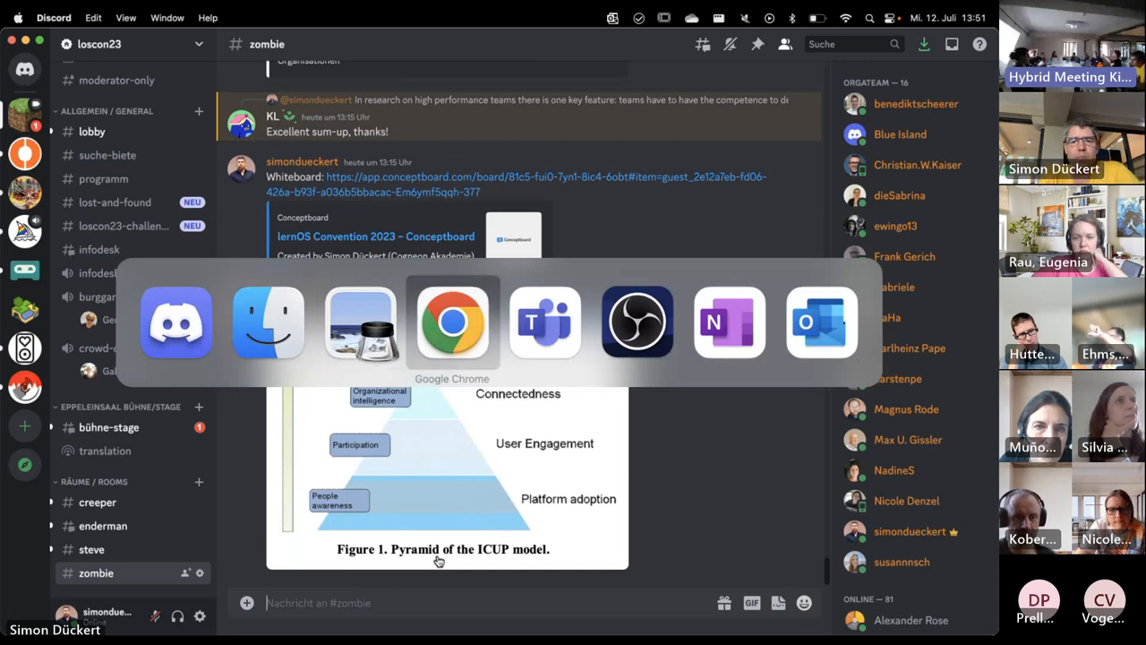
# Return to the Conceptboard board and zoom toward the Vitesco Expert Event notes
pyautogui.click(451, 322)
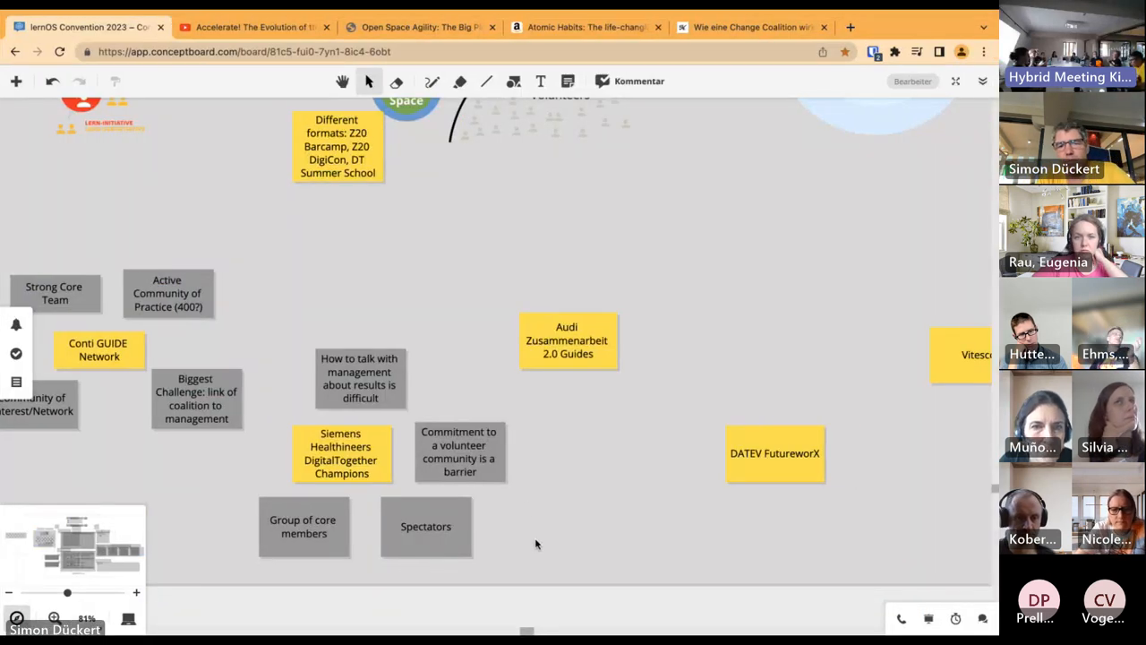
pyautogui.scroll(-3)
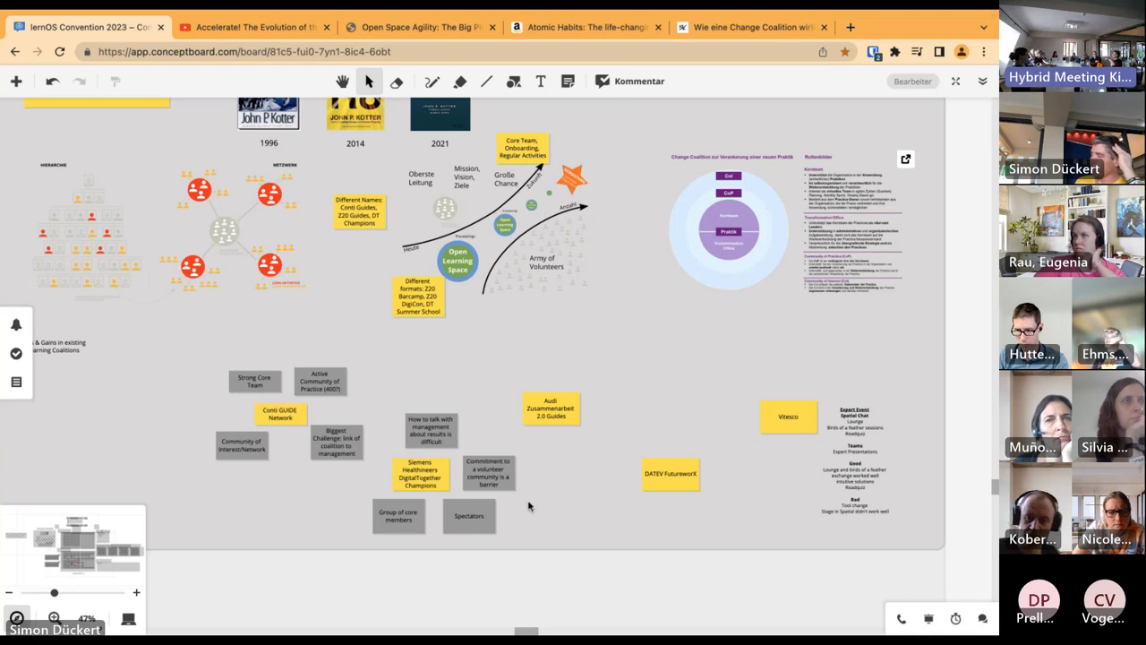
pyautogui.moveTo(559, 577)
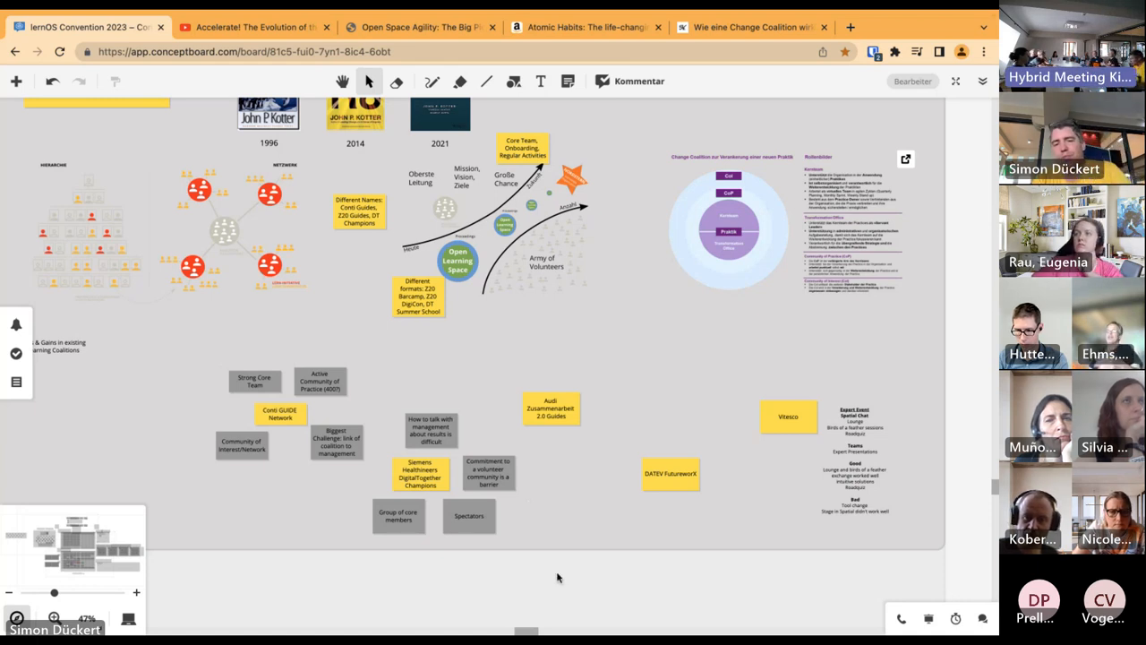
pyautogui.moveTo(735, 437)
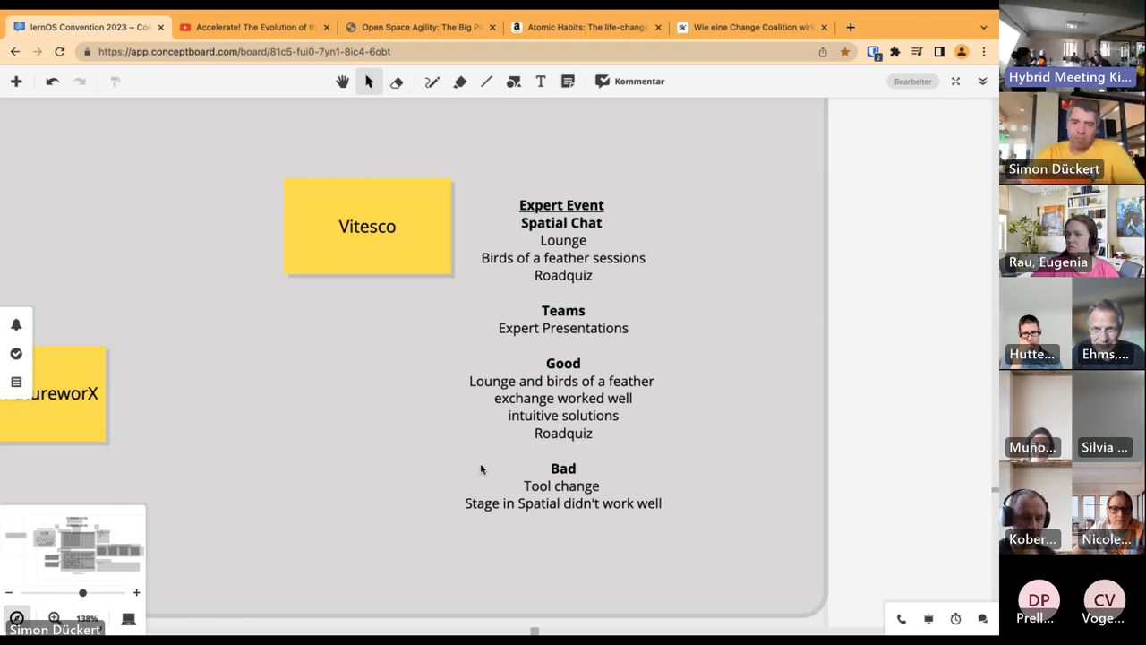
pyautogui.moveTo(484, 408)
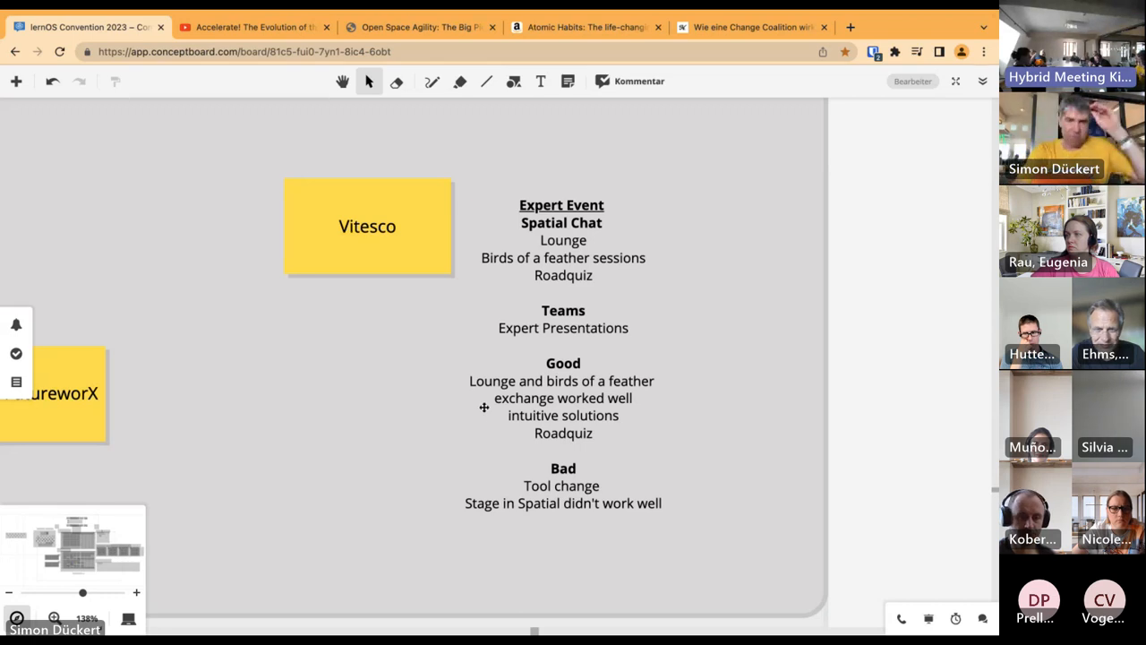
pyautogui.moveTo(715, 291)
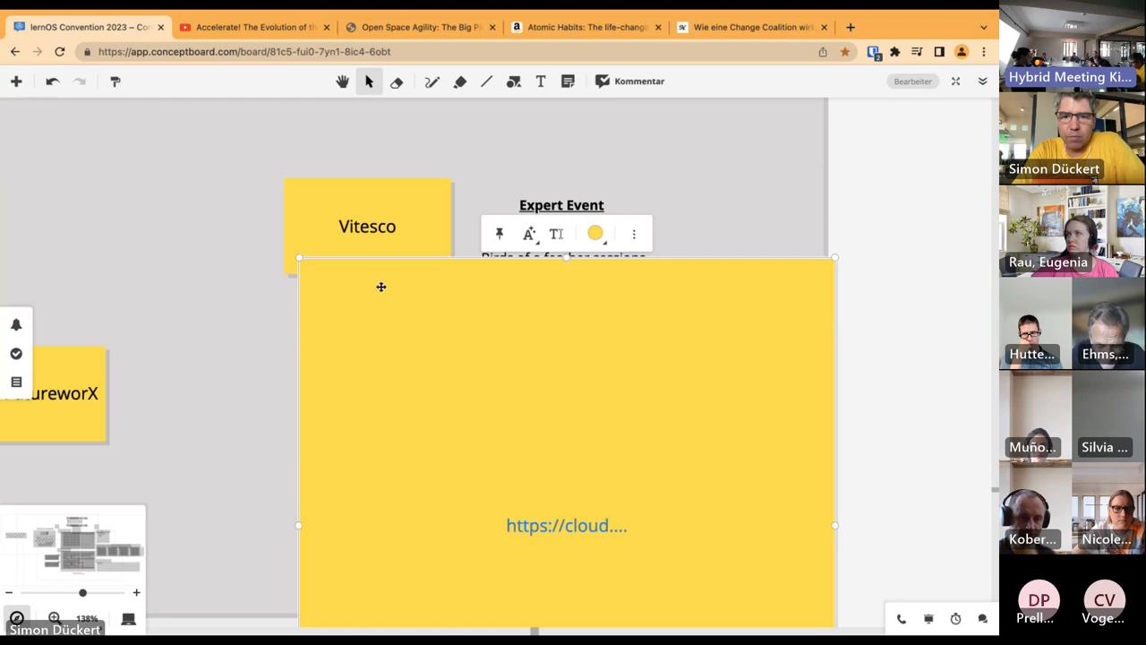
# Resize the new note narrower and type 'Officially organized experts' into it
pyautogui.moveTo(566, 438); pyautogui.dragTo(743, 564)
pyautogui.write('O')
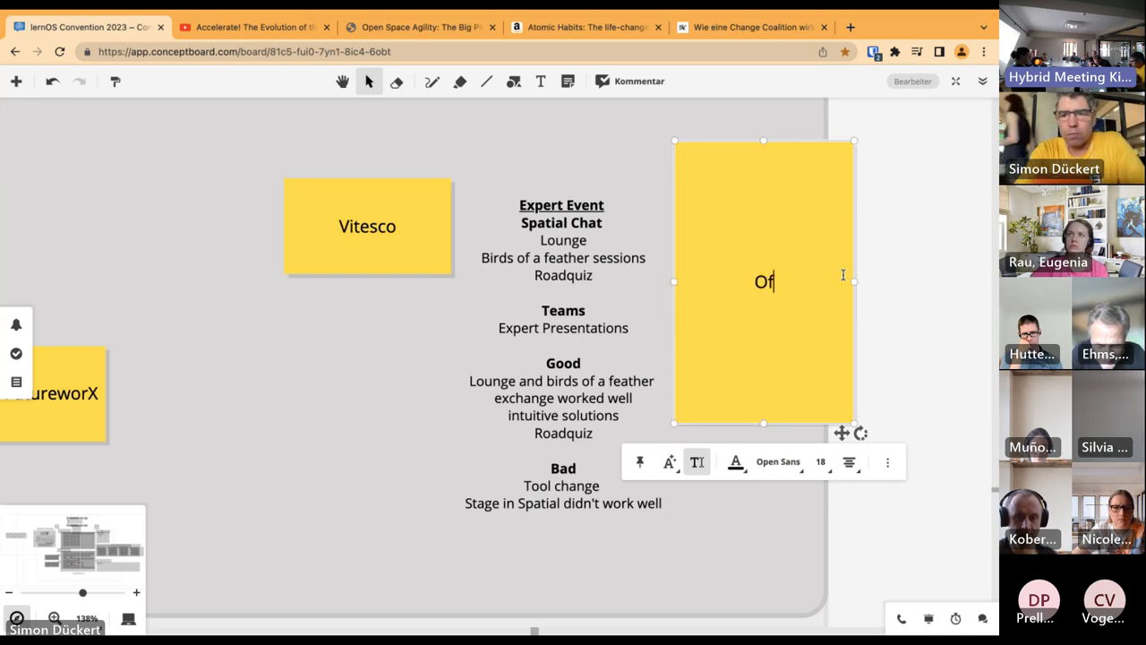
pyautogui.write('fficially o')
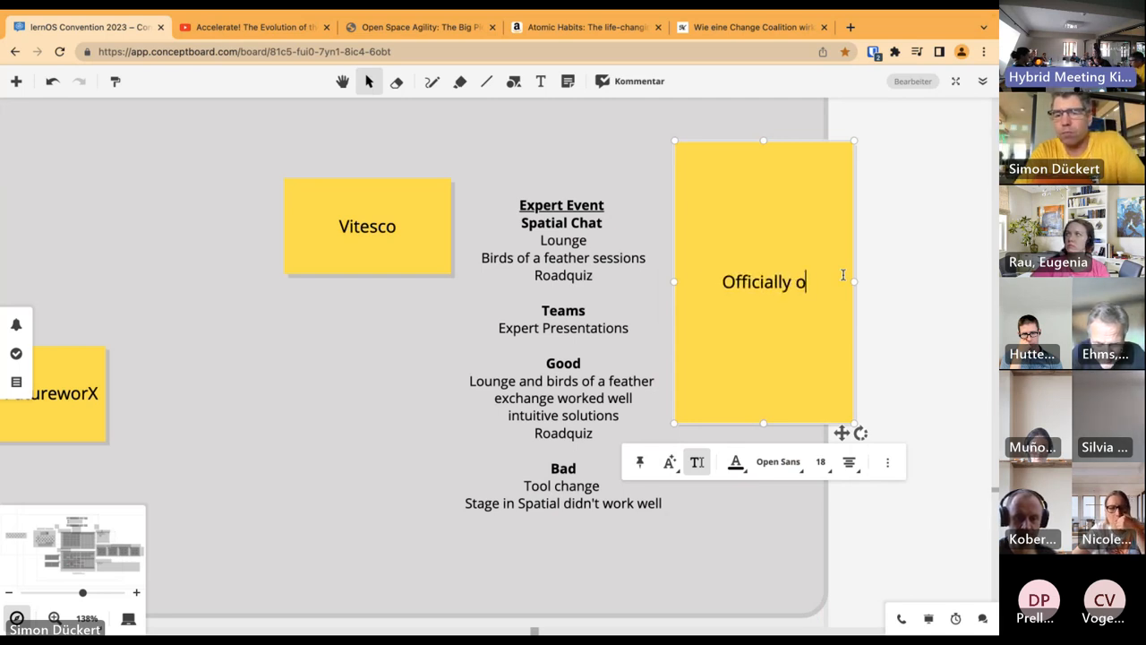
pyautogui.write('rganiu')
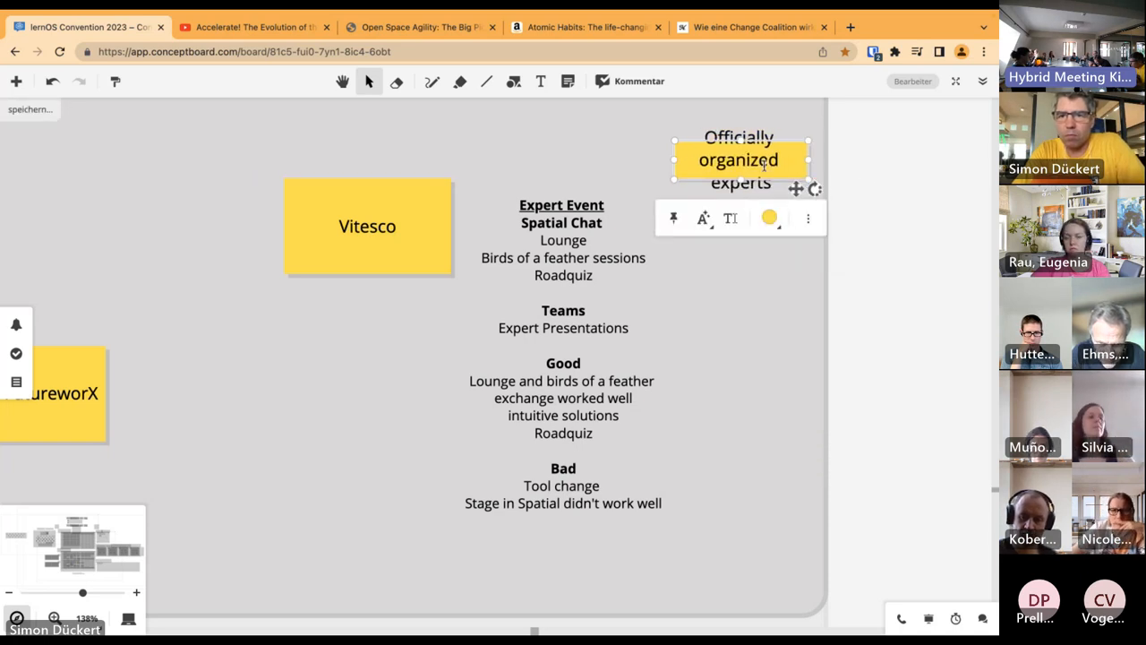
# Give the note smaller text and grey colour, then Alt-drag a copy below it
pyautogui.click(795, 219)
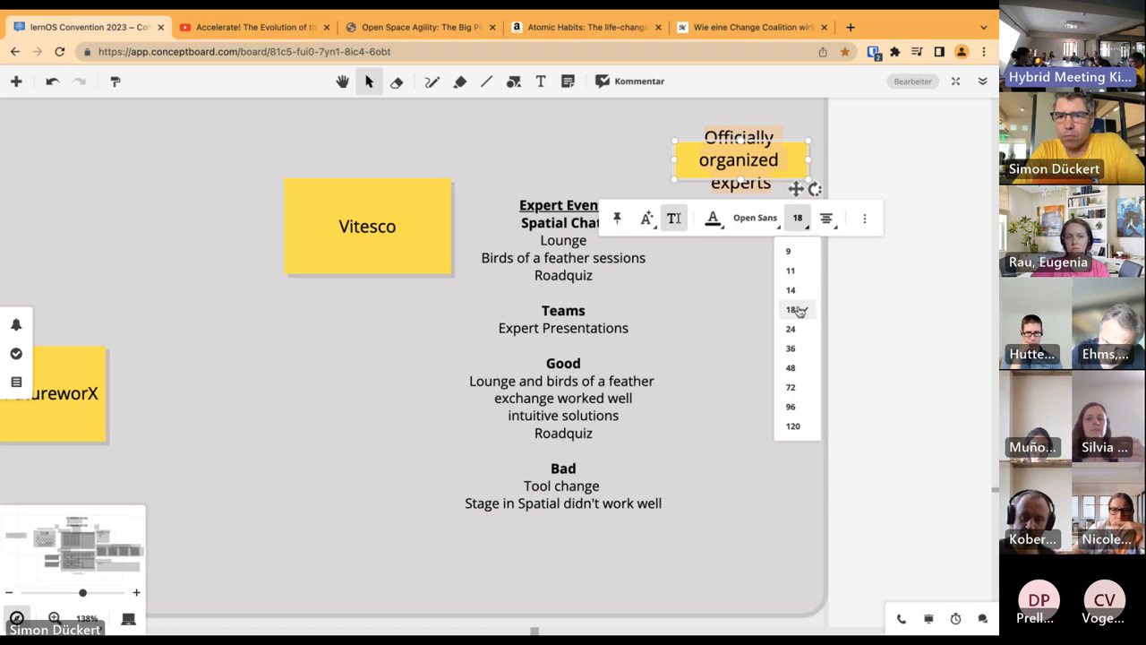
pyautogui.click(790, 290)
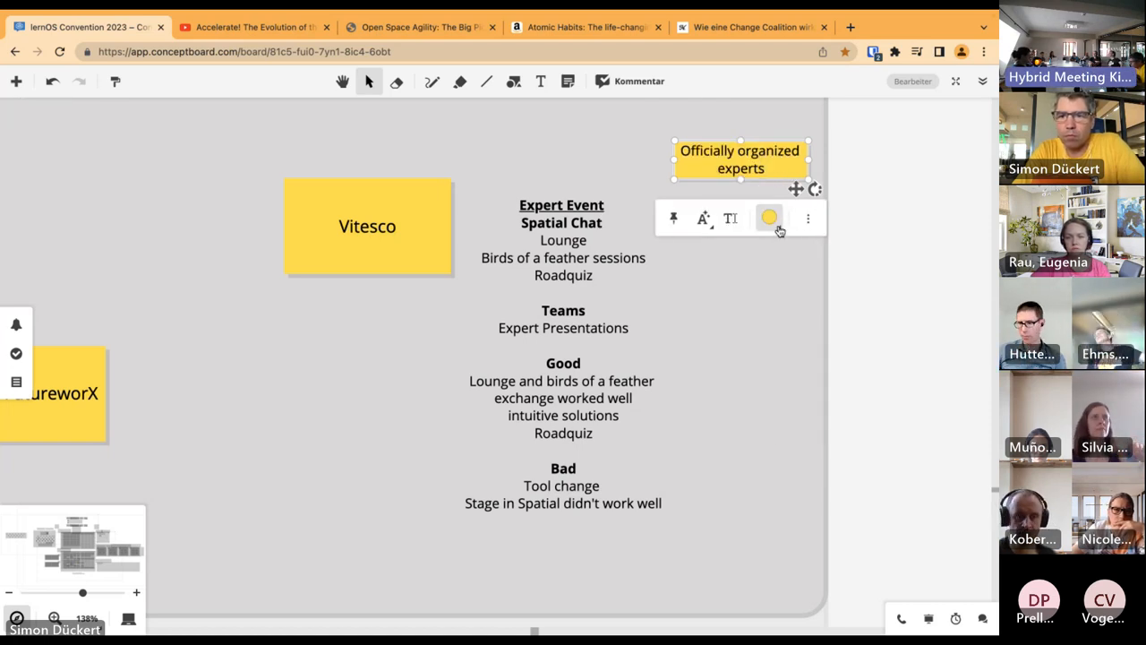
pyautogui.click(769, 218)
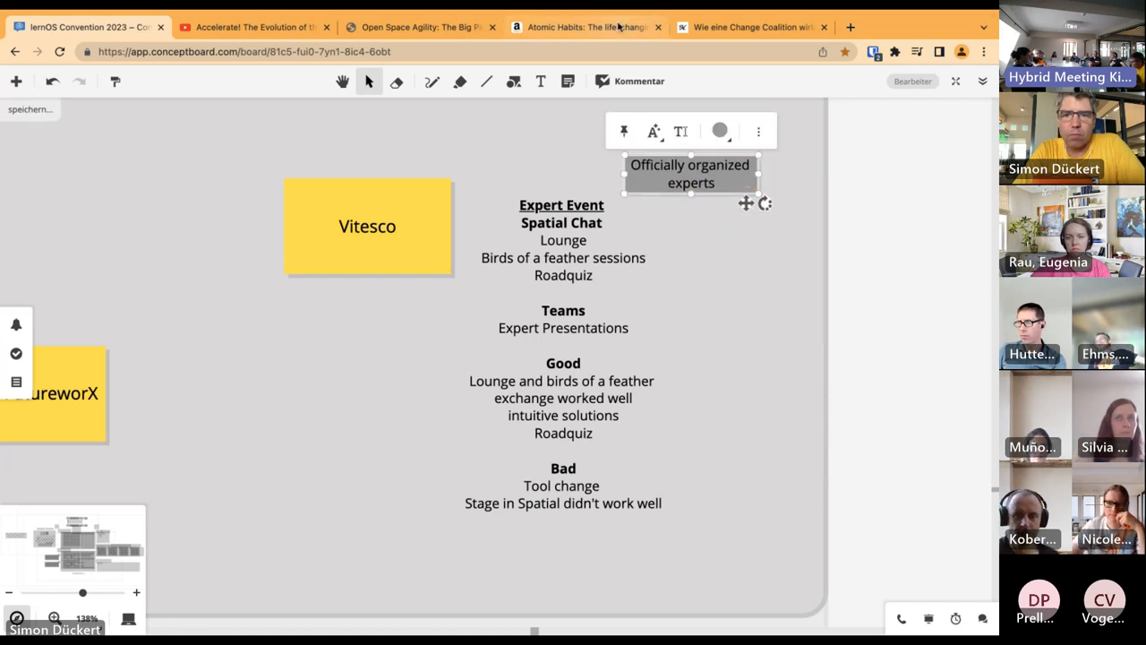
pyautogui.moveTo(691, 172); pyautogui.dragTo(537, 361)
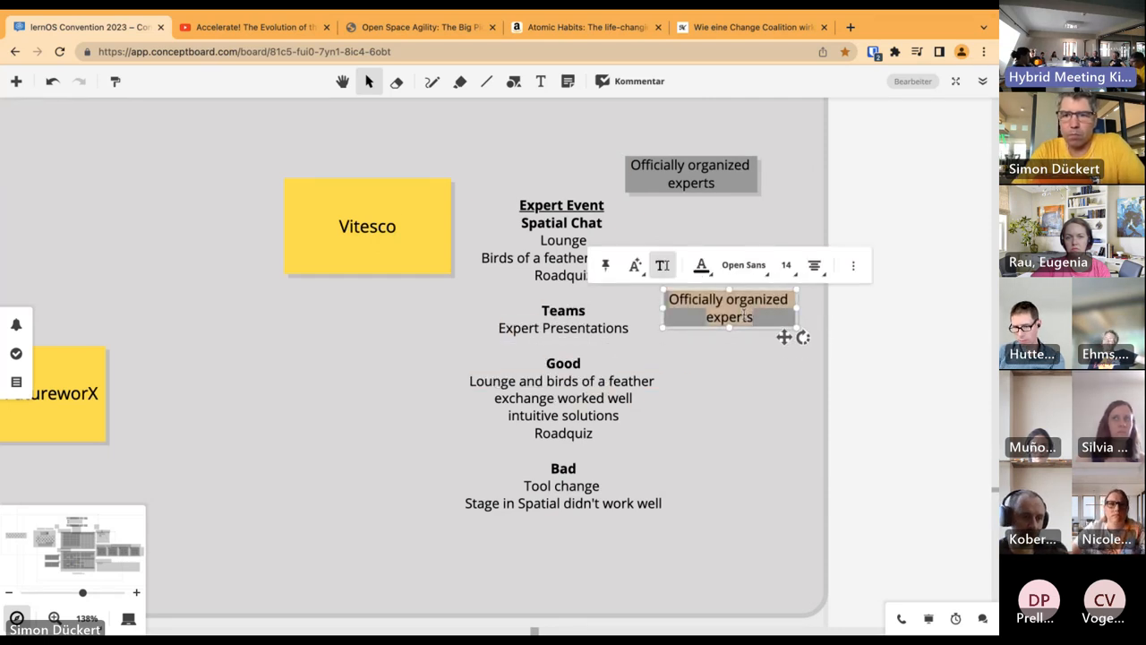
# Retype the copied note as 'Spatial.Chat for Connections' and look up spatial.chat in the browser
pyautogui.write('Spatial C')
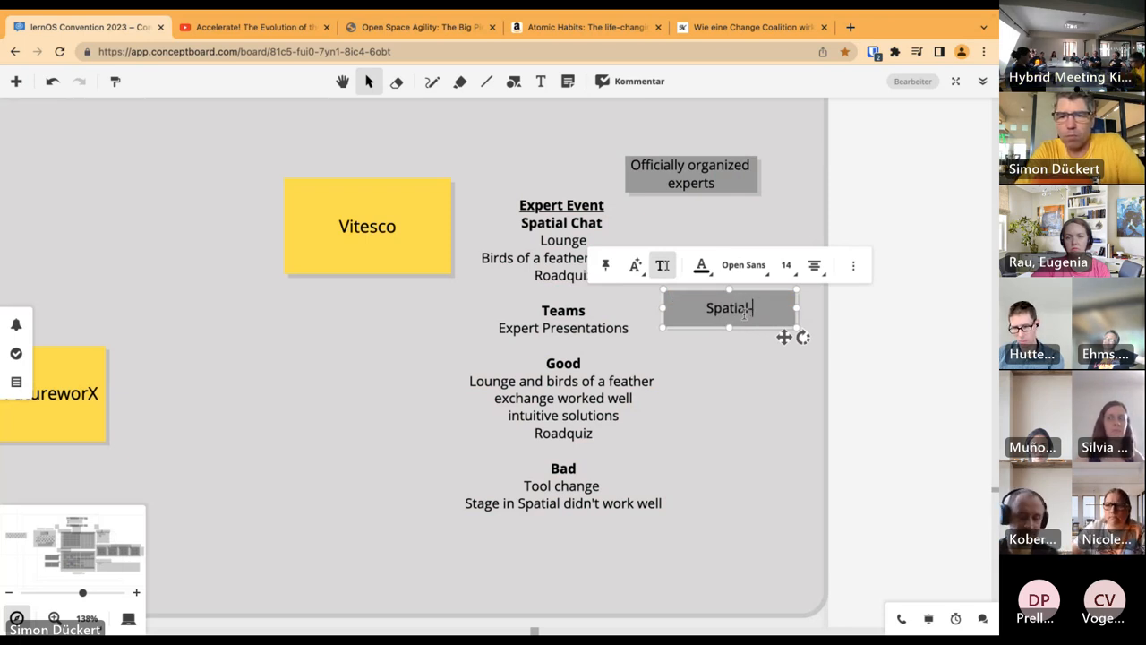
pyautogui.write('.Chat for Connections')
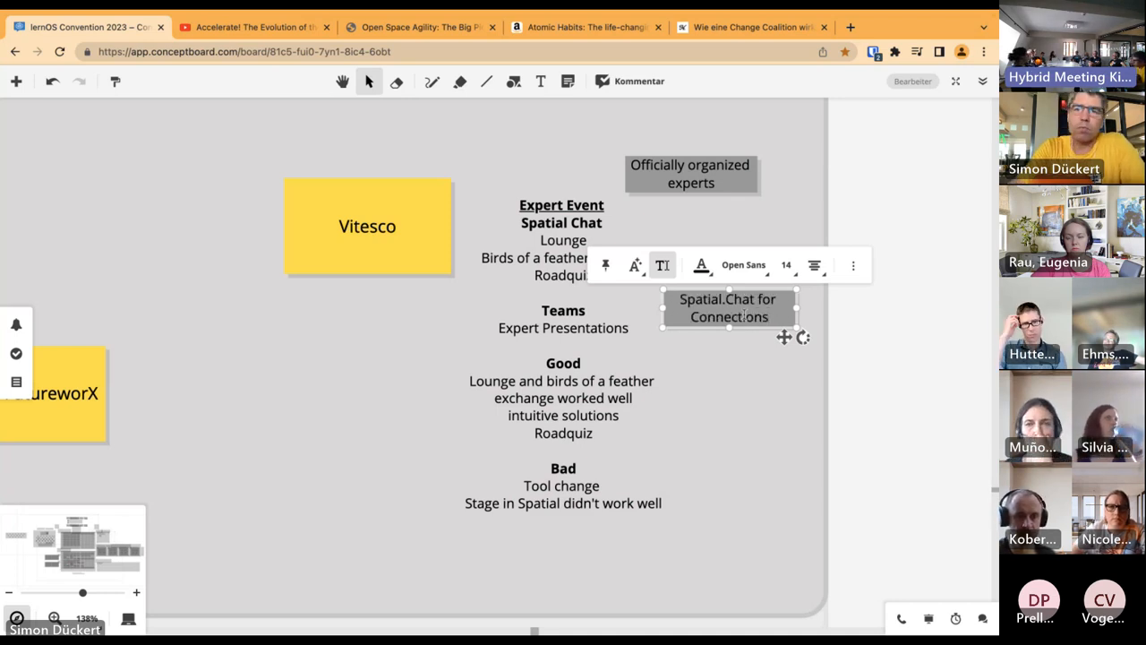
pyautogui.click(750, 27)
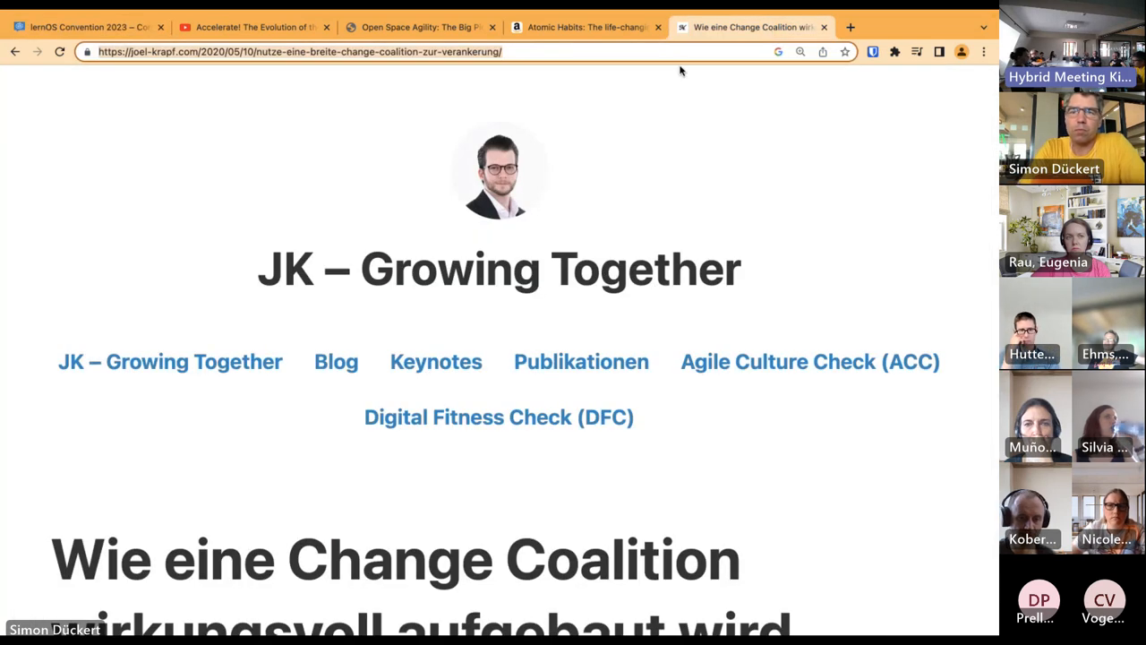
pyautogui.write('spat')
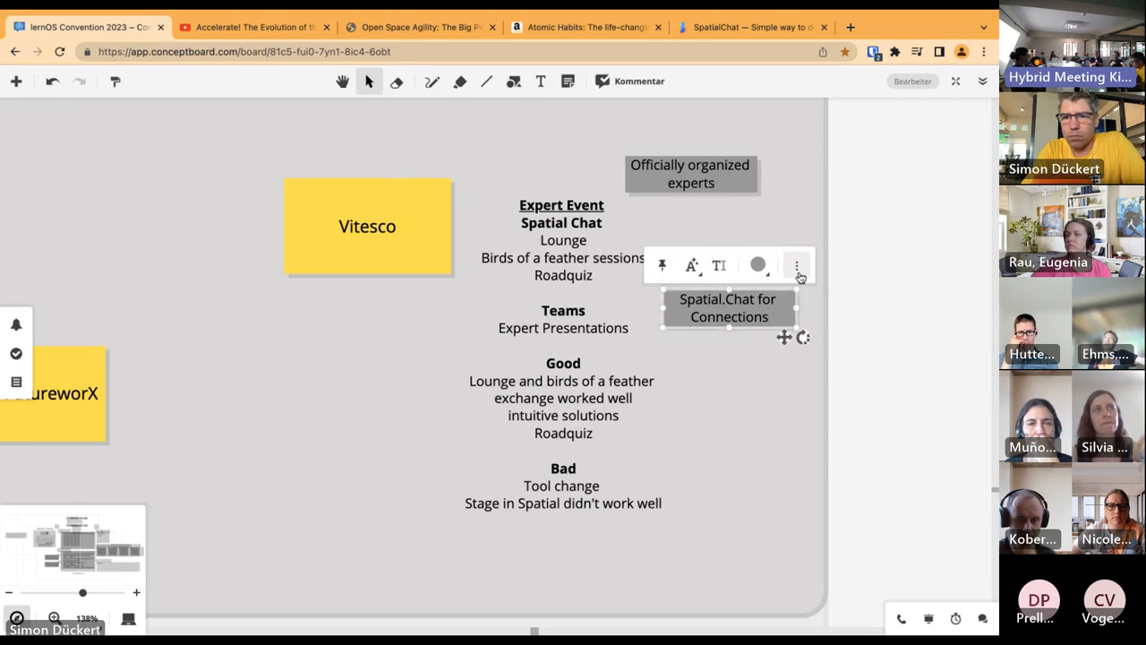
pyautogui.click(785, 266)
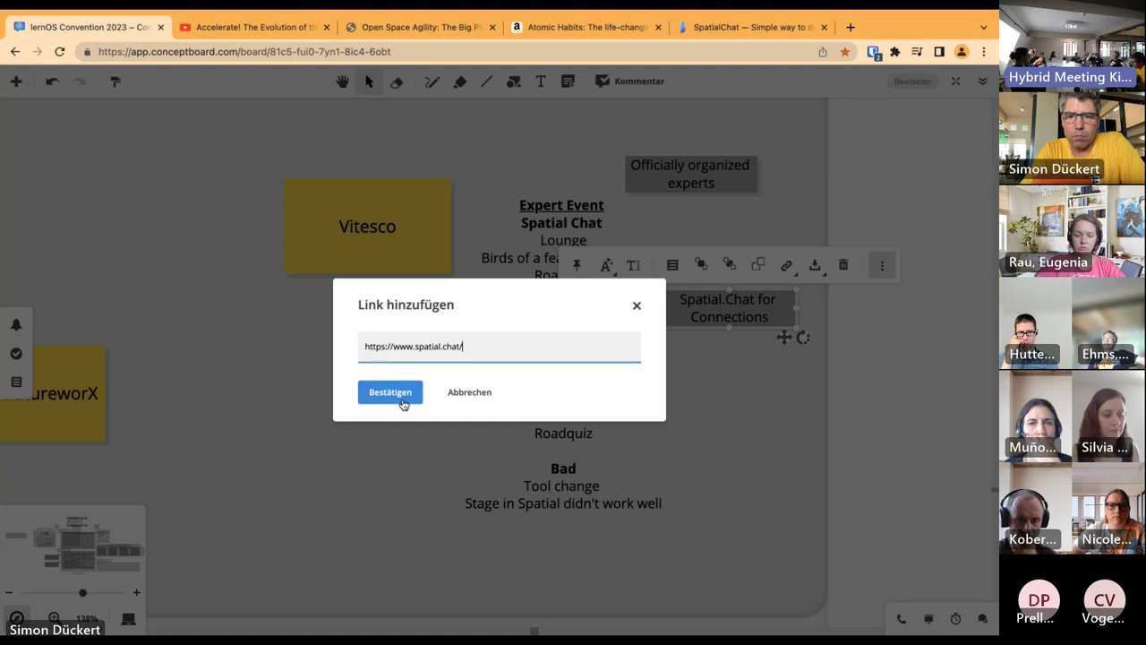
pyautogui.click(391, 392)
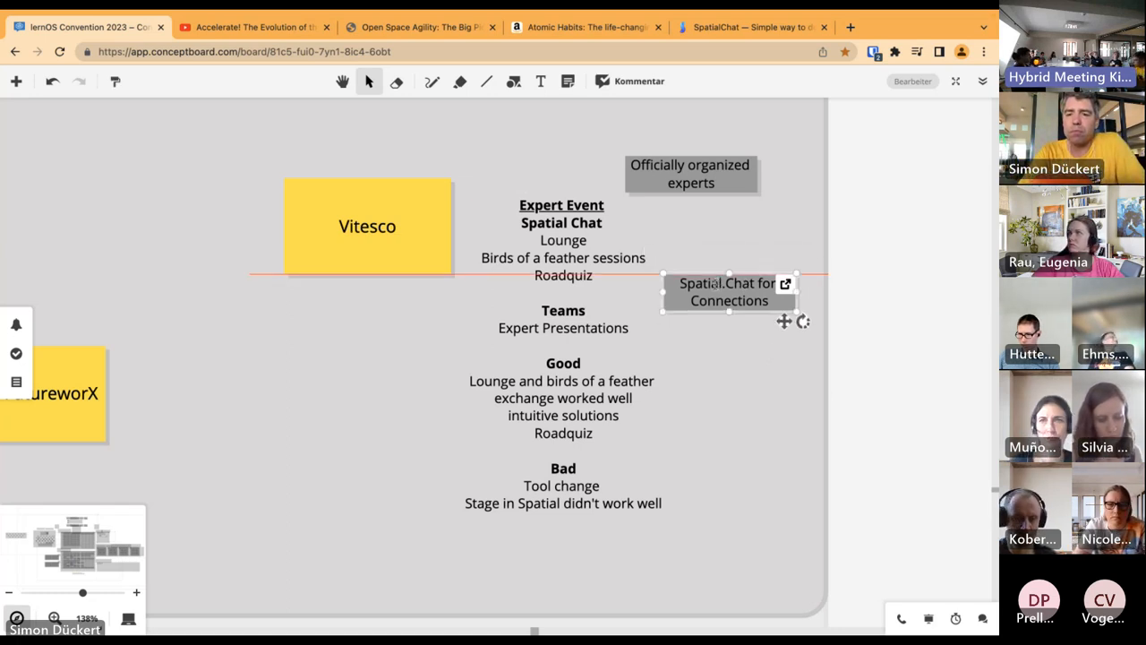
pyautogui.click(729, 398)
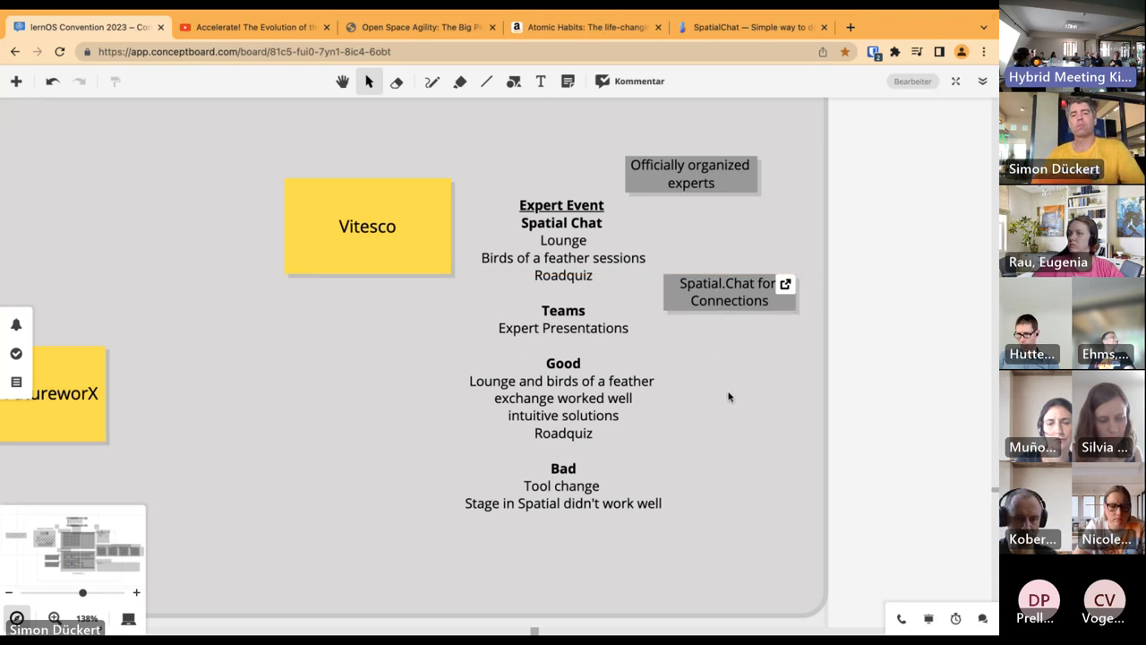